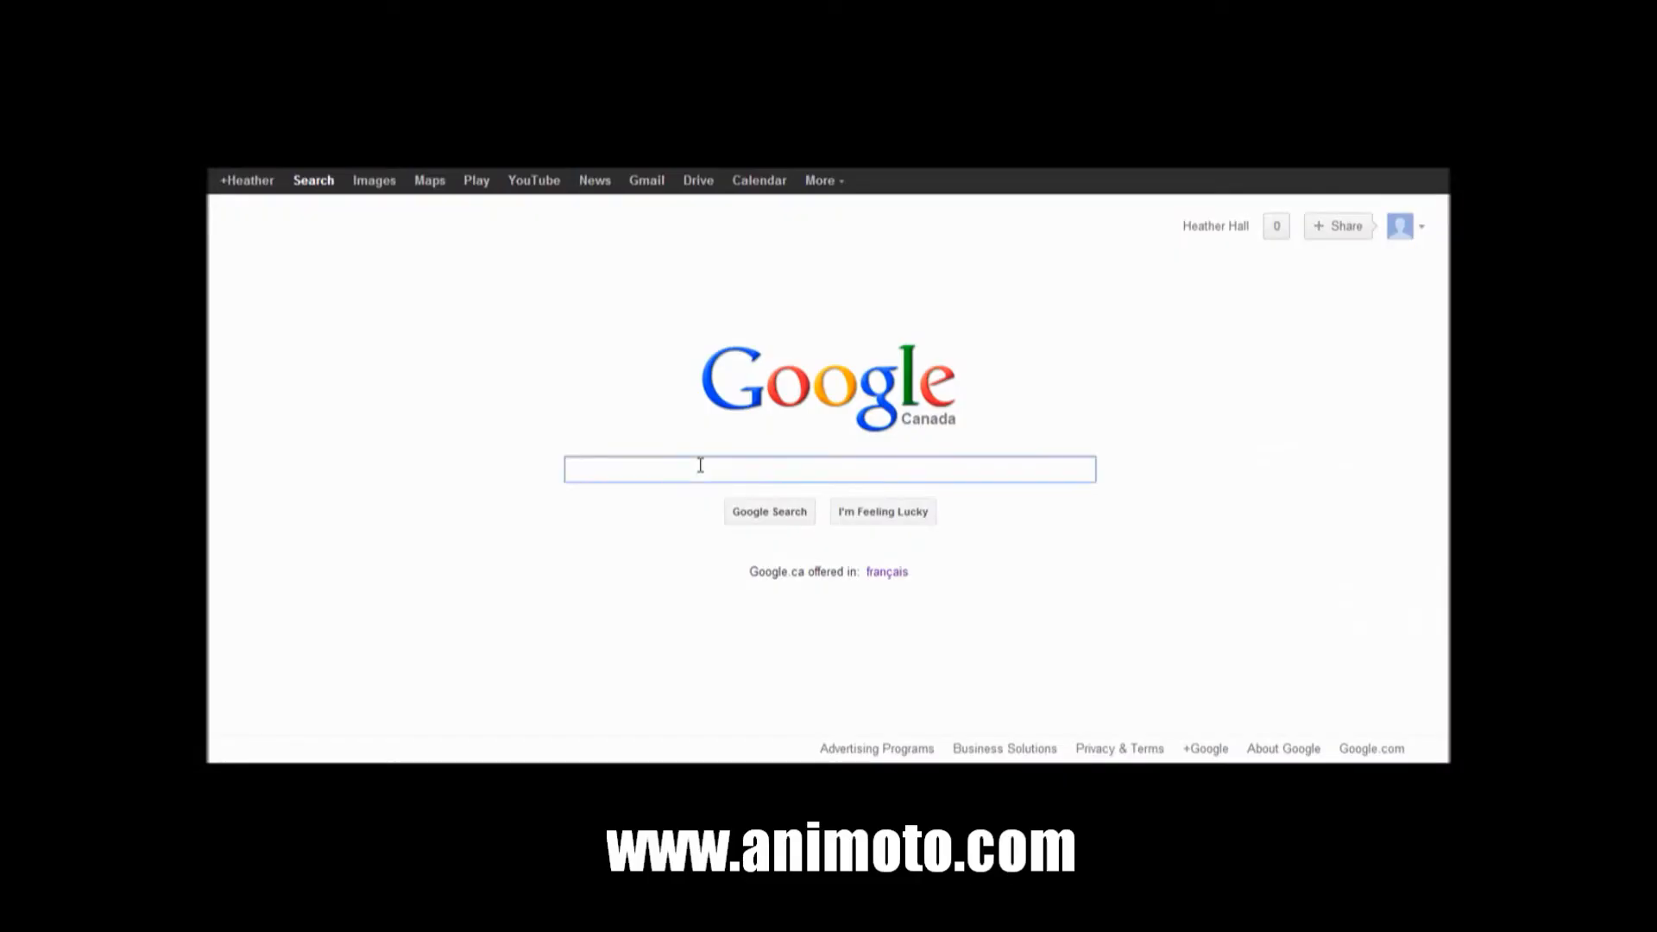
- Search Google for 'animoto'
text(animoto)
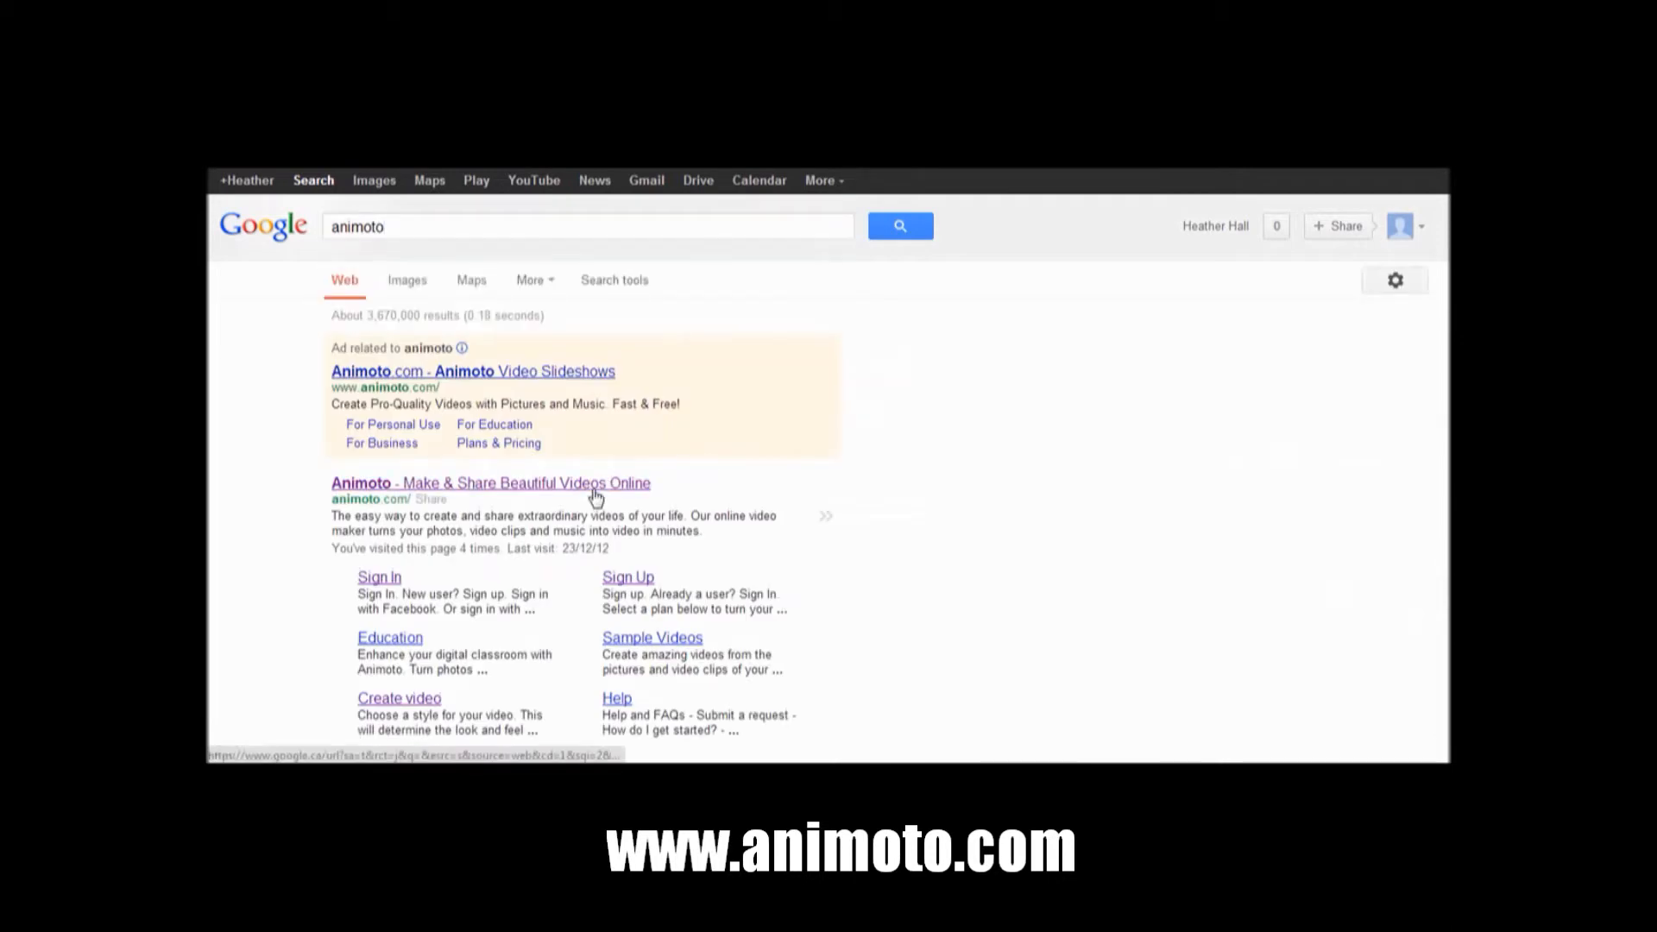
- Open the Animoto site from the results and choose the free Lite plan
click(489, 483)
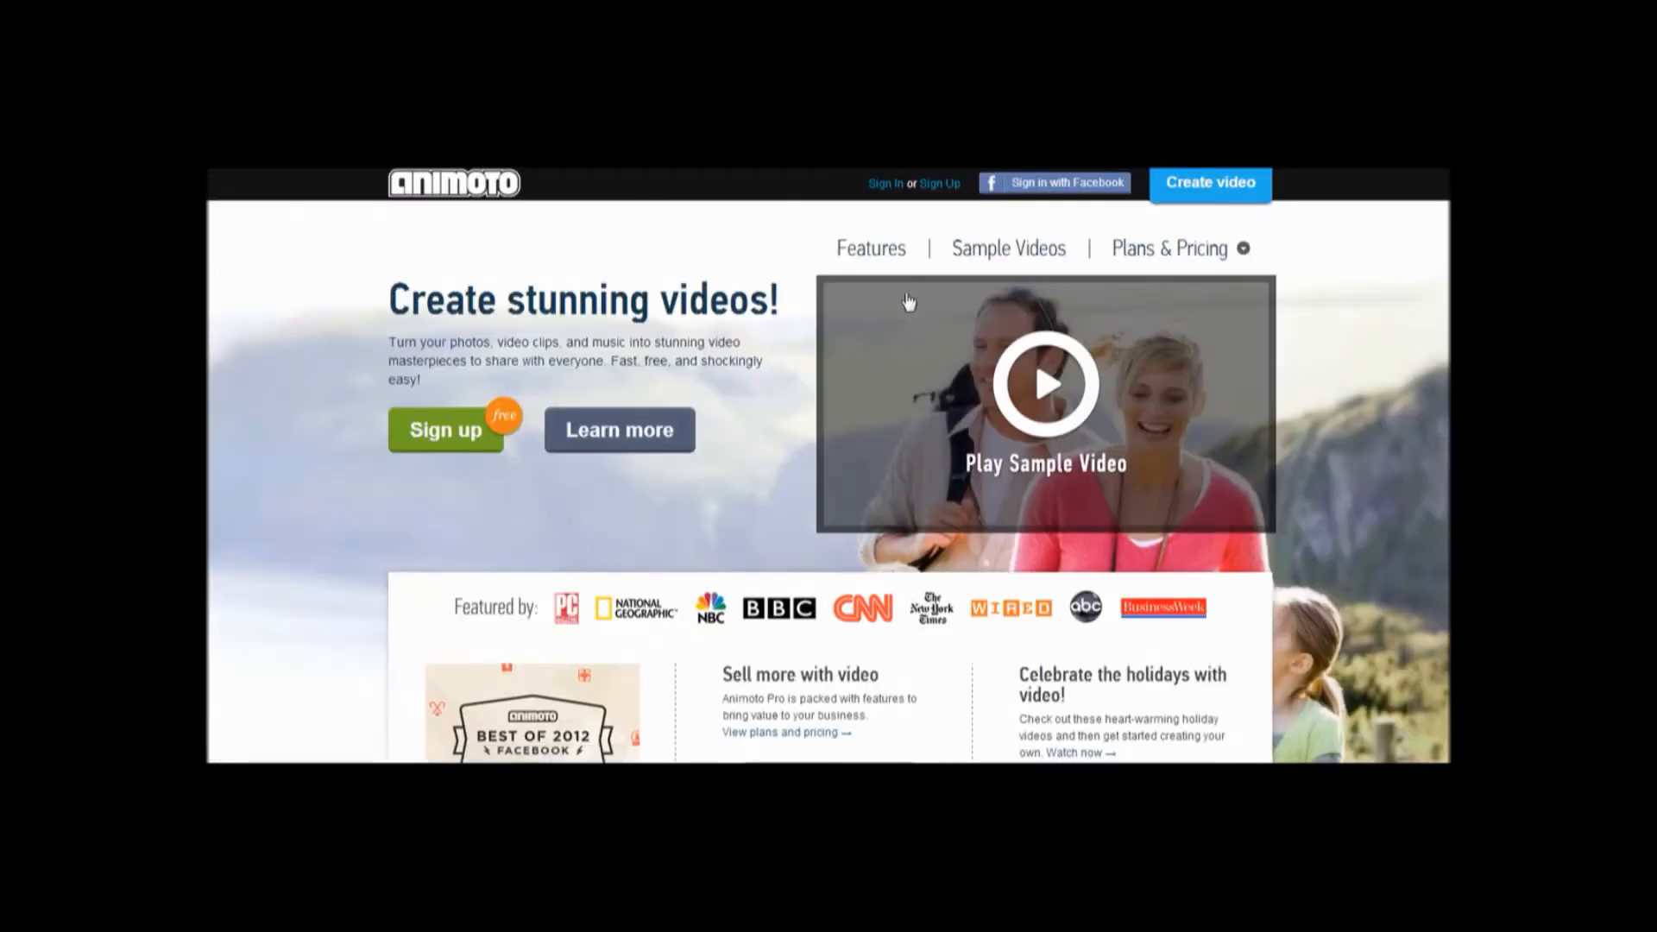
click(940, 183)
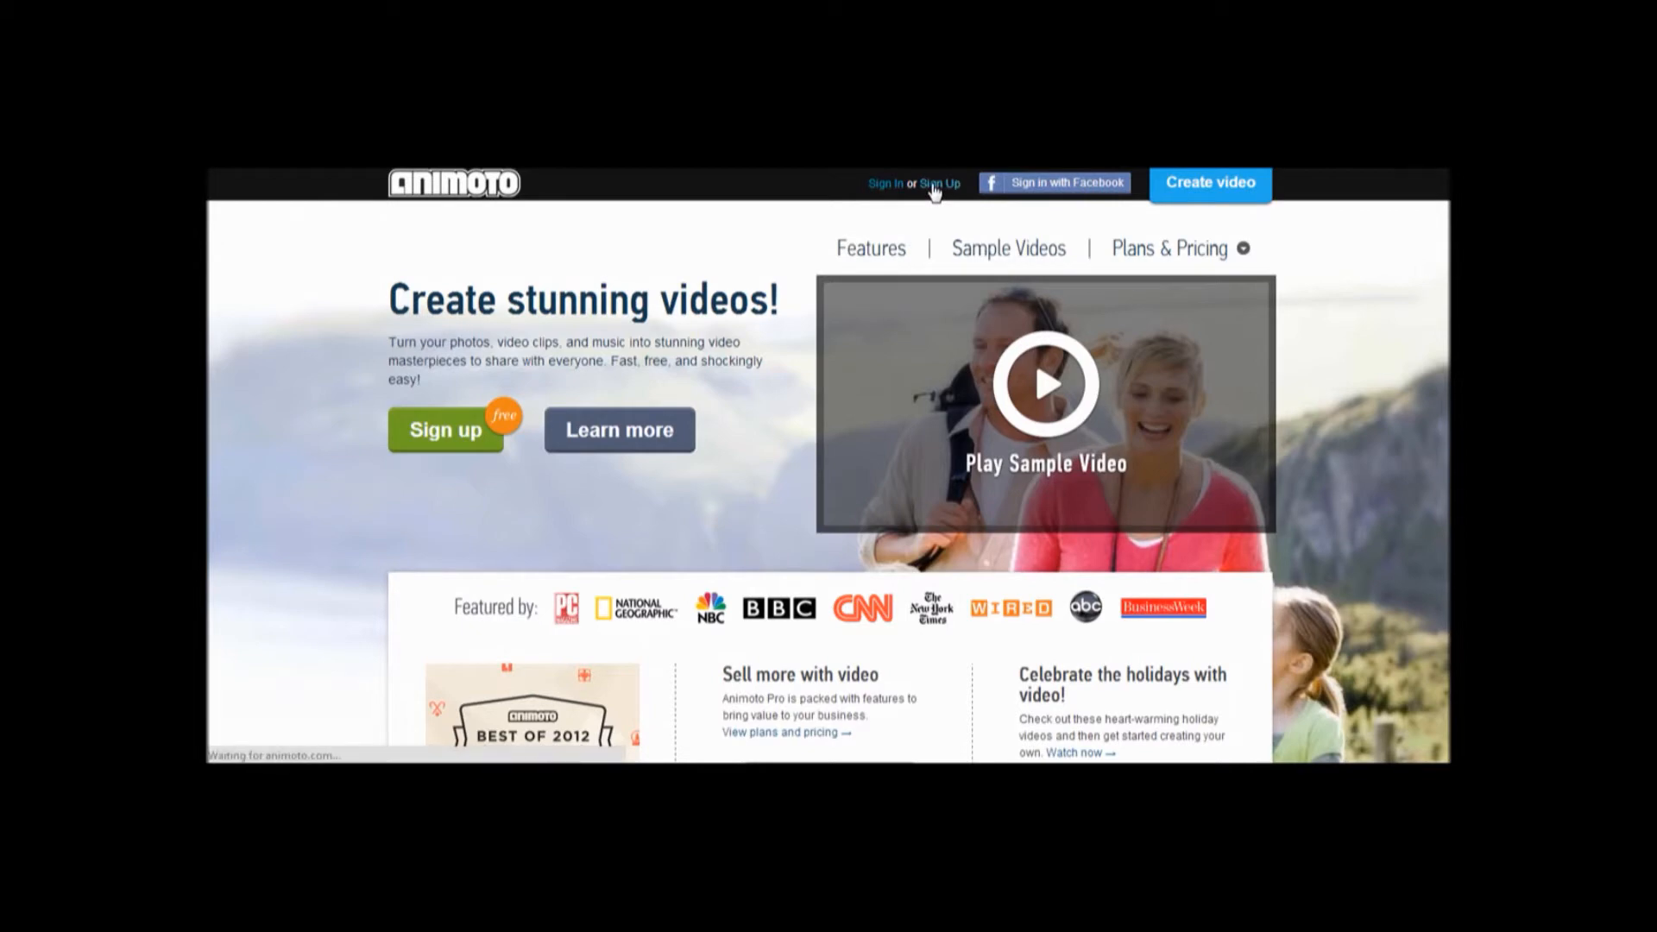
click(940, 183)
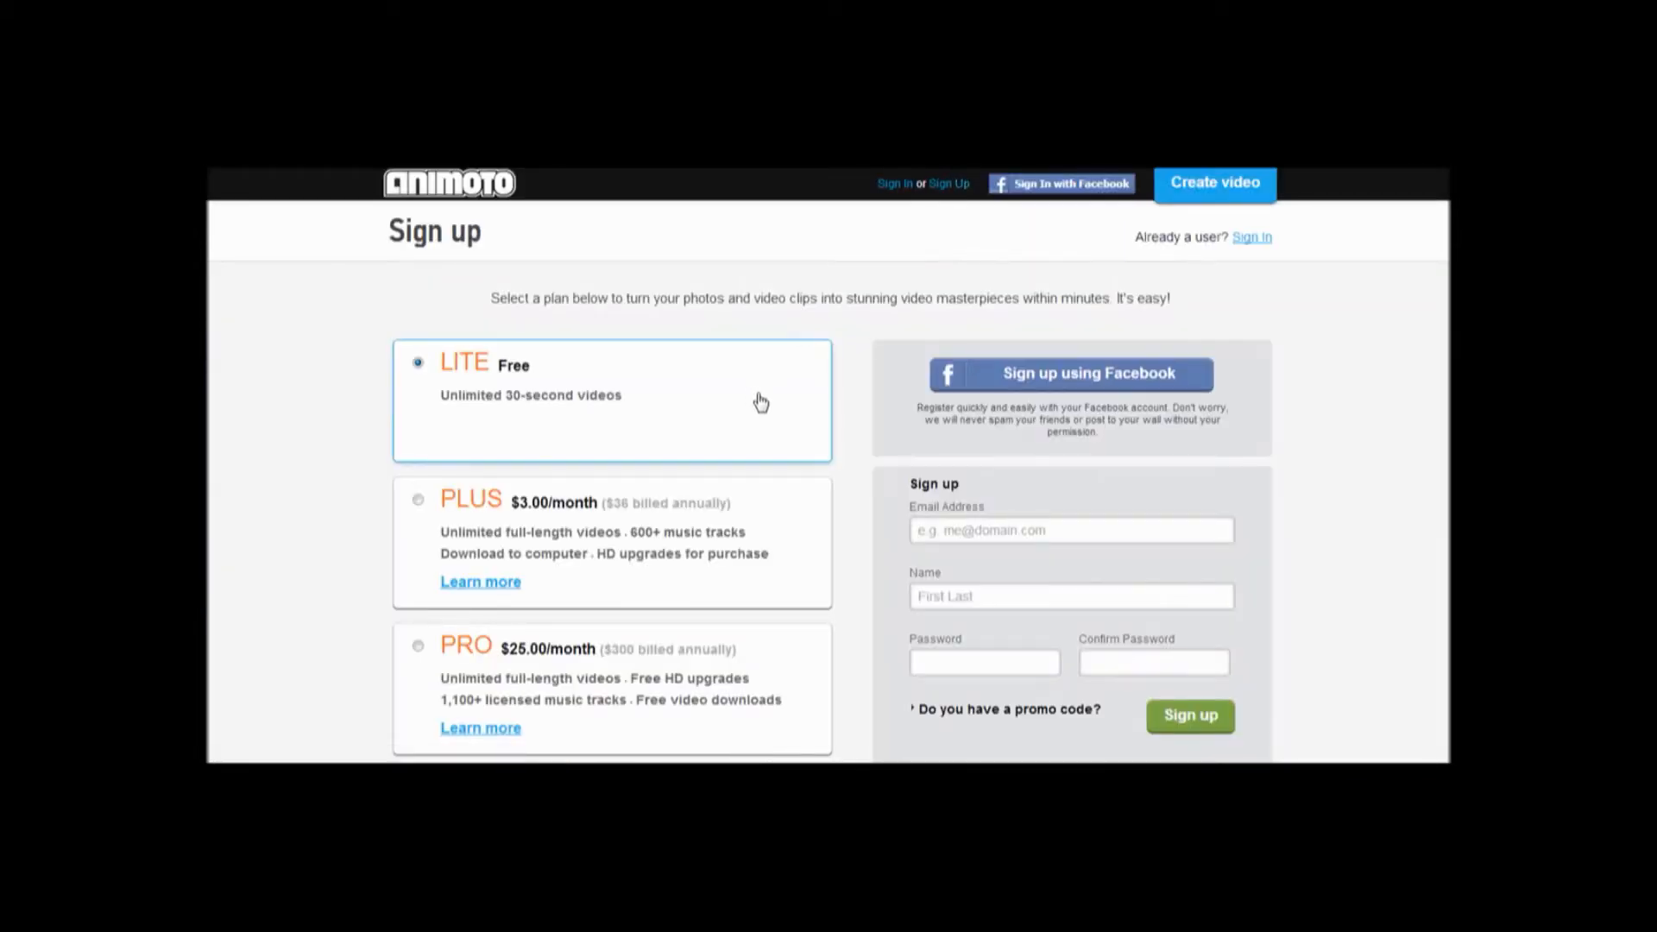
- Sign in with email to reach the video style chooser
scroll(down, 3)
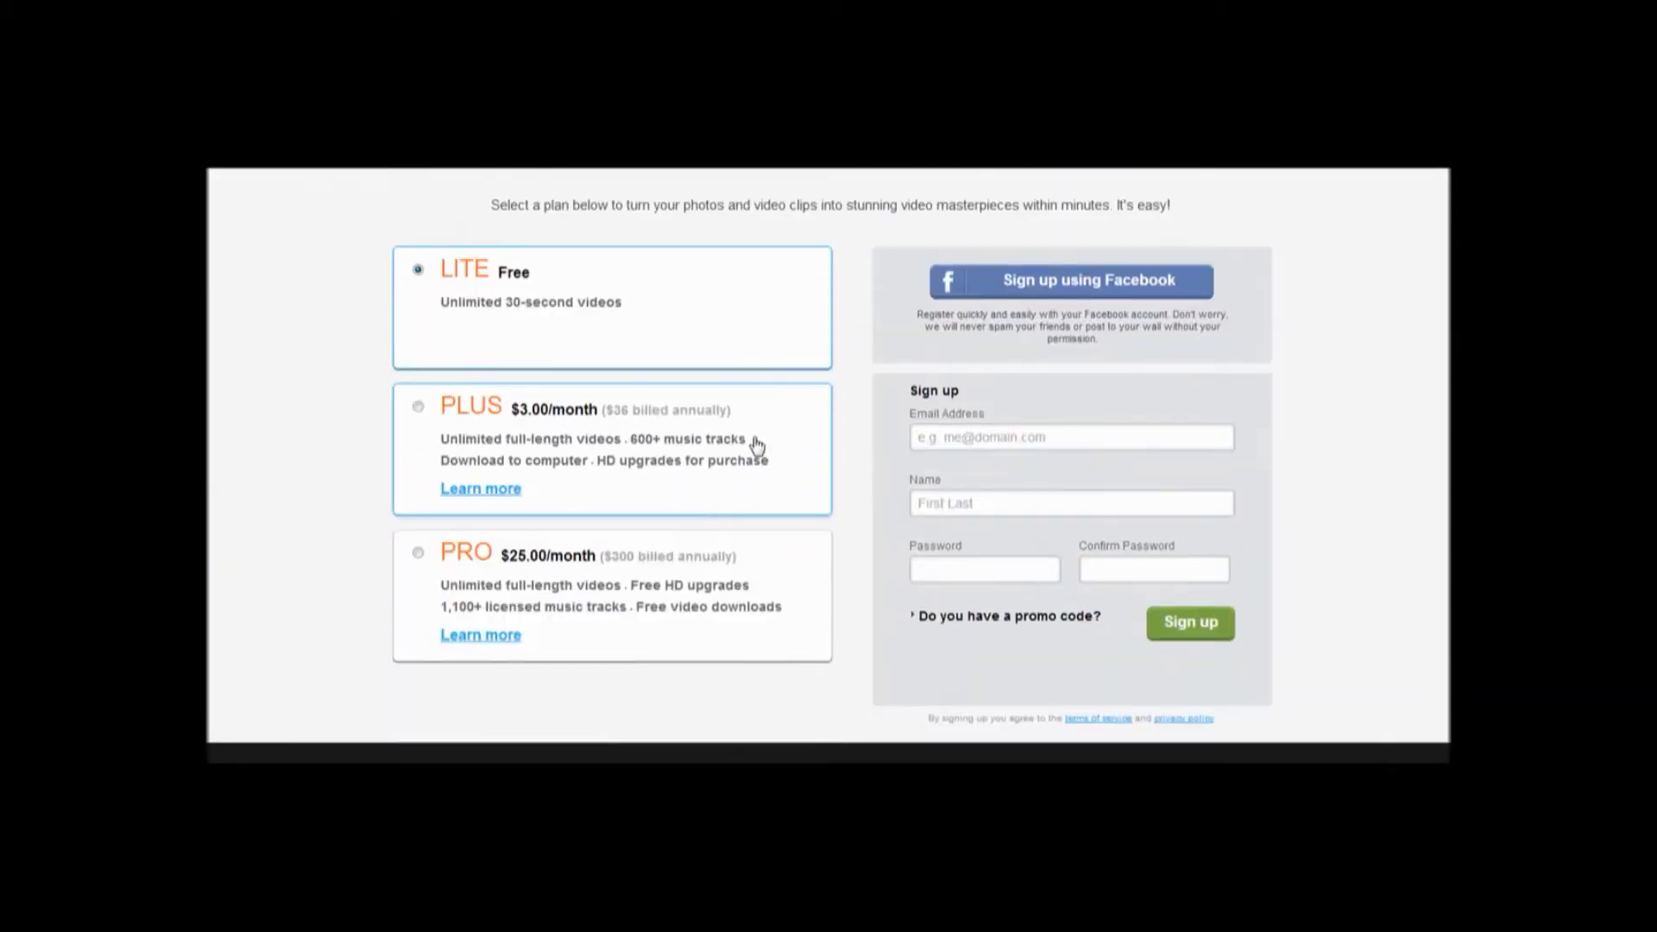
scroll(down, 3)
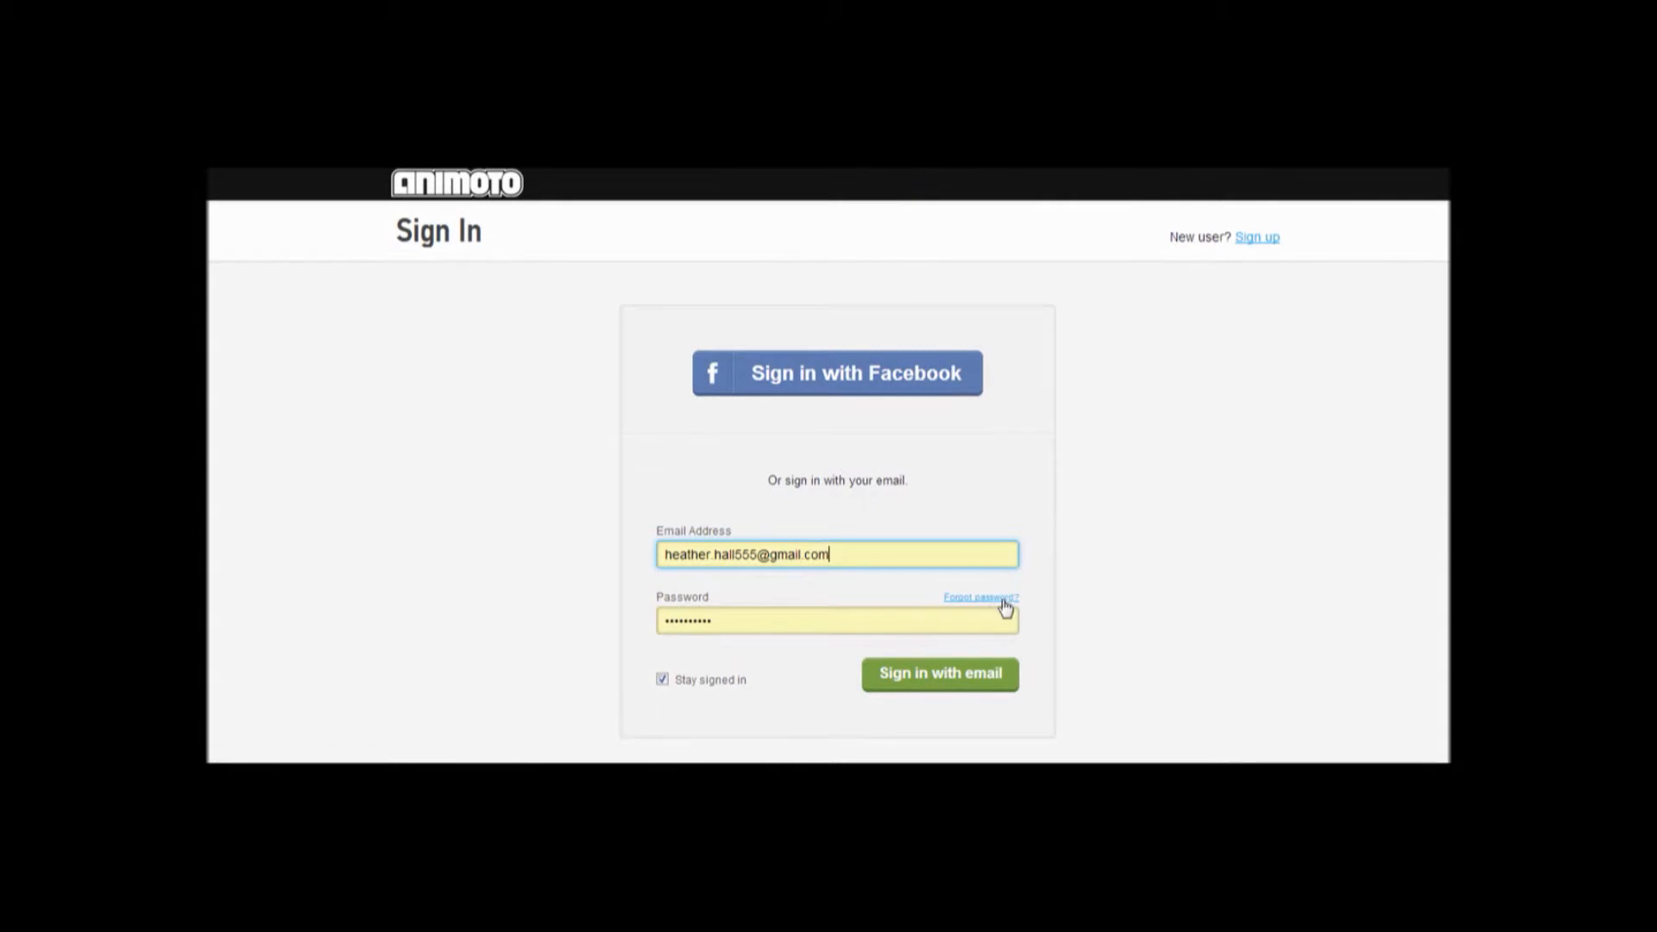
click(938, 674)
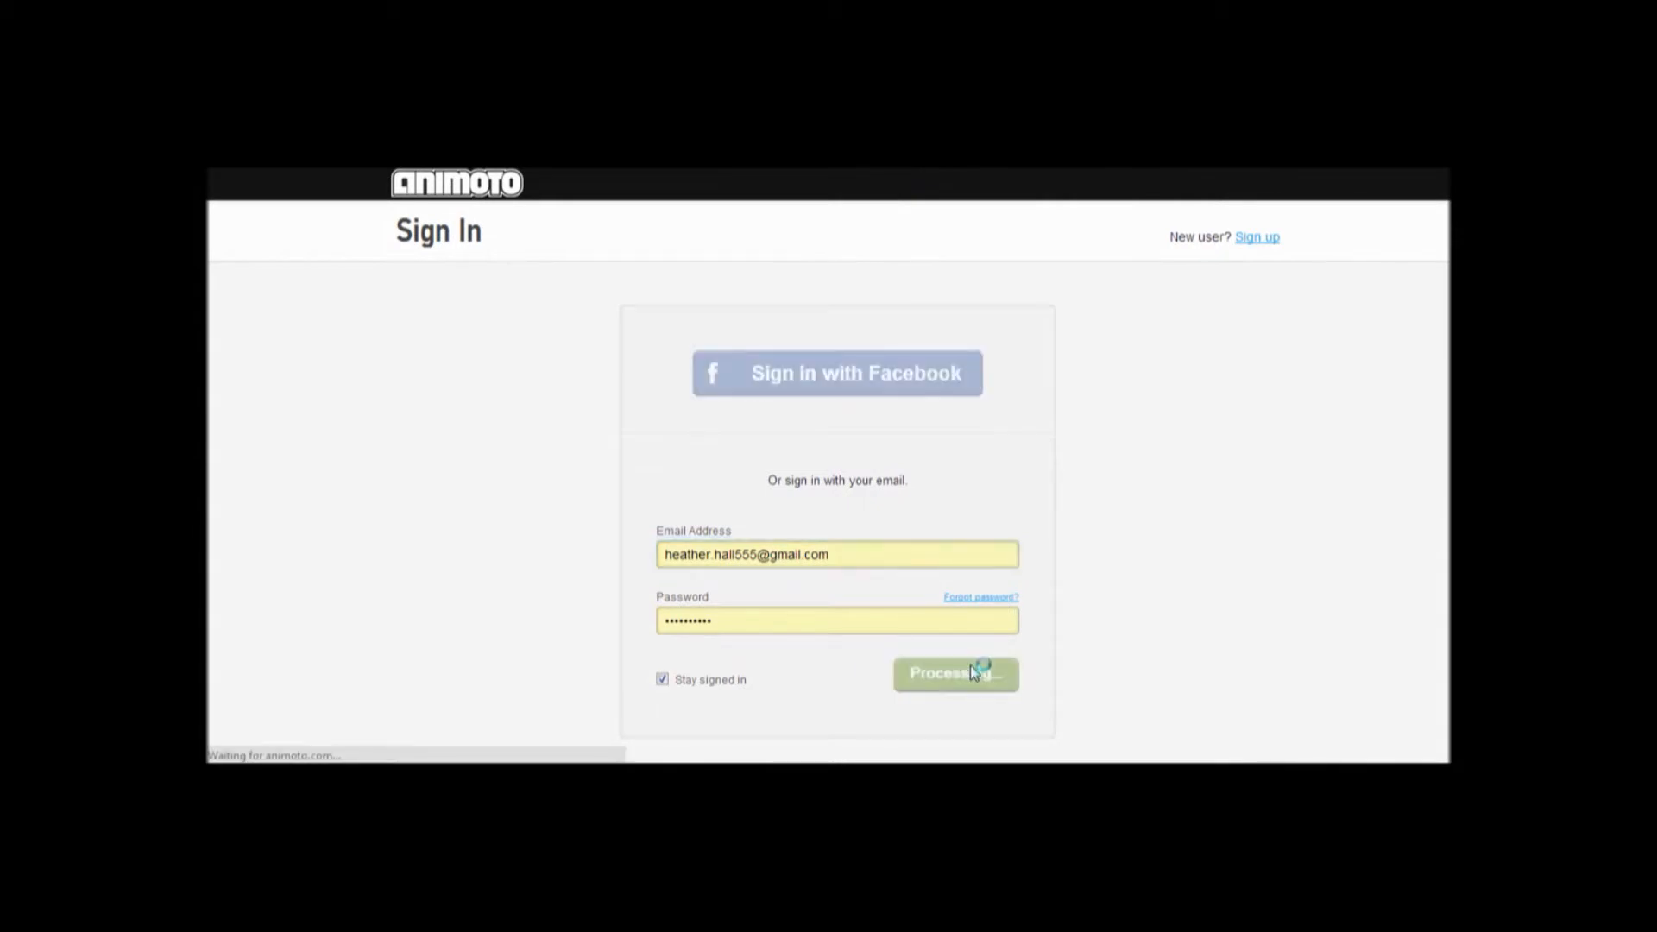
click(954, 675)
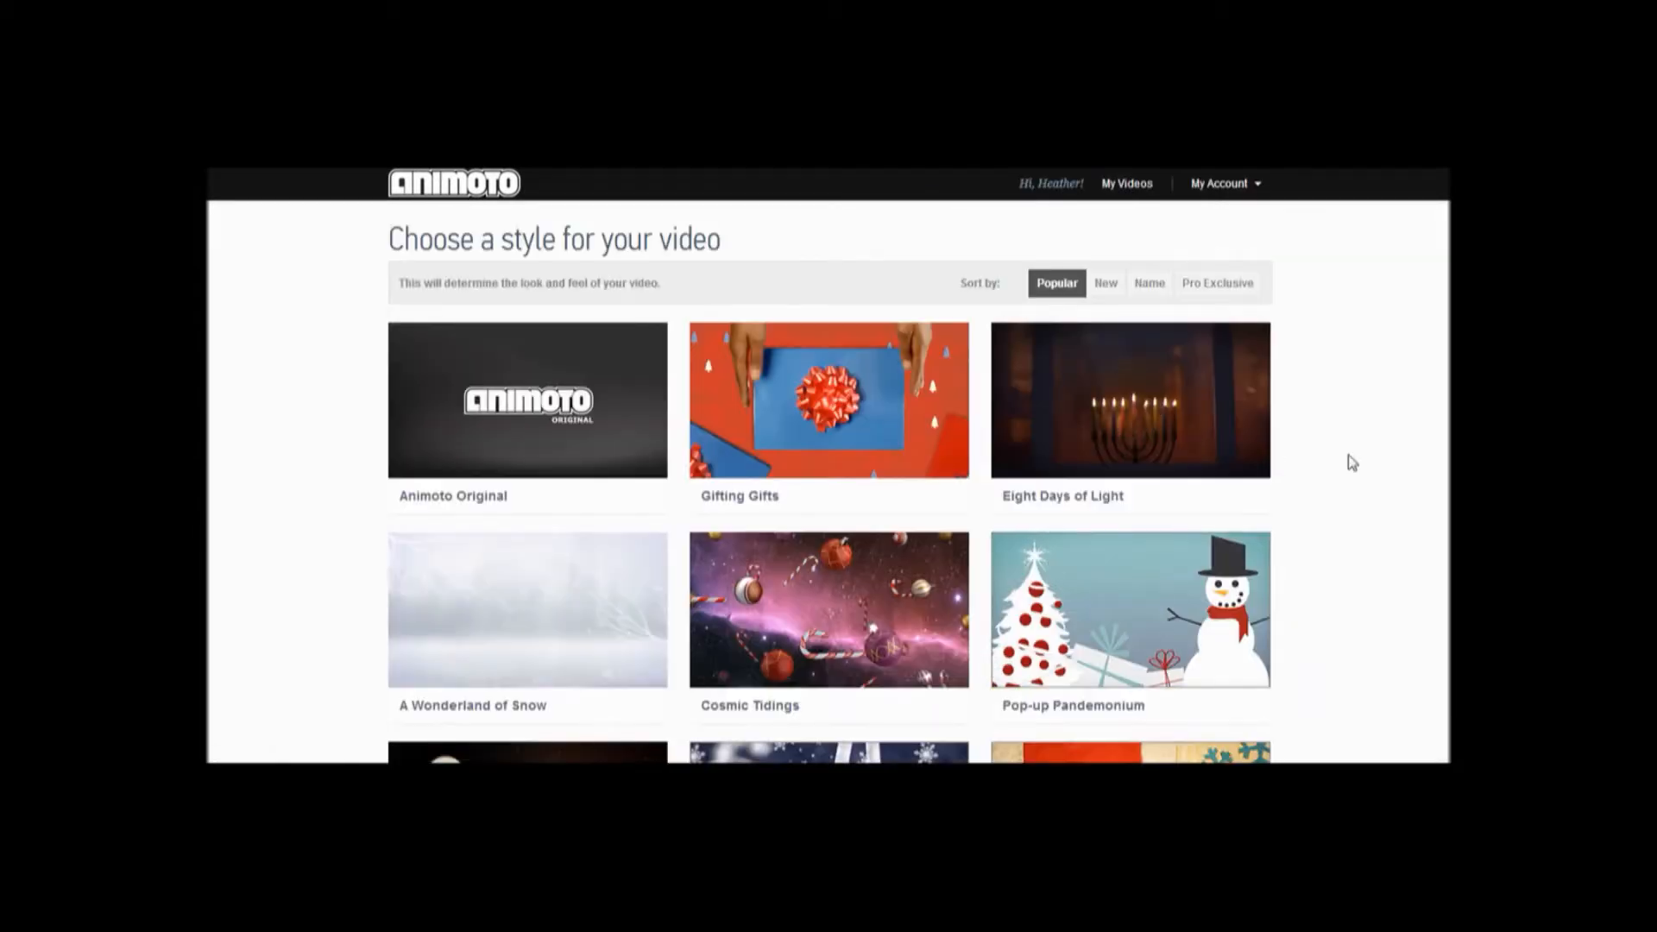
- Preview the Inkwell style and make a free 30-second video with it
scroll(down, 3)
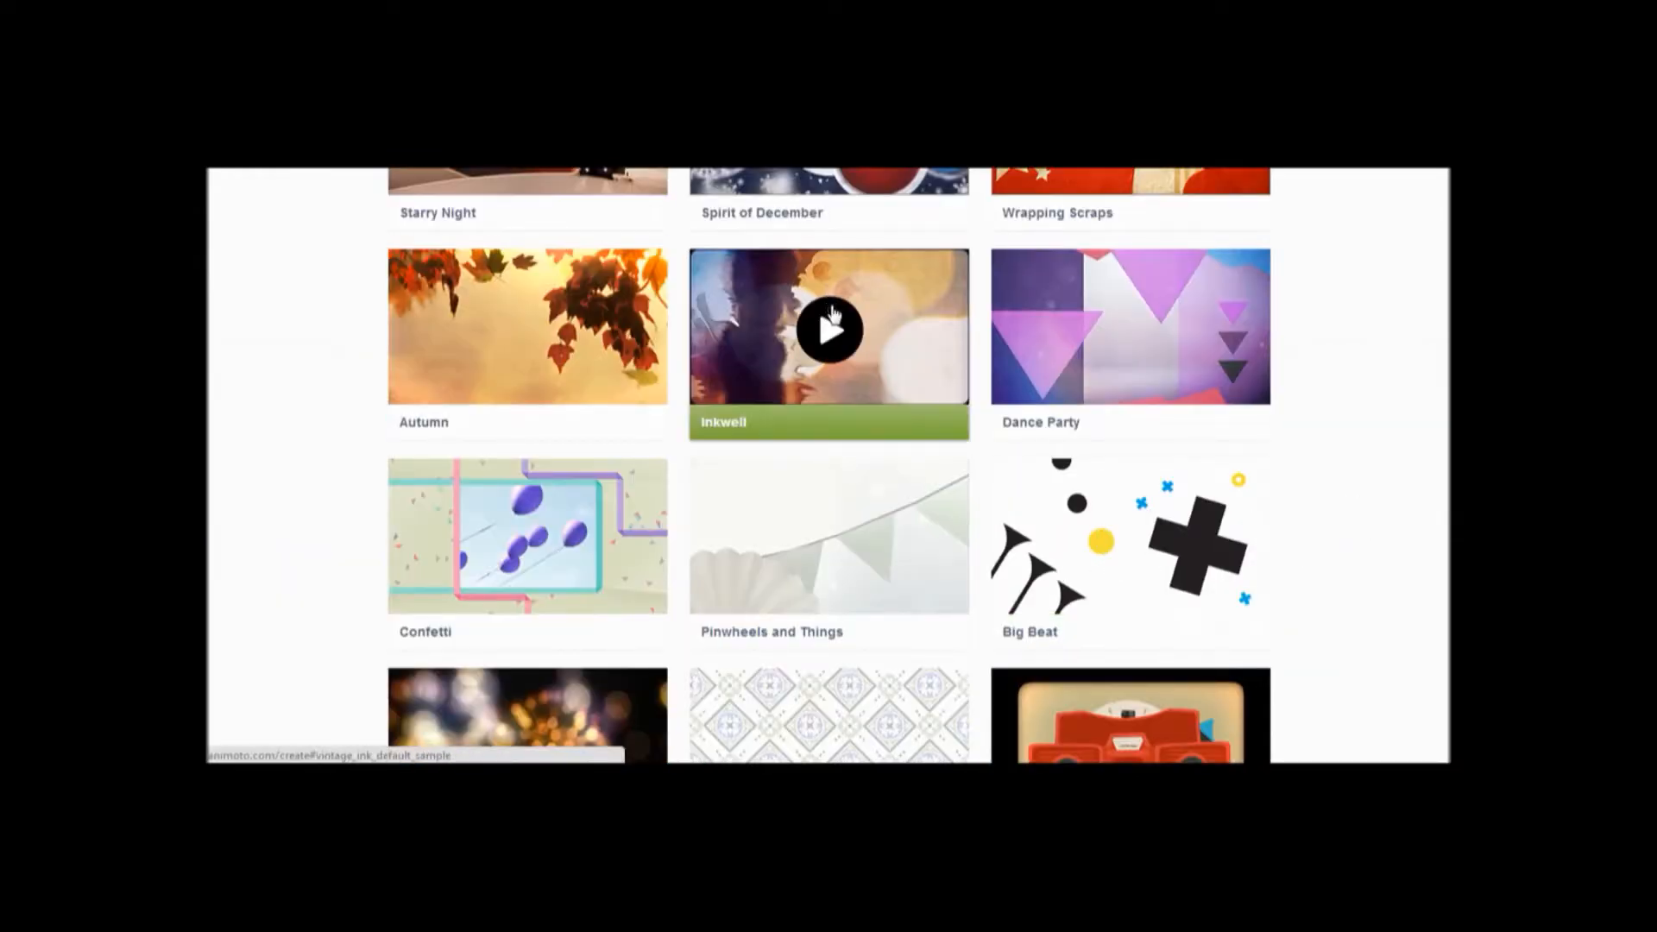
click(829, 329)
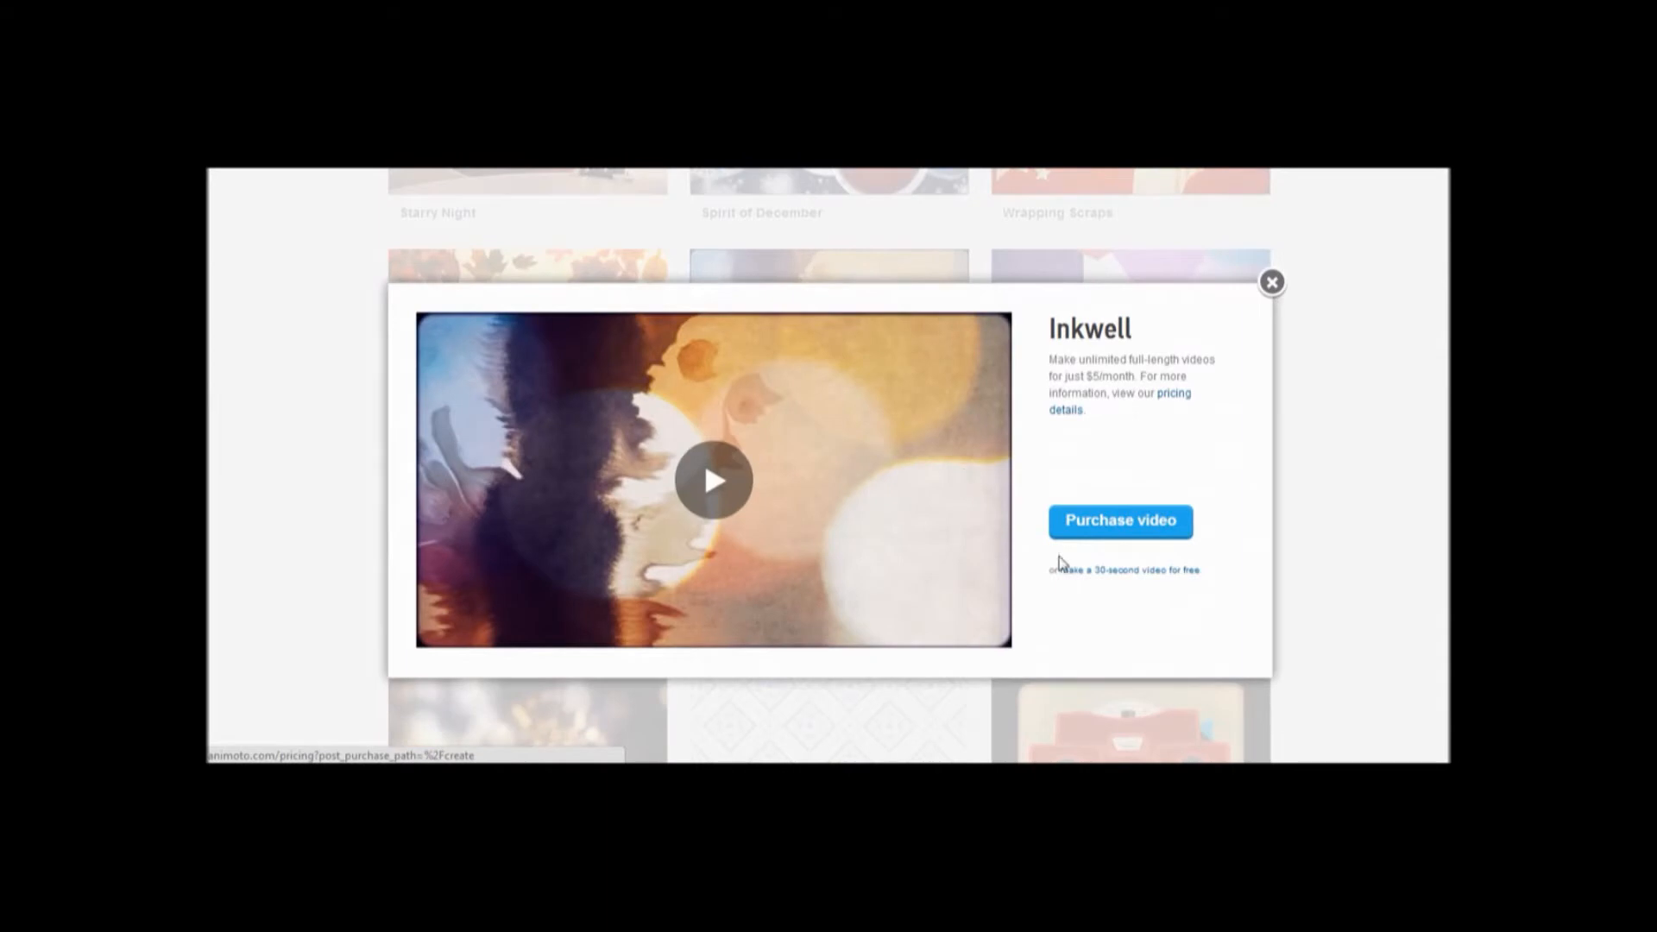
mouse_move(1071, 604)
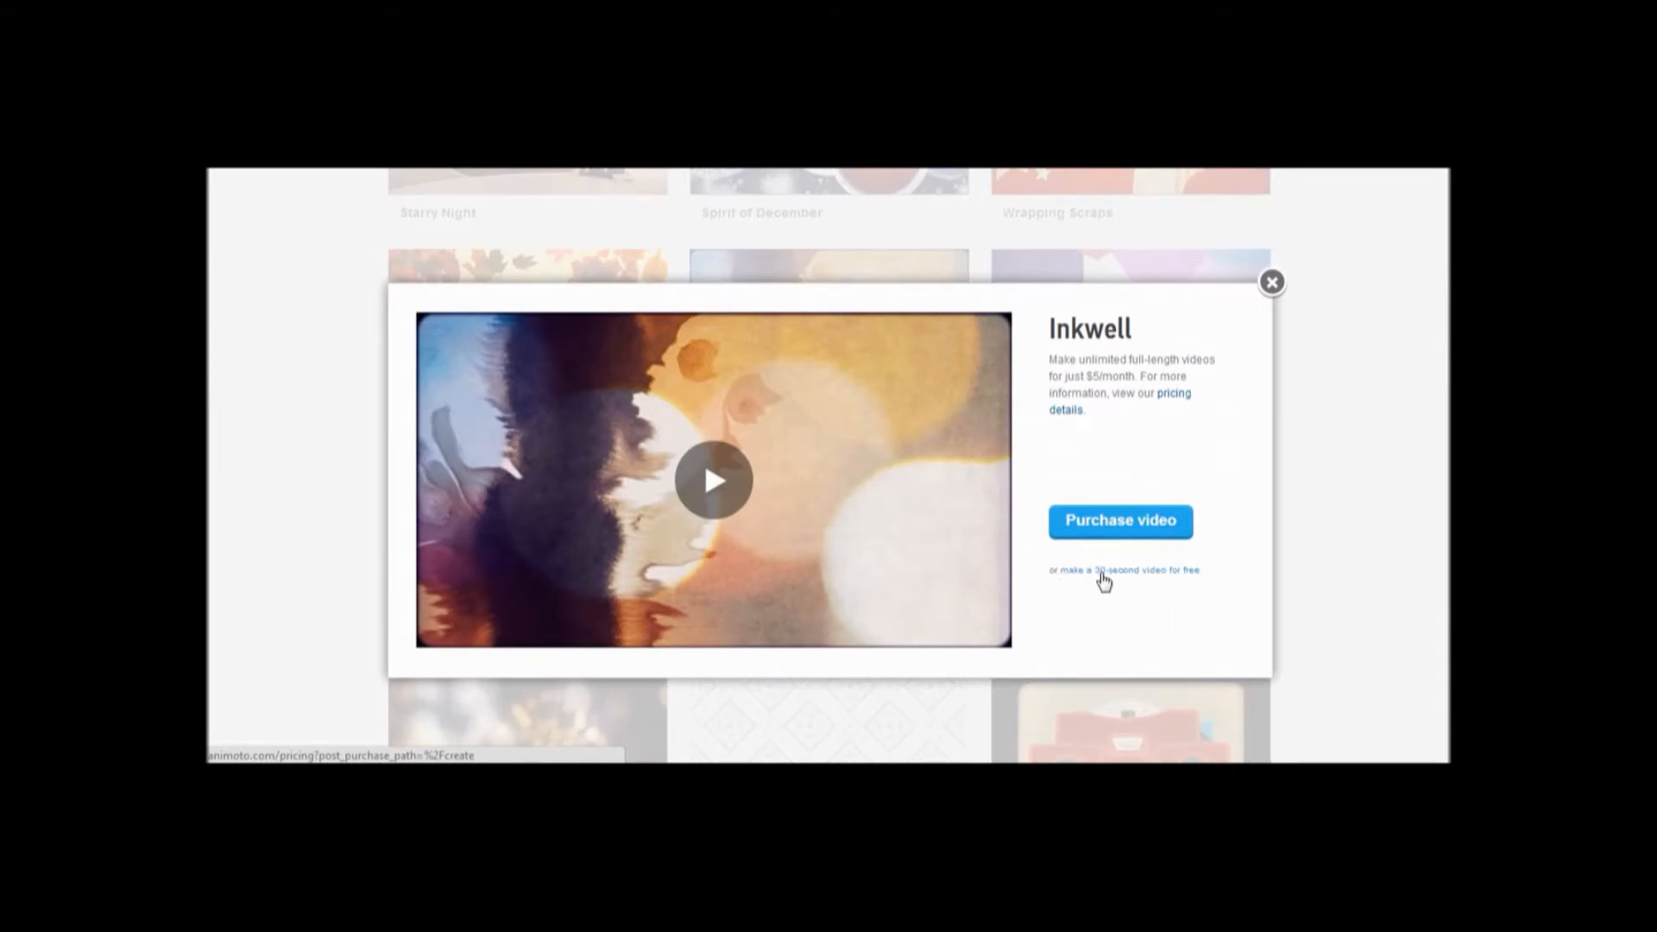
click(1124, 569)
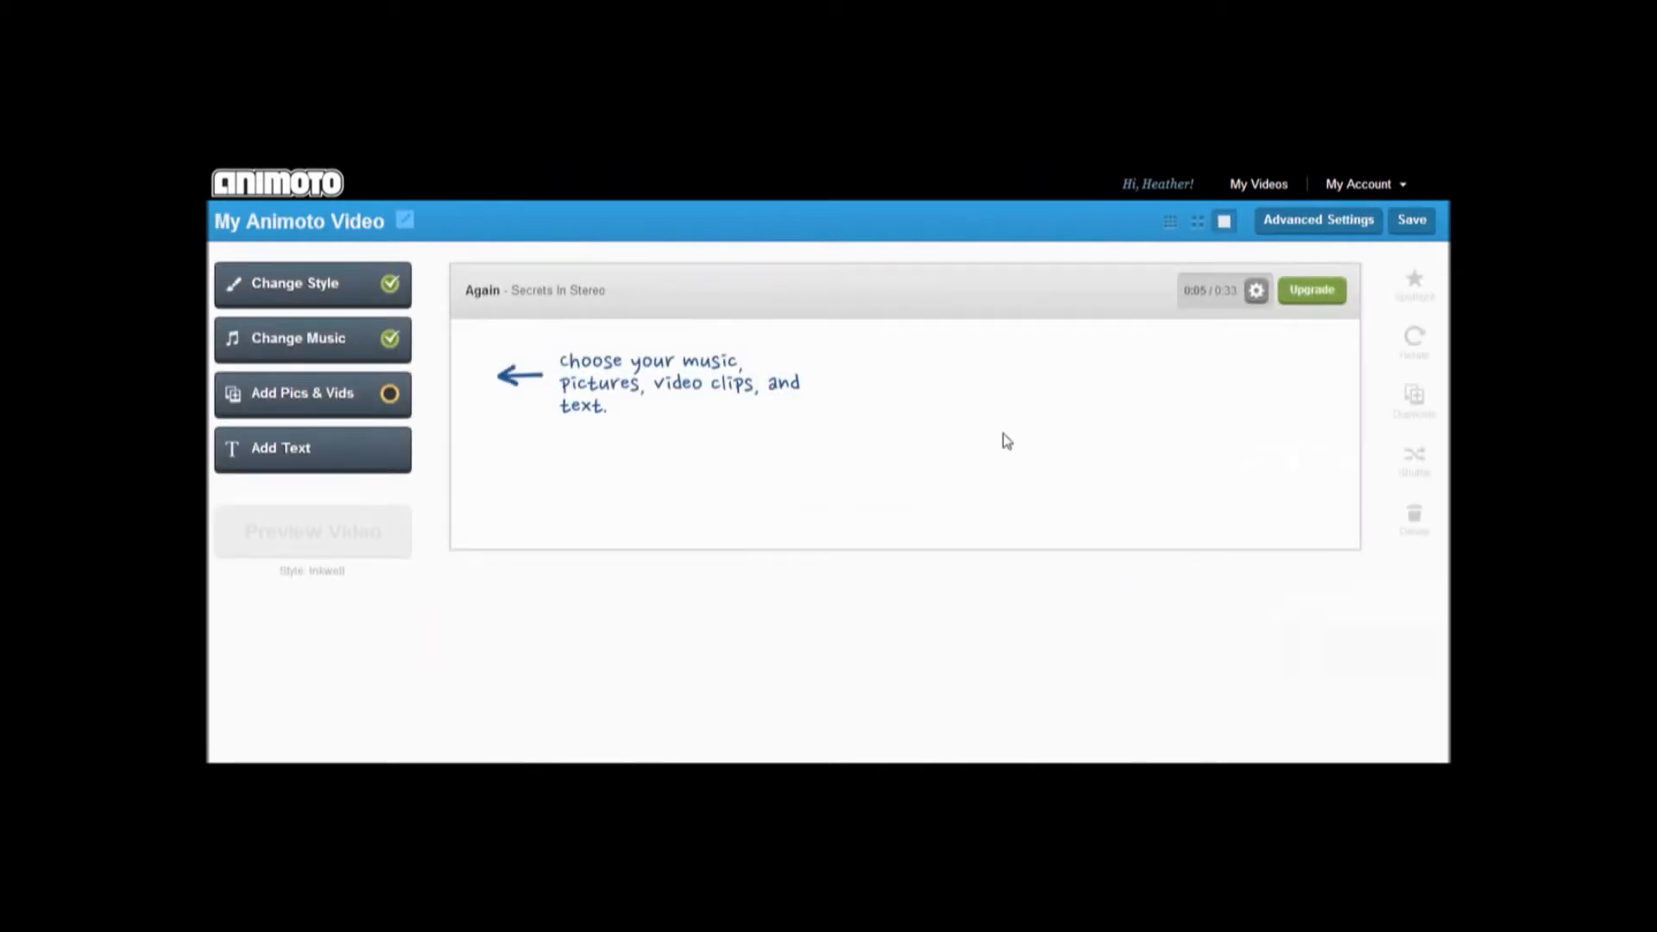
mouse_move(775, 471)
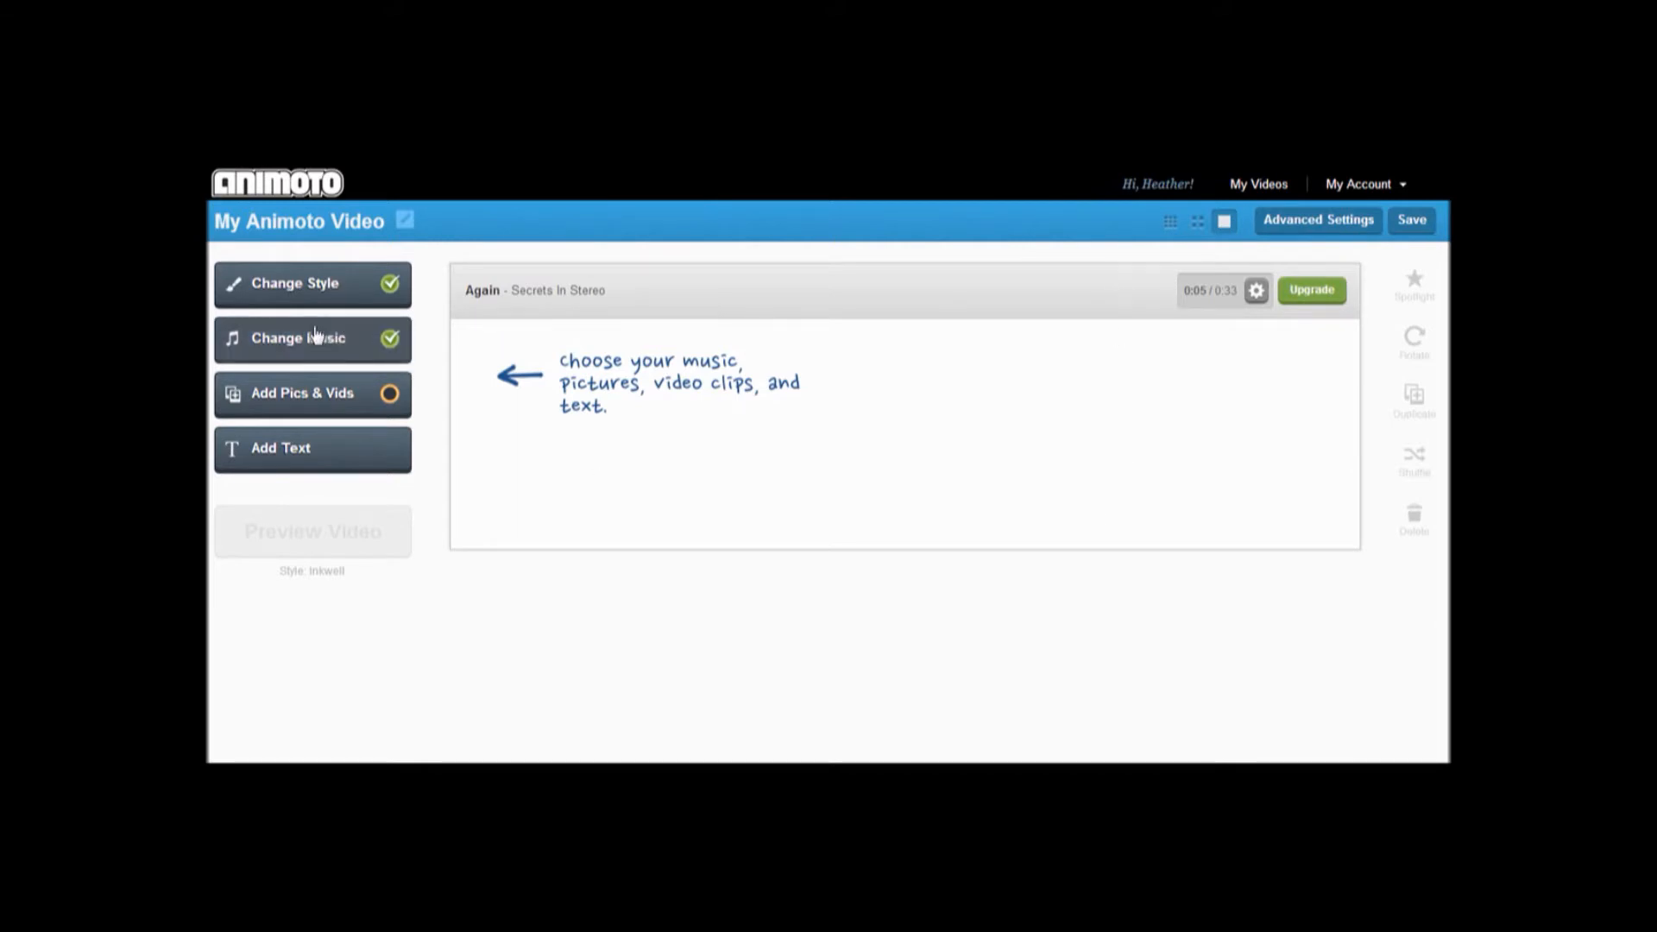
- Replace the default soundtrack with 'Home Again' from the music library
click(312, 338)
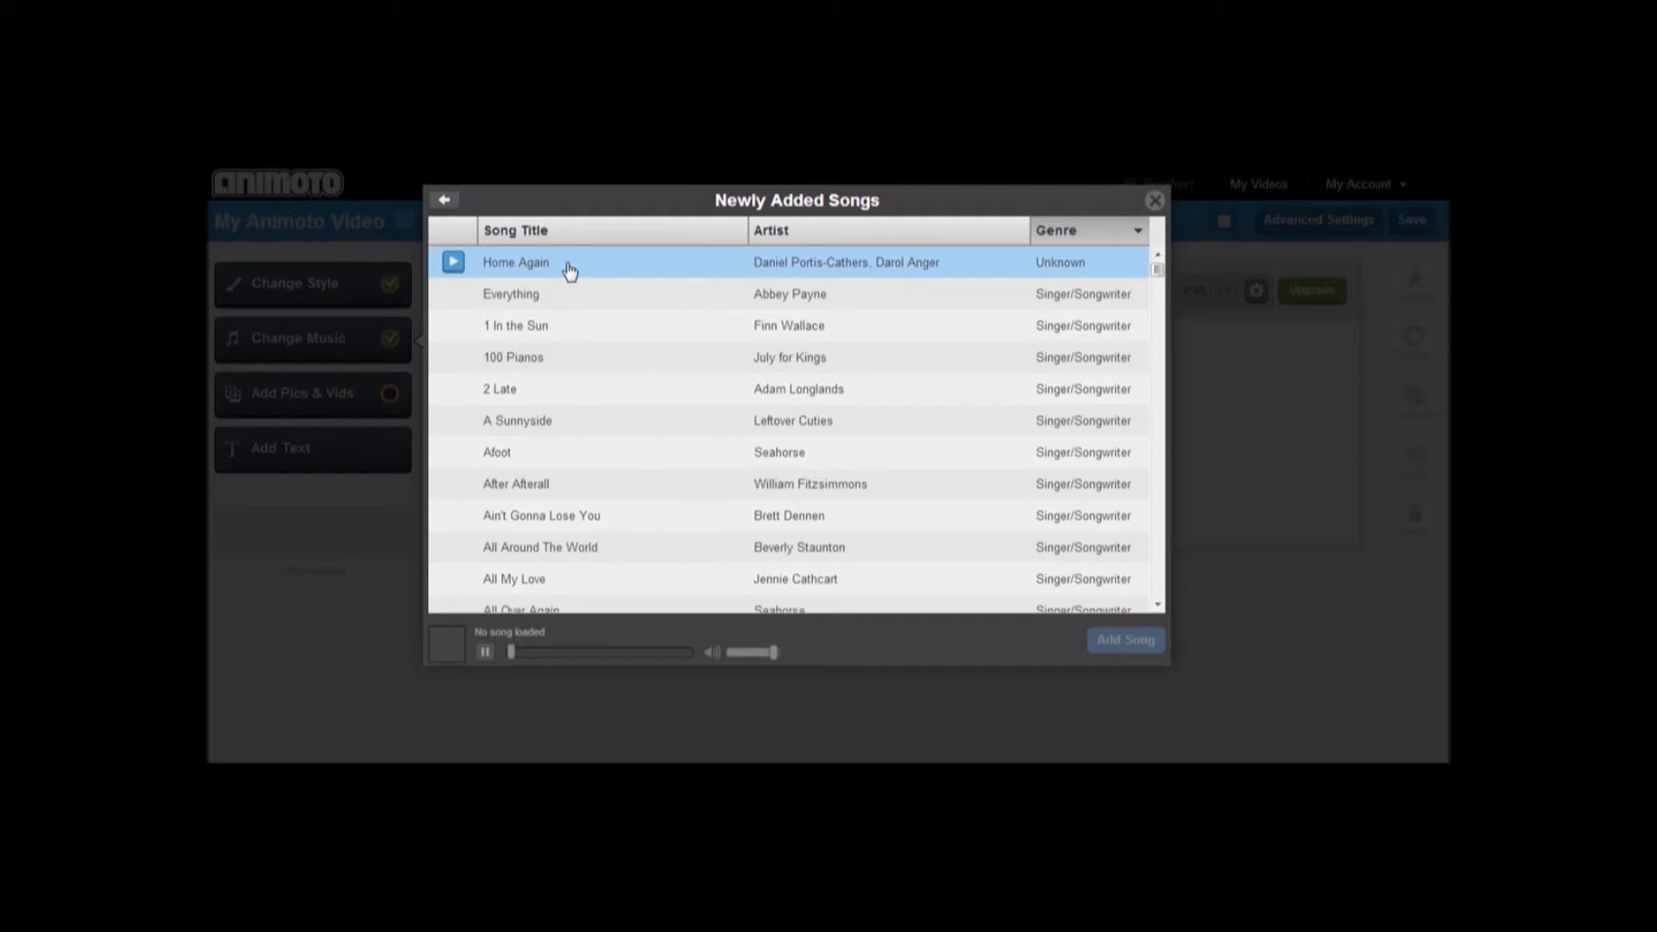
click(453, 262)
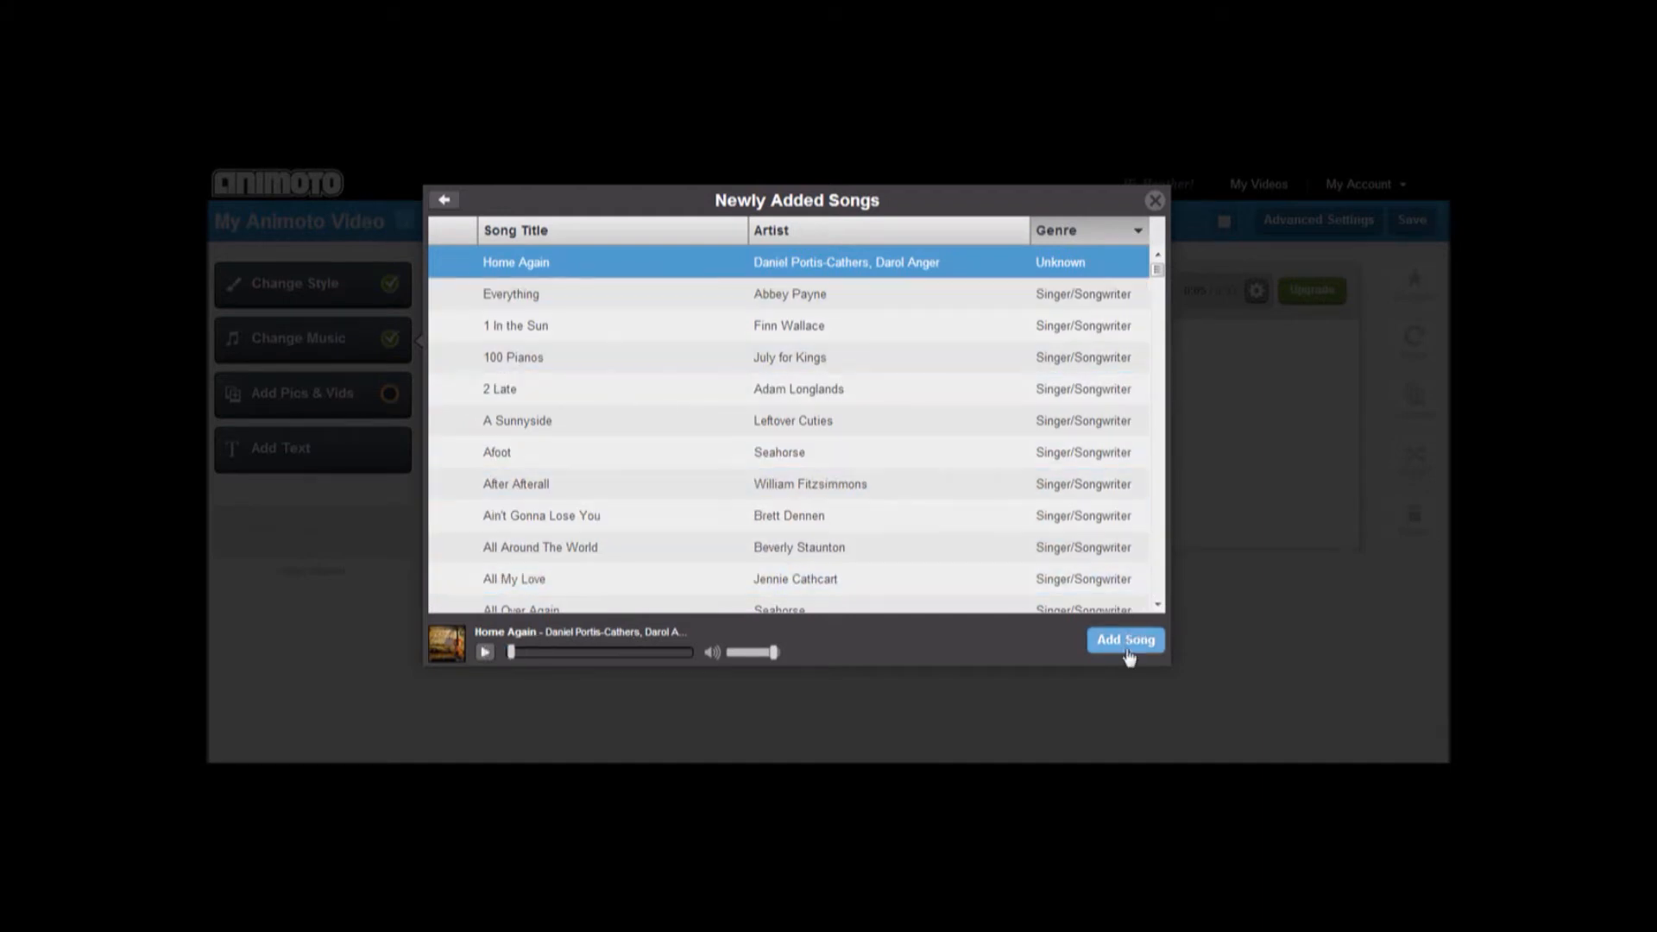
click(1125, 639)
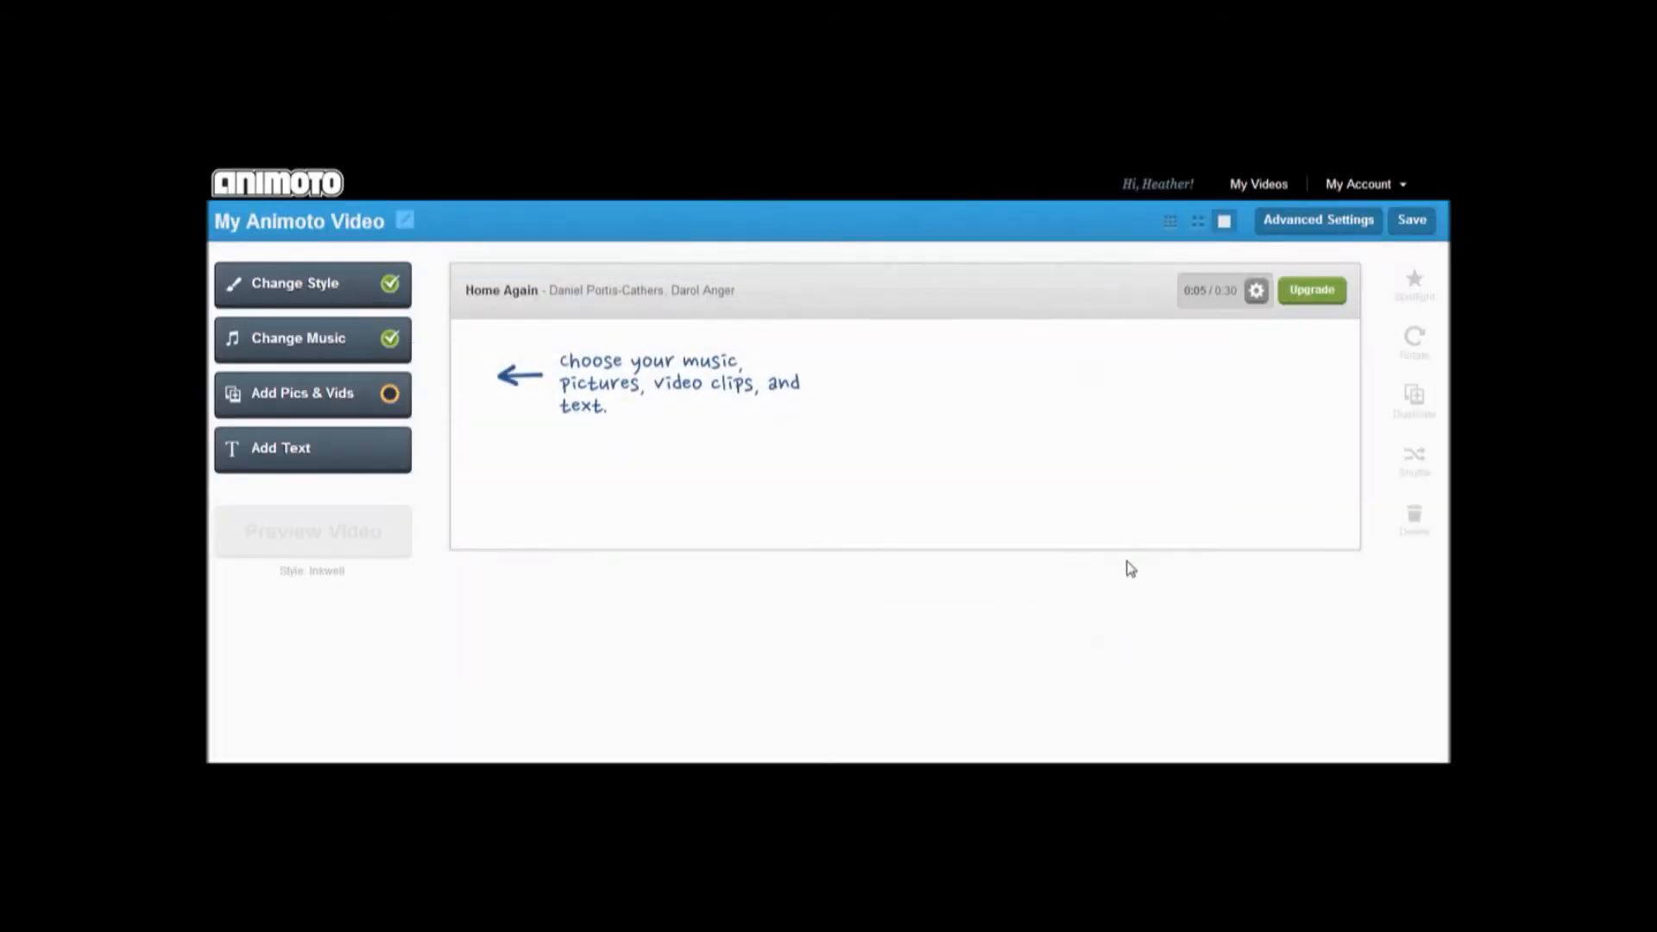
- Add a text slide 'Animoto' subtitled 'A unique way to create extraordinary videos'
click(279, 448)
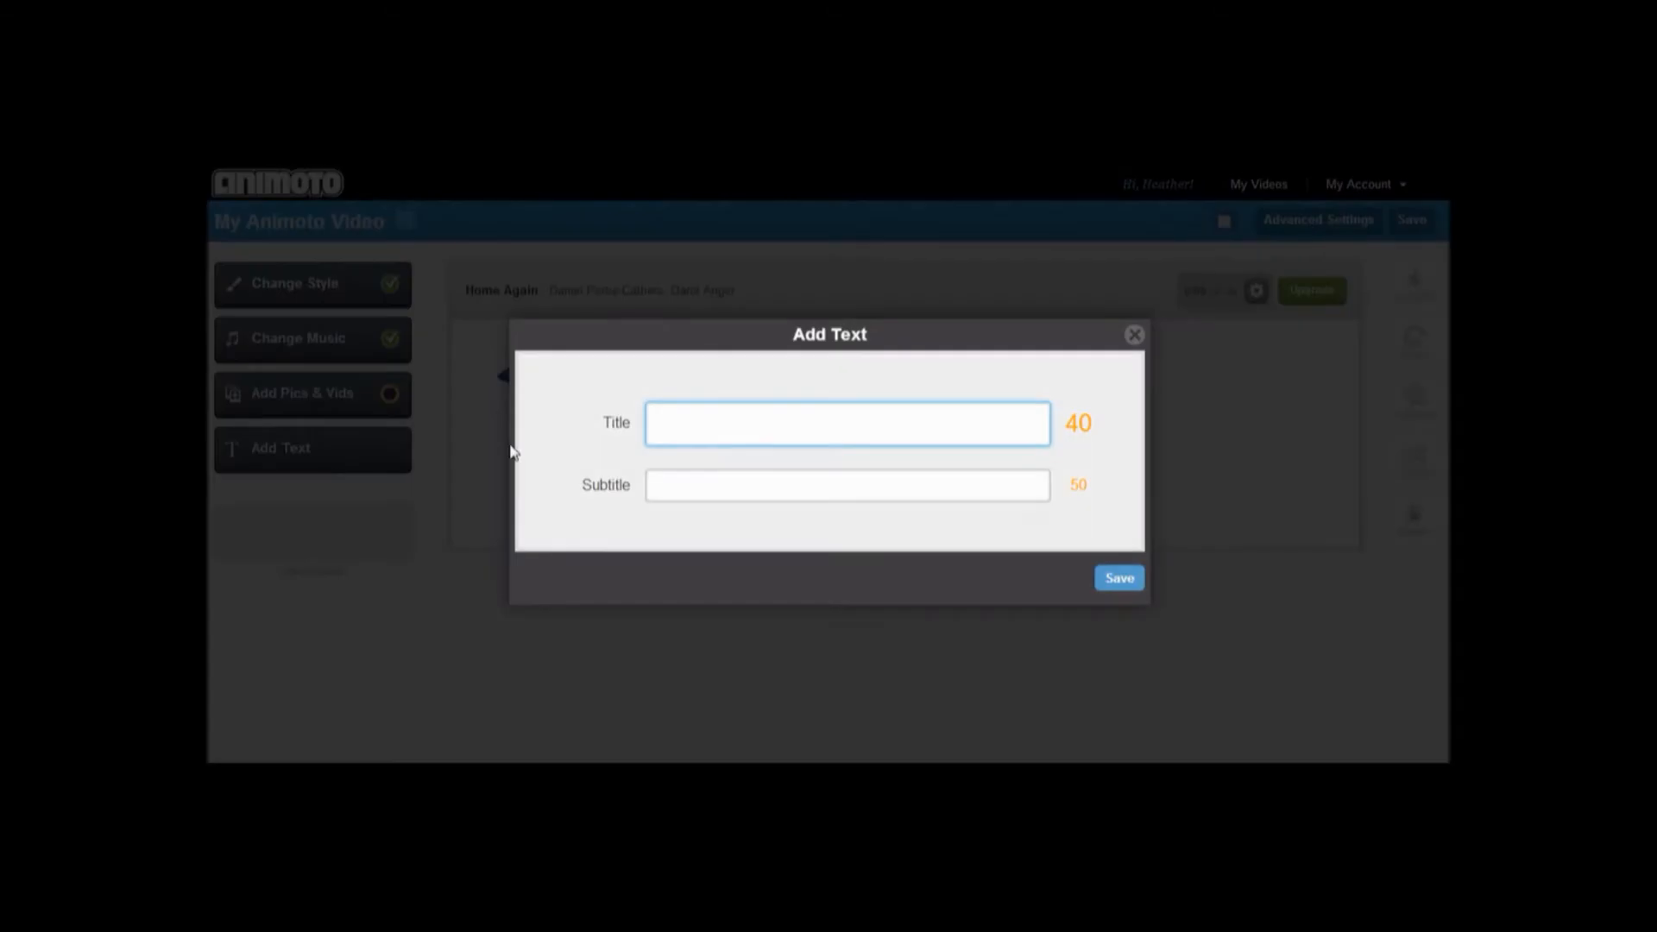
mouse_move(725, 439)
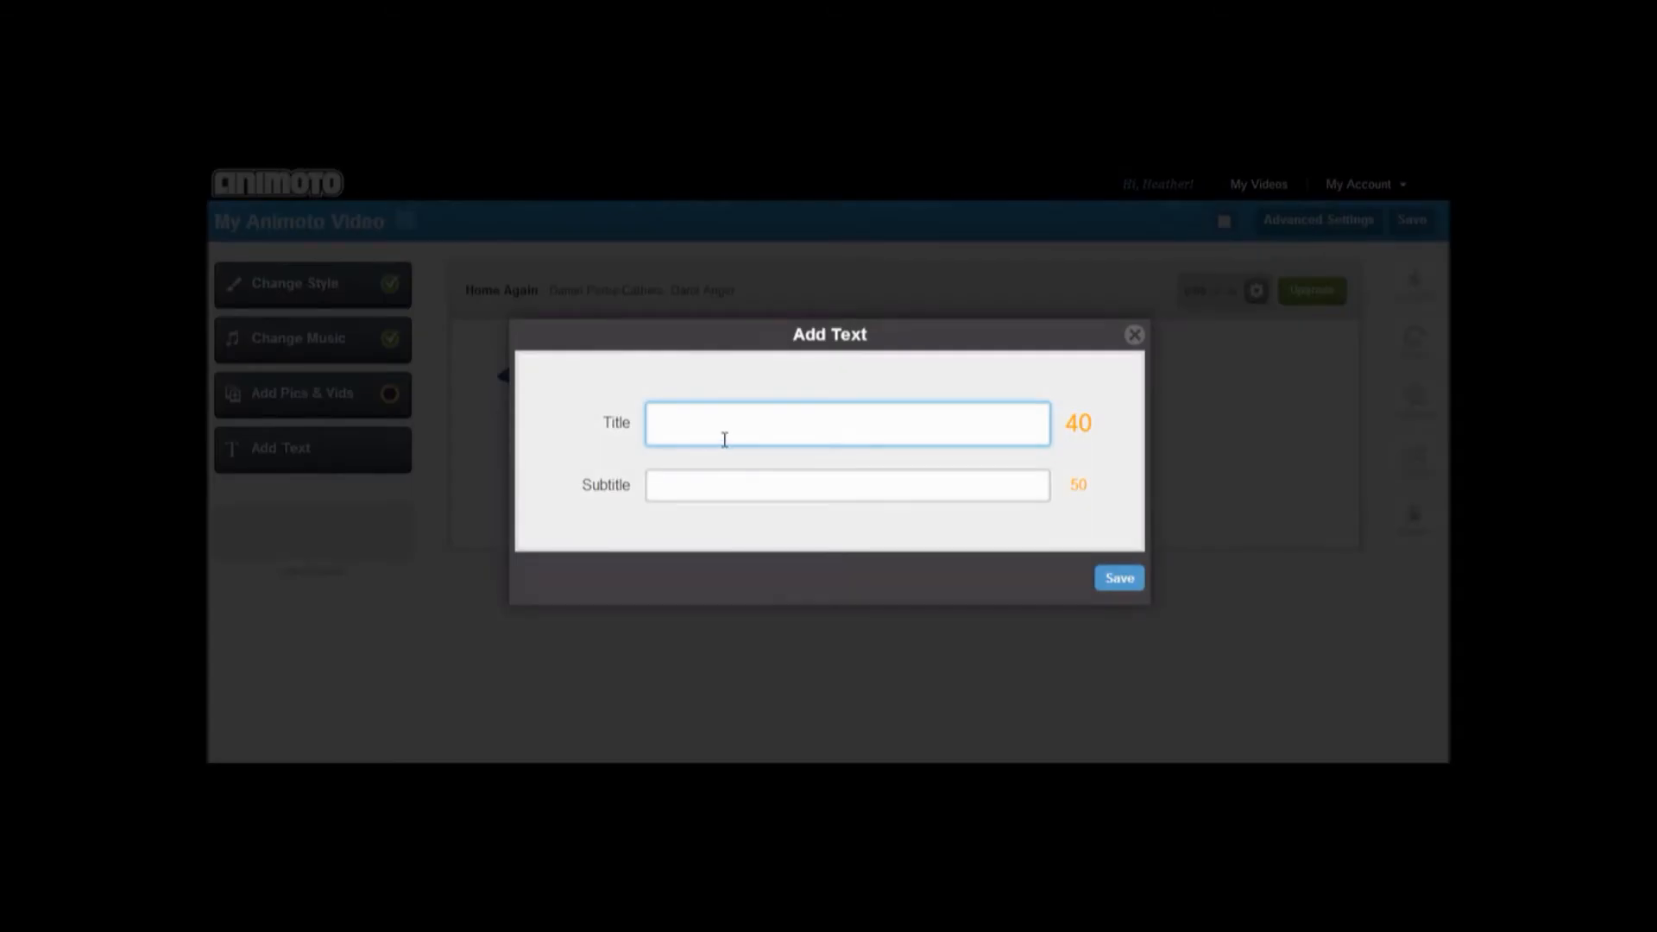
text(Animoto)
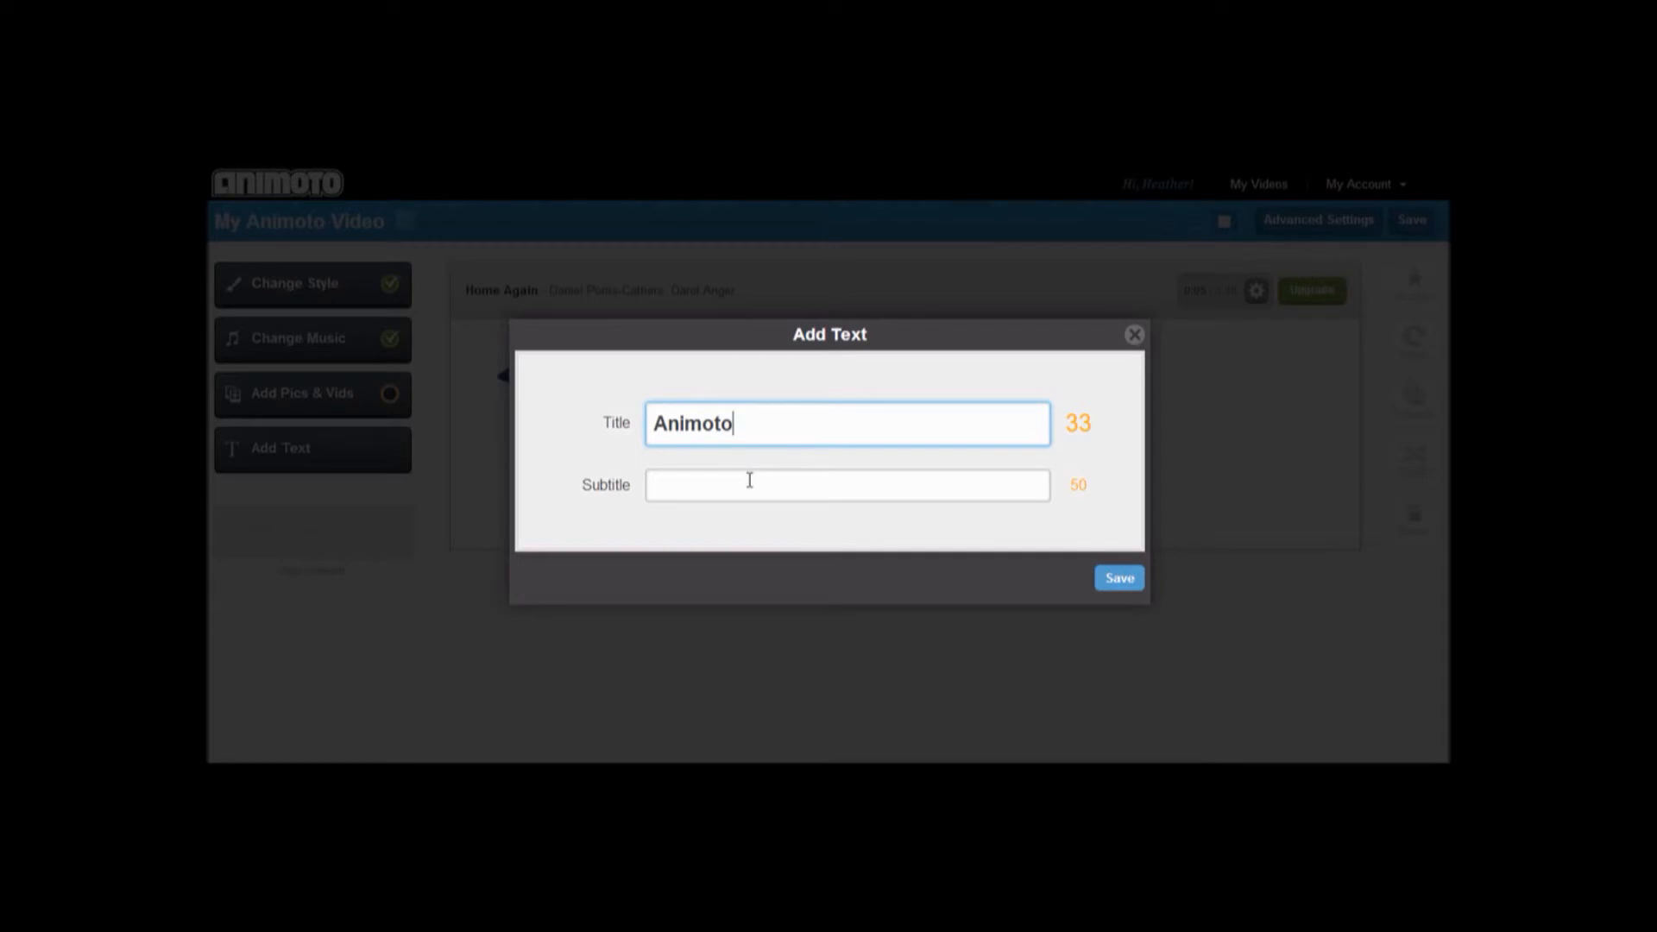
text(A unique wa)
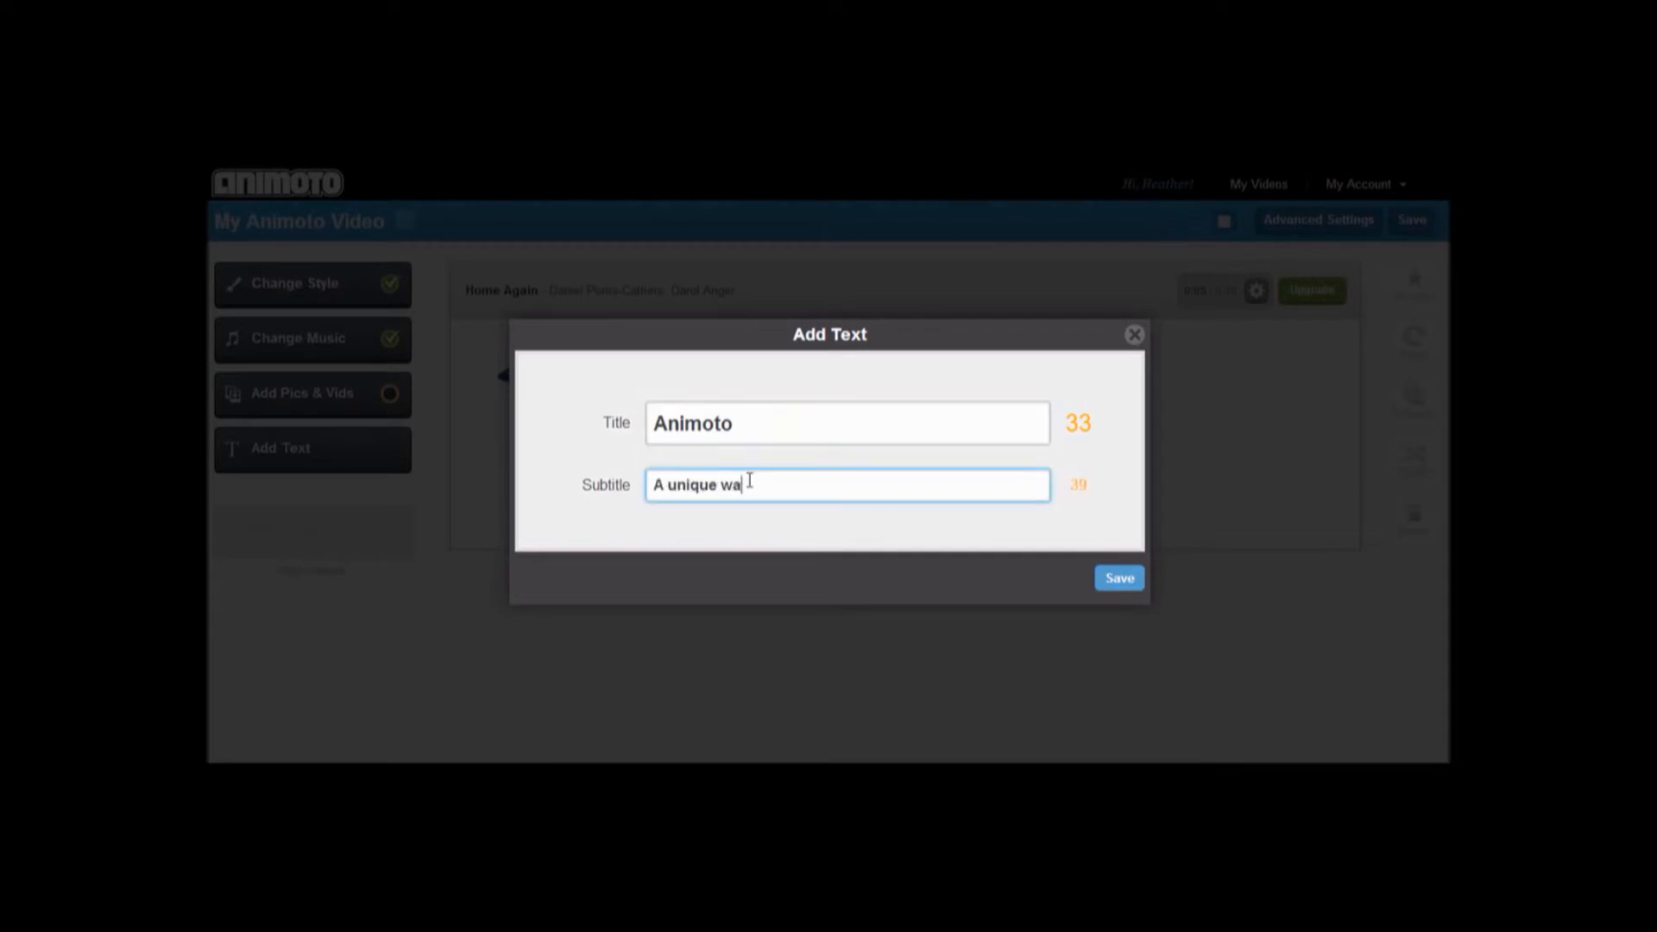
text(y to crea)
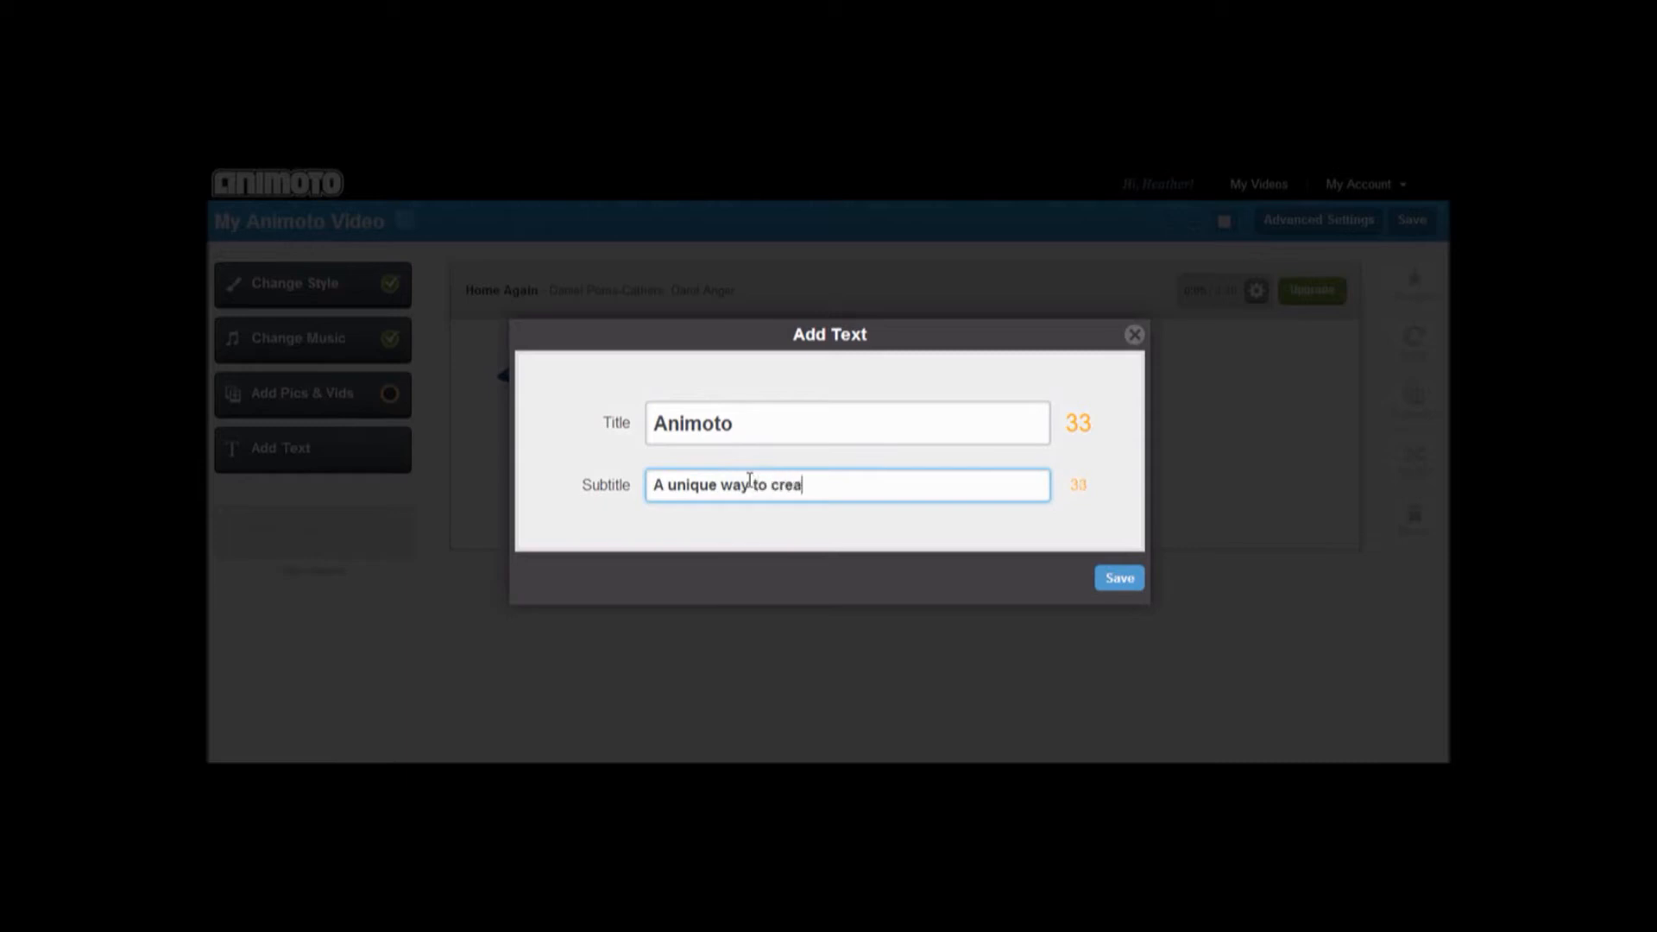
text(te extraordinary)
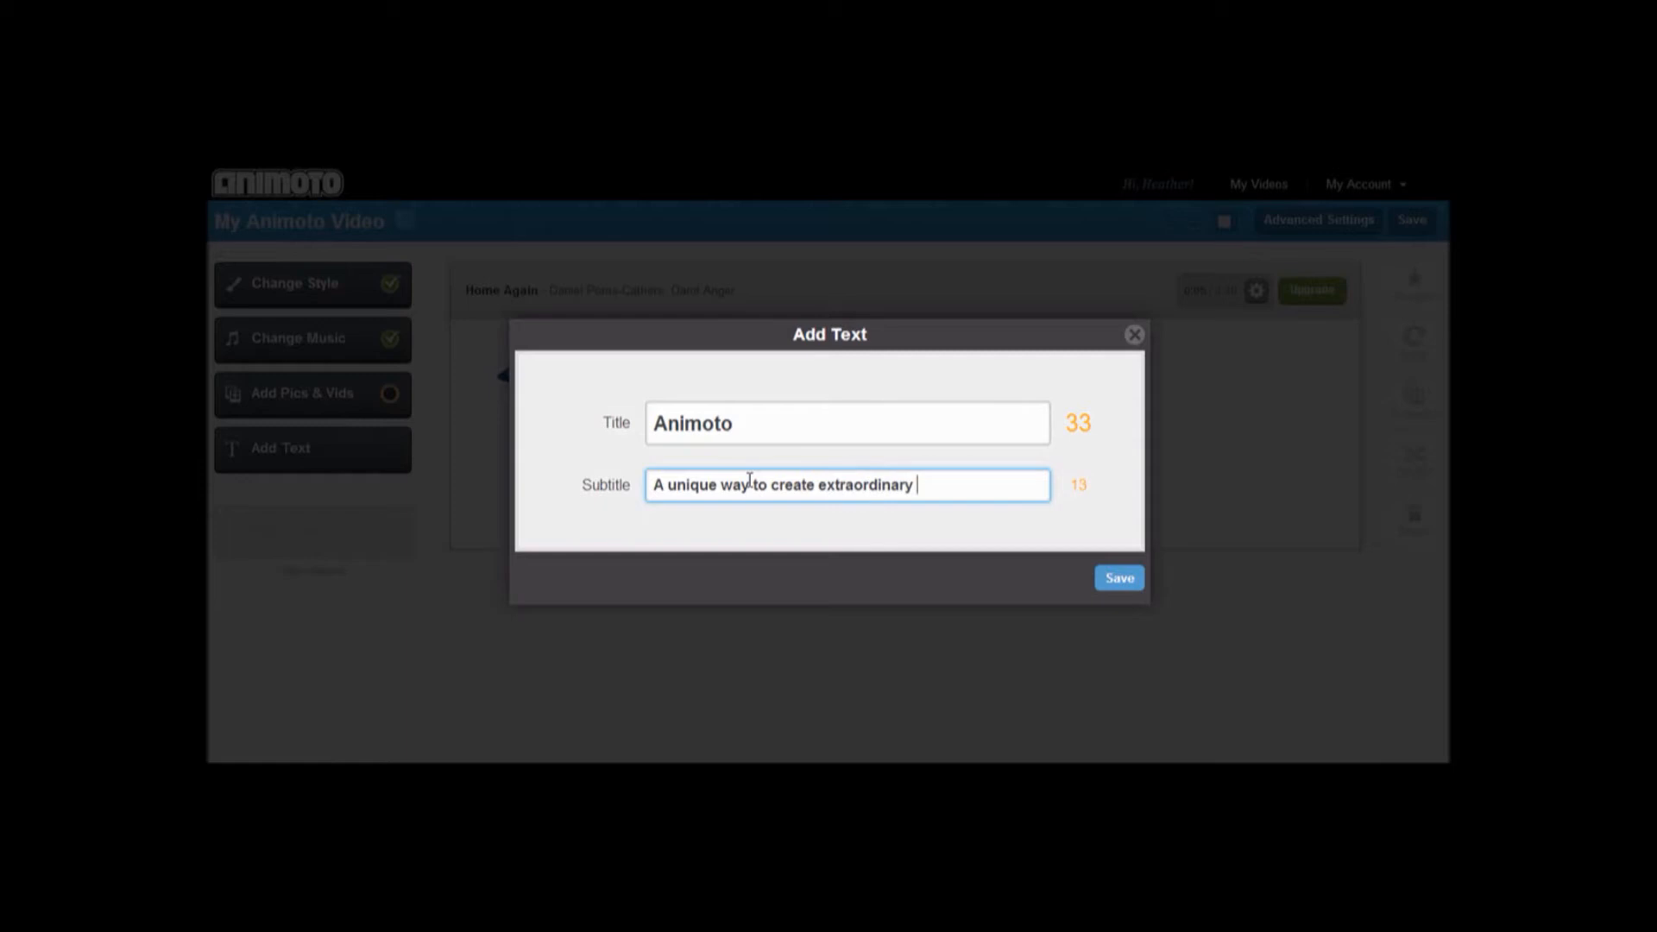
text(videos)
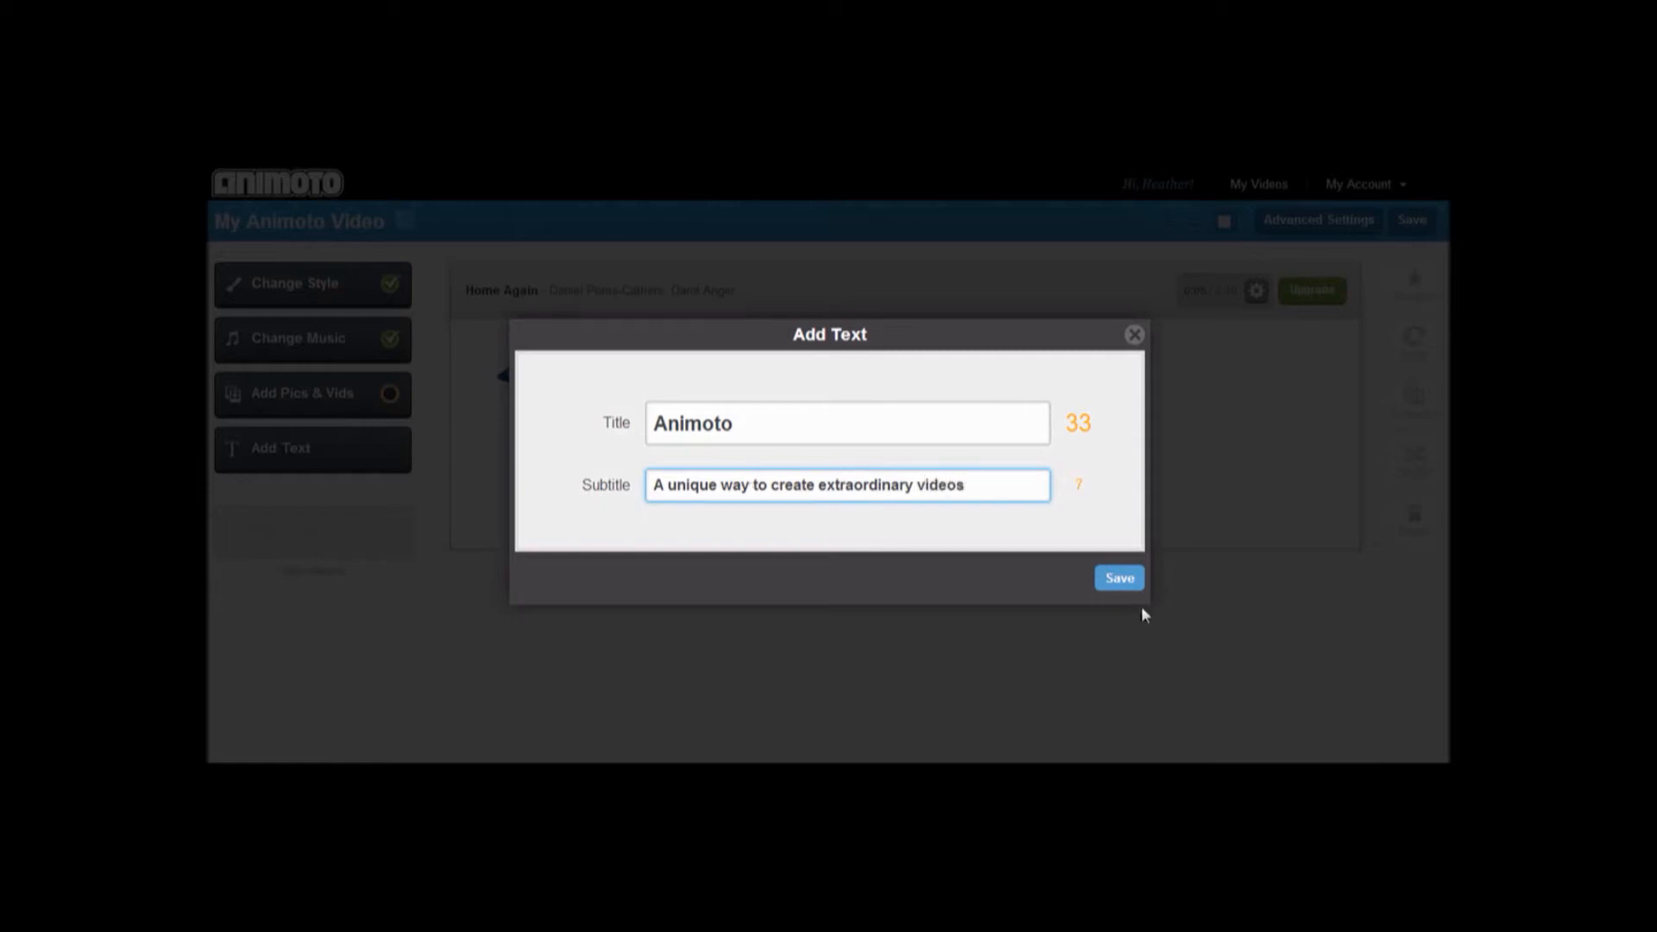
click(1117, 579)
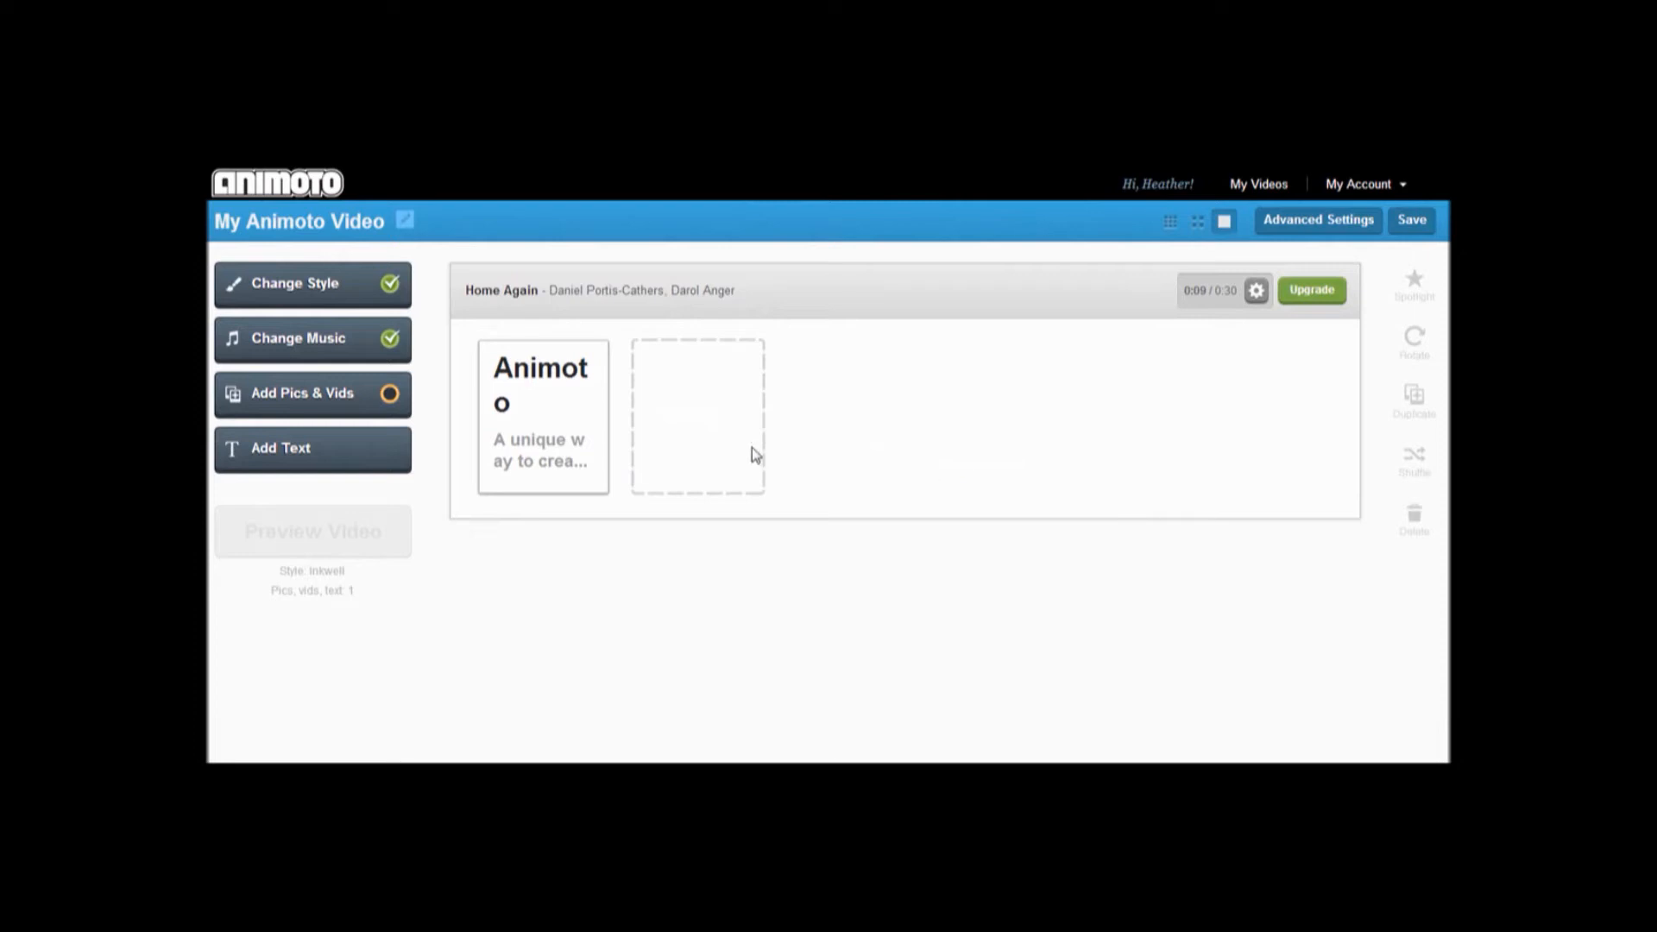
mouse_move(680, 445)
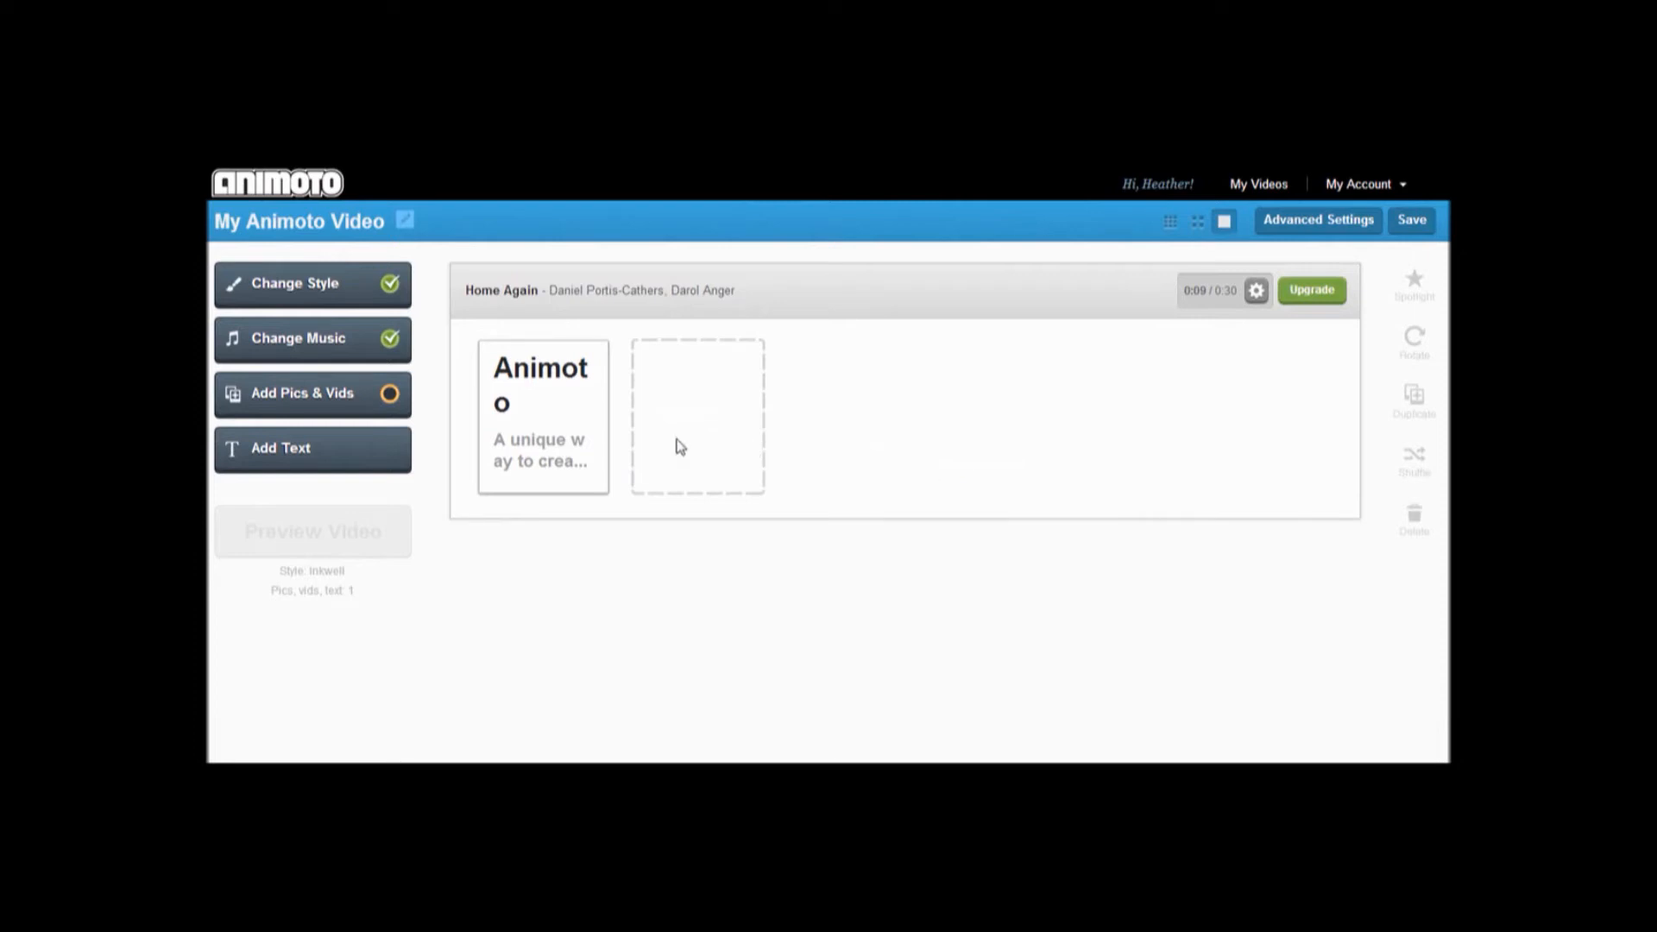
- Add a 'Choose from…' slide with a background subtitle and a 'Can be used for busin…' slide
click(280, 447)
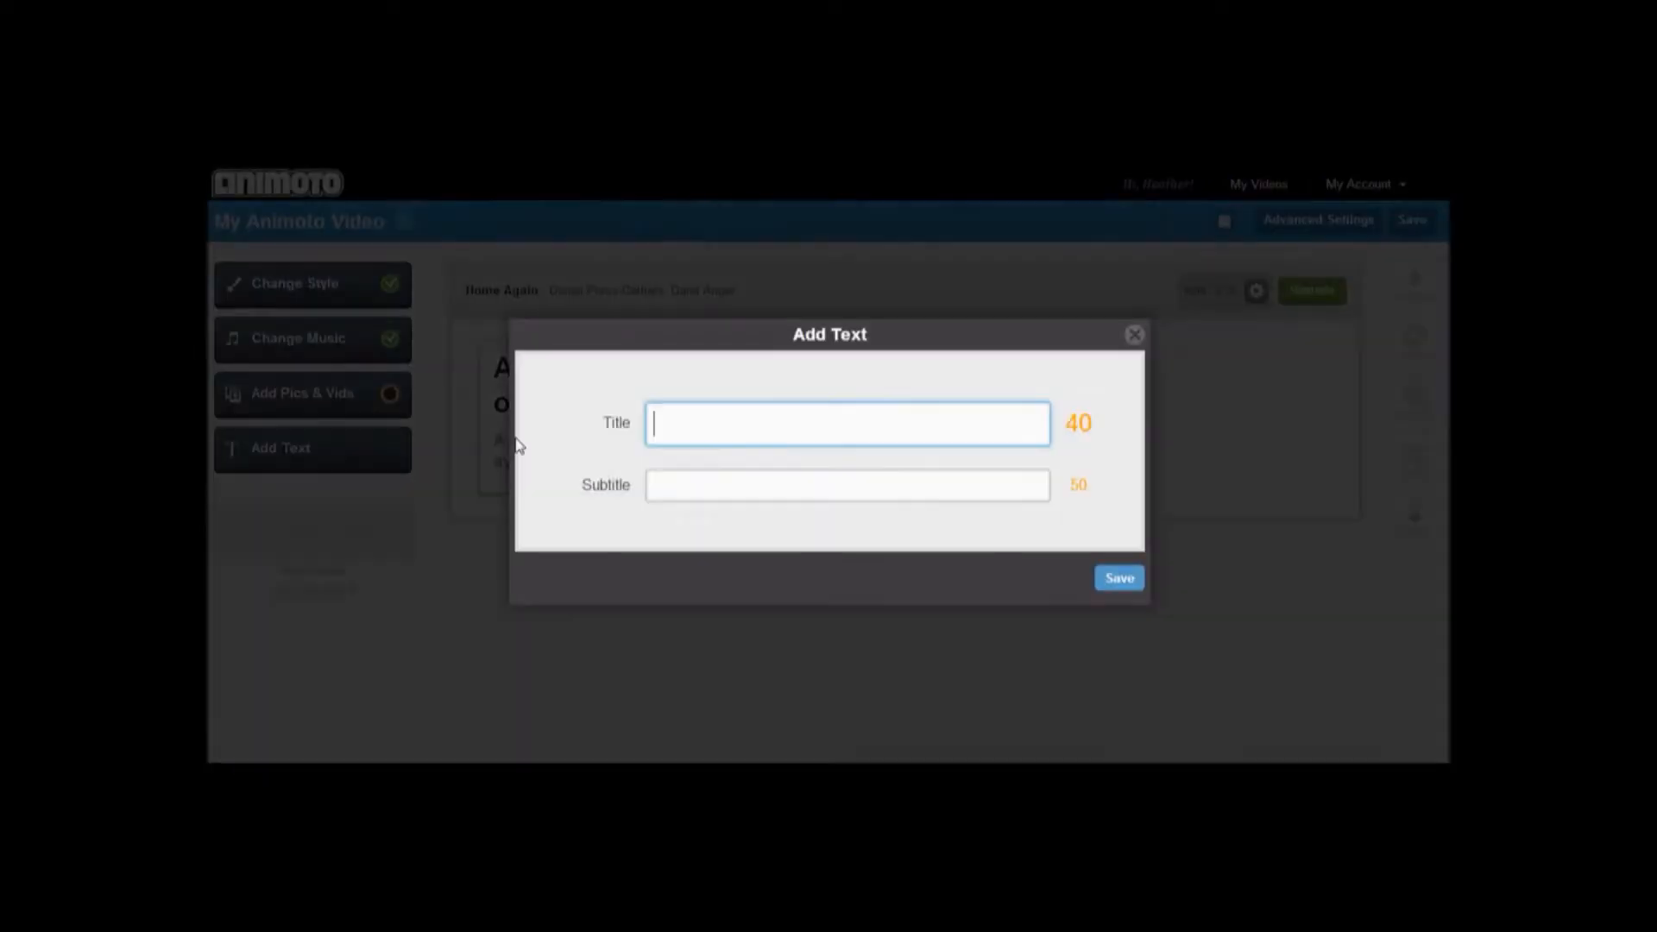
text(Choose from several styles)
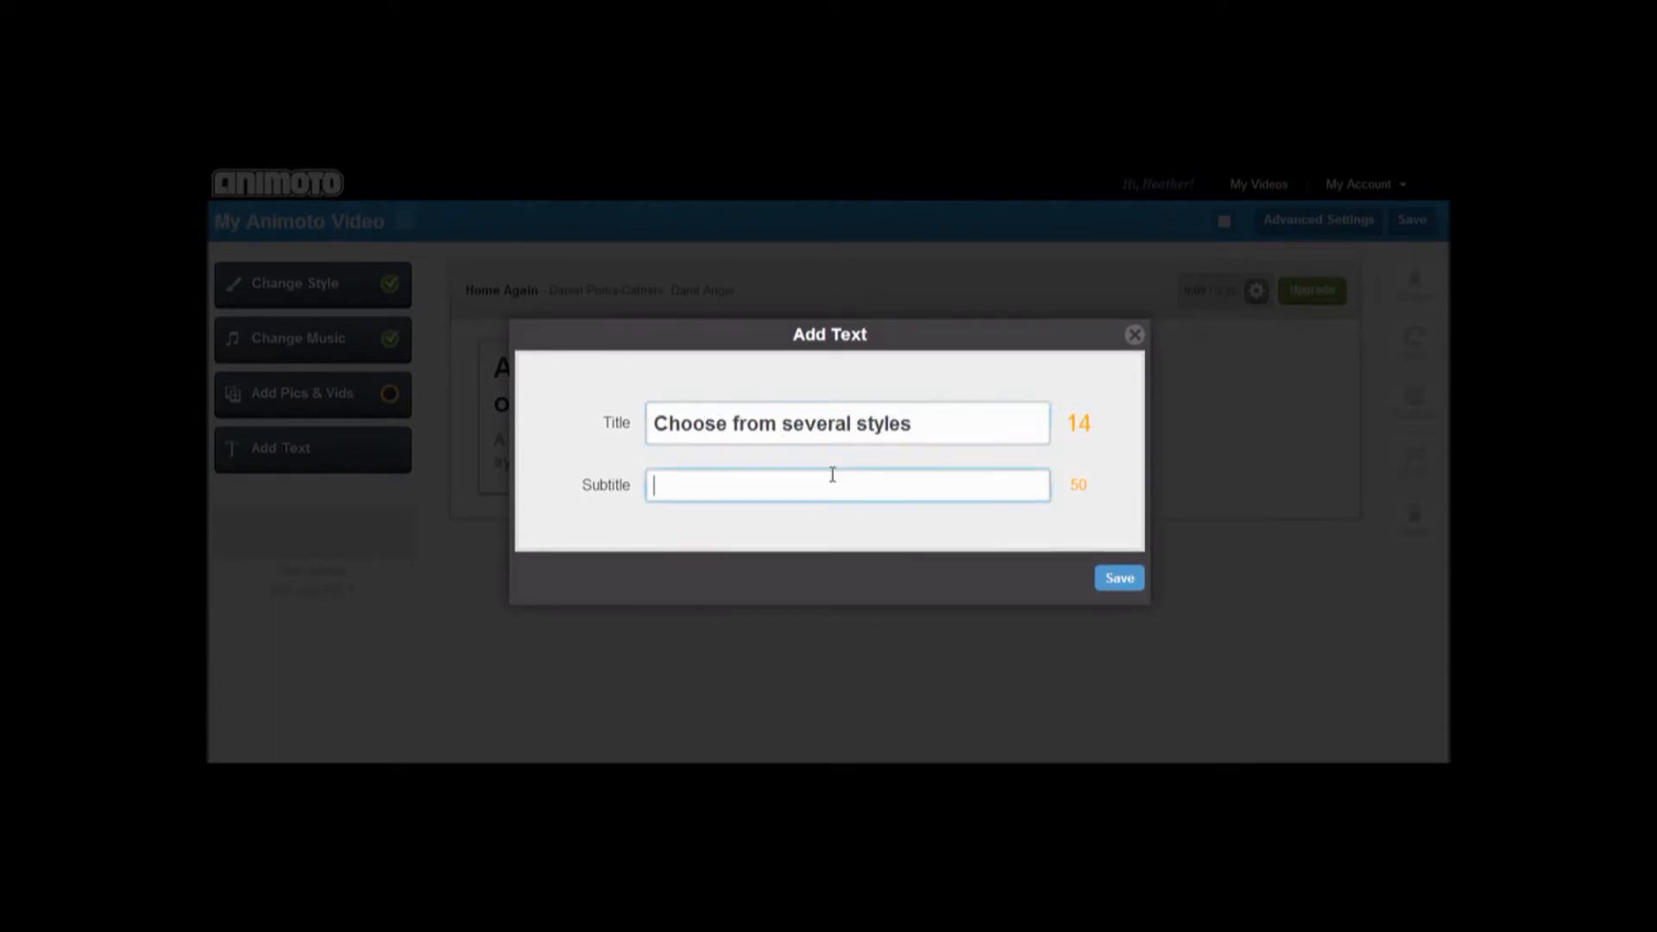
text(And add backgroun)
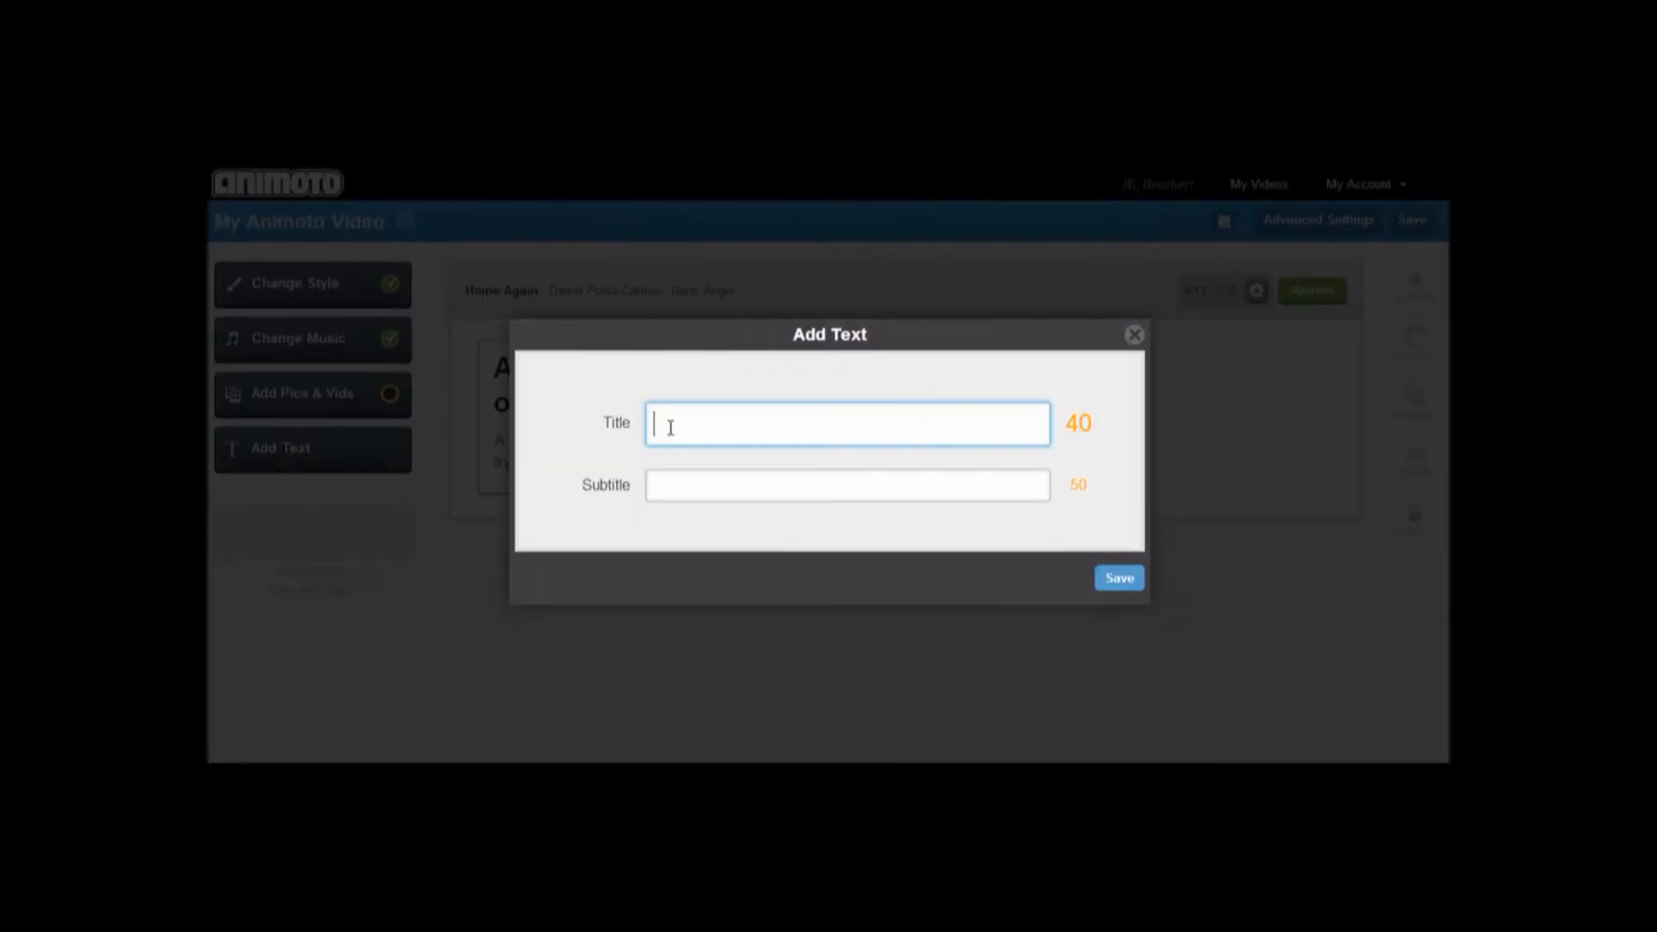
text(Can be used for busin)
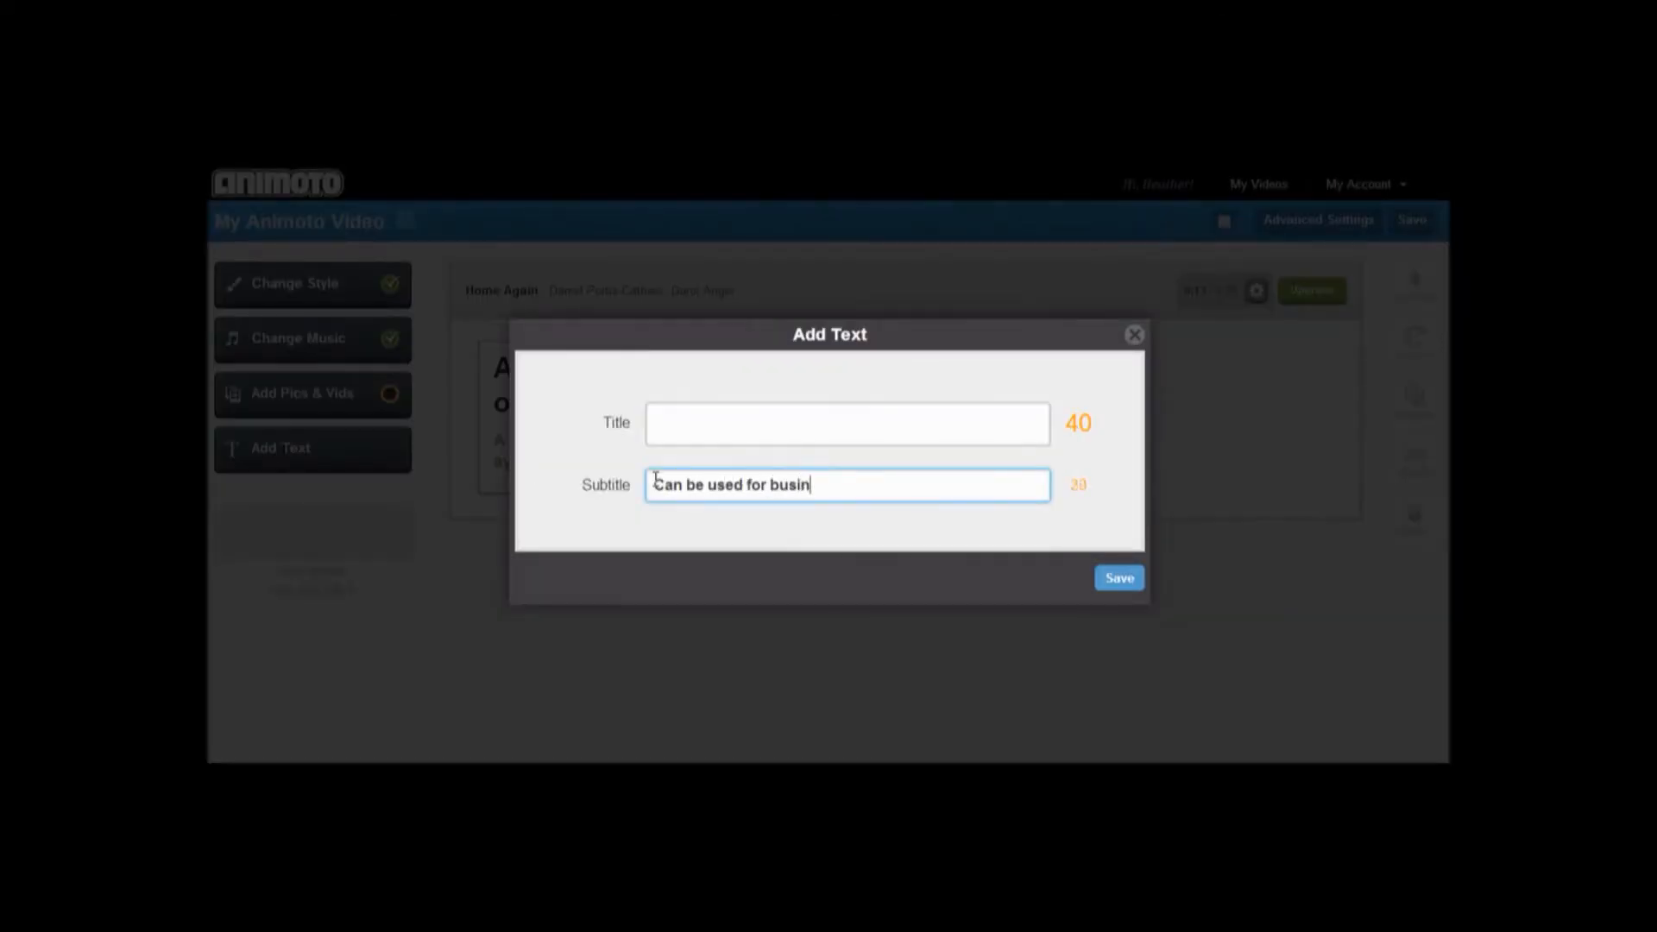
click(1119, 577)
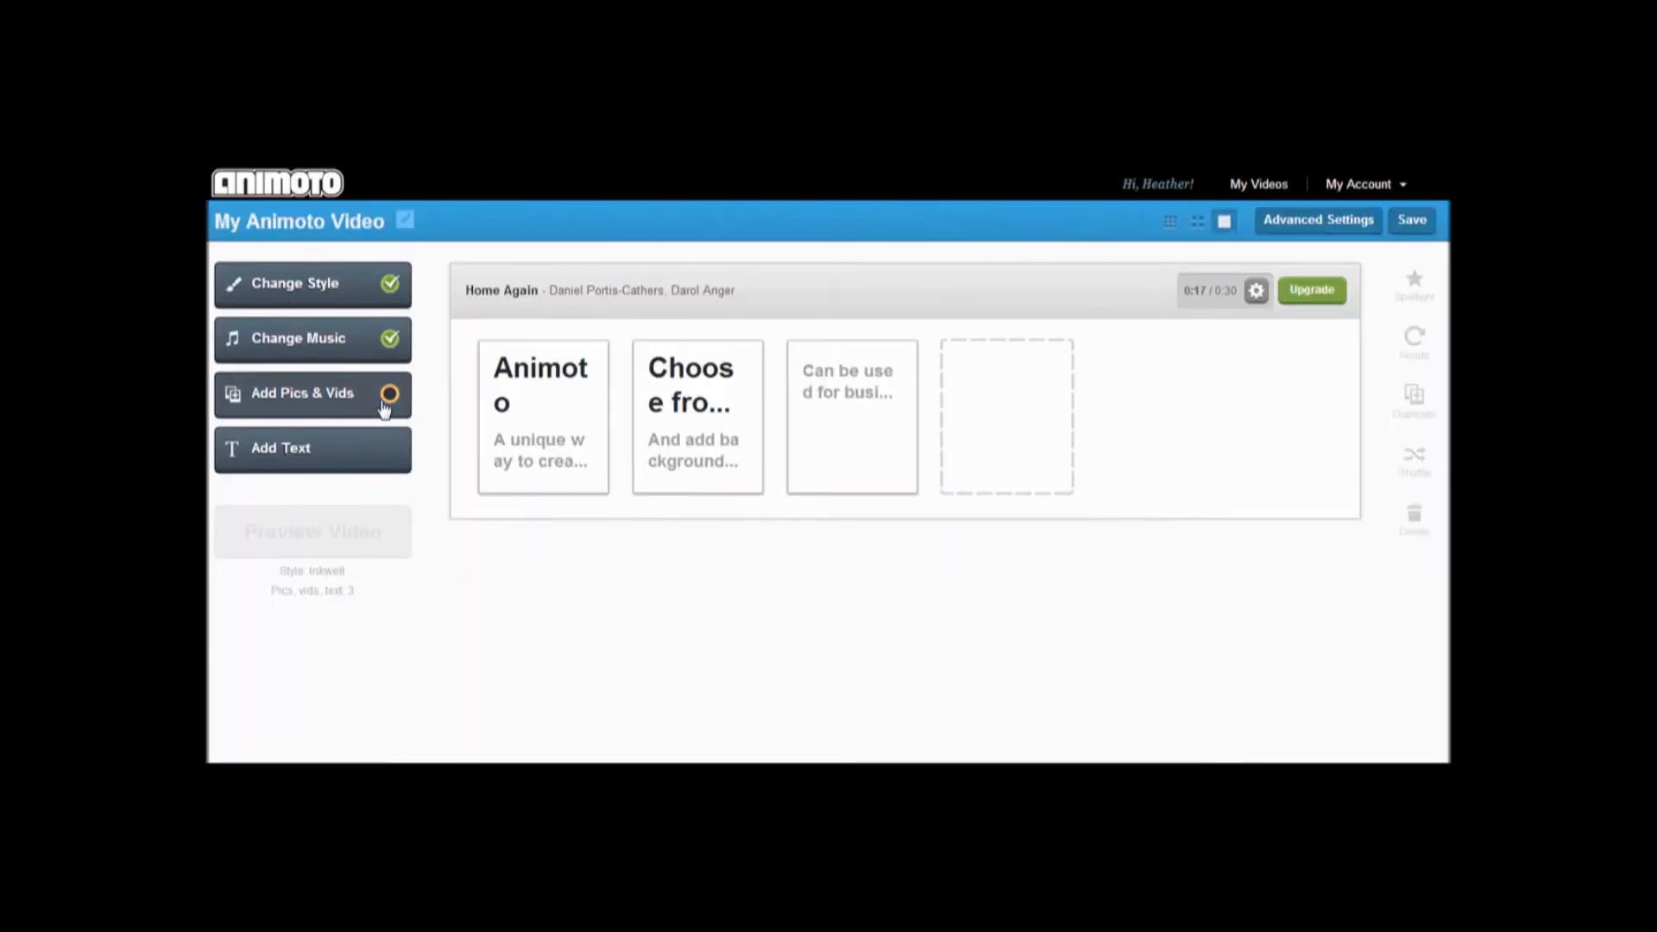
- Browse the built-in Image Library through Add Pics & Vids
click(301, 392)
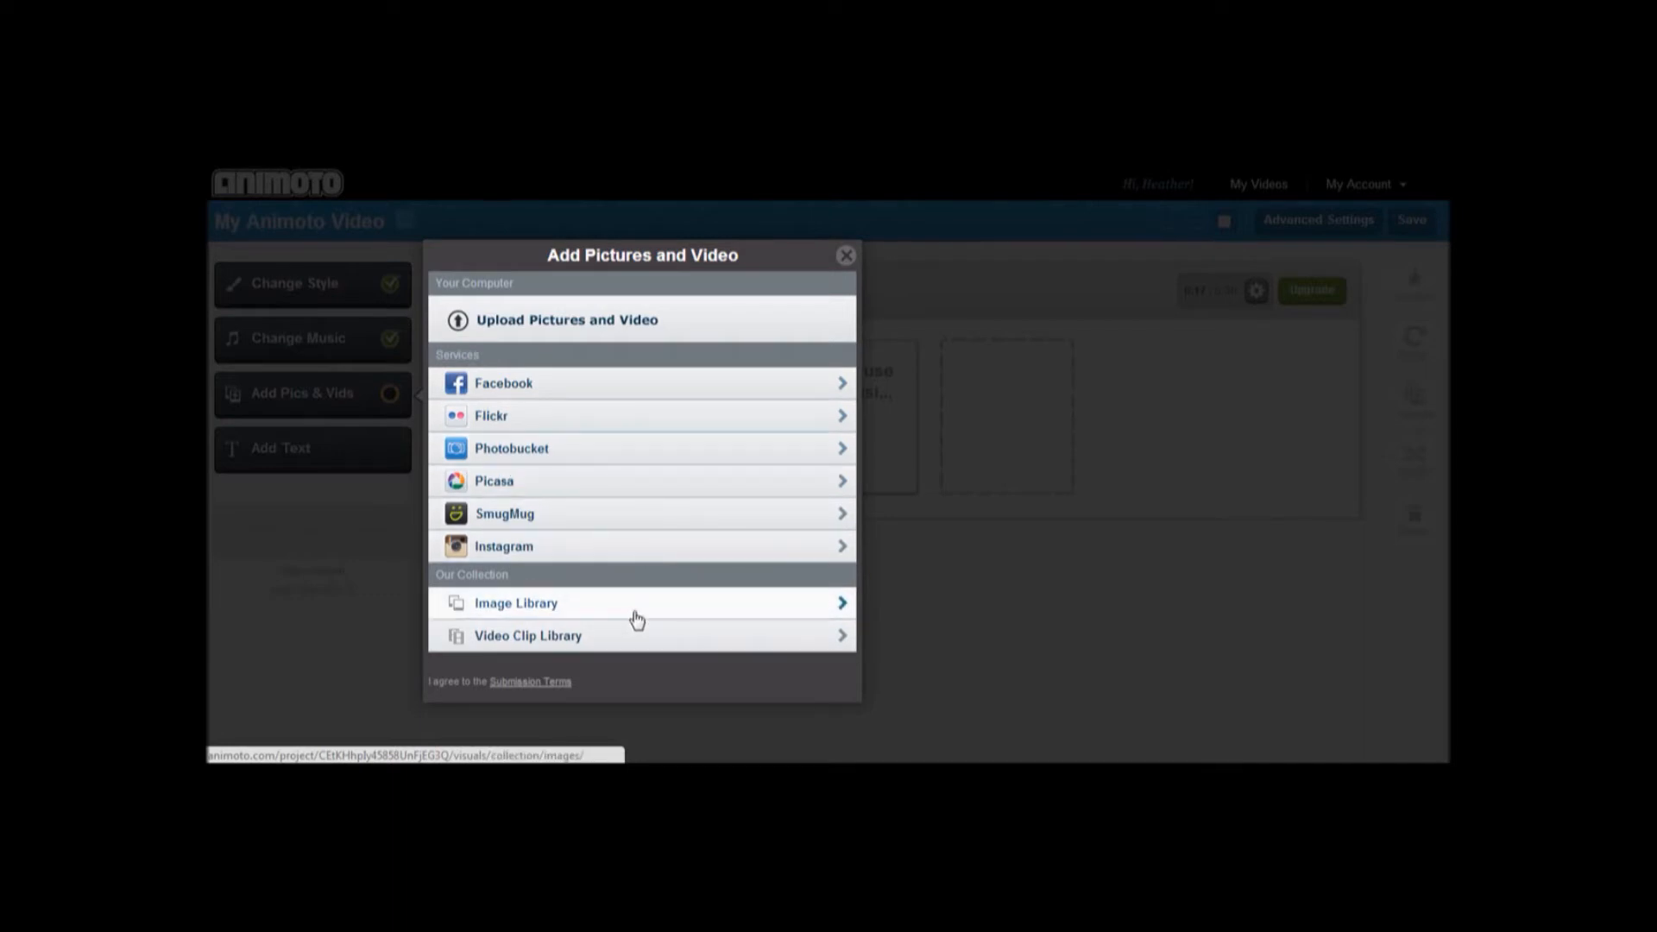
click(639, 603)
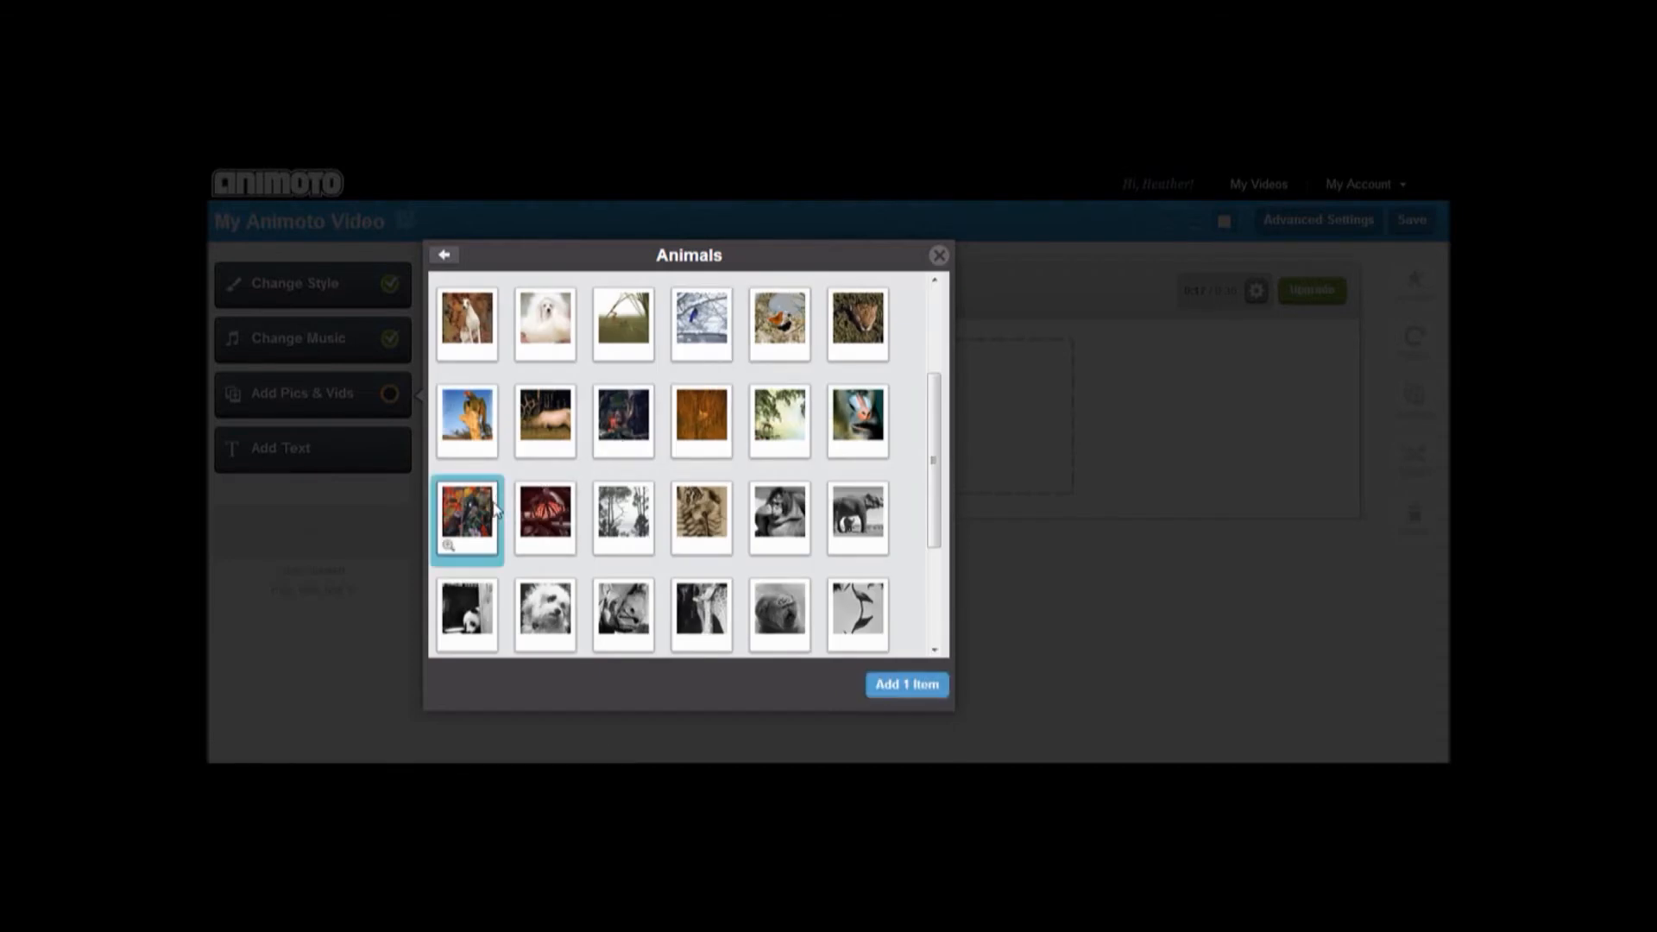
- Add the hummingbird photo captioned 'Add pictures with captions or videos'
click(906, 684)
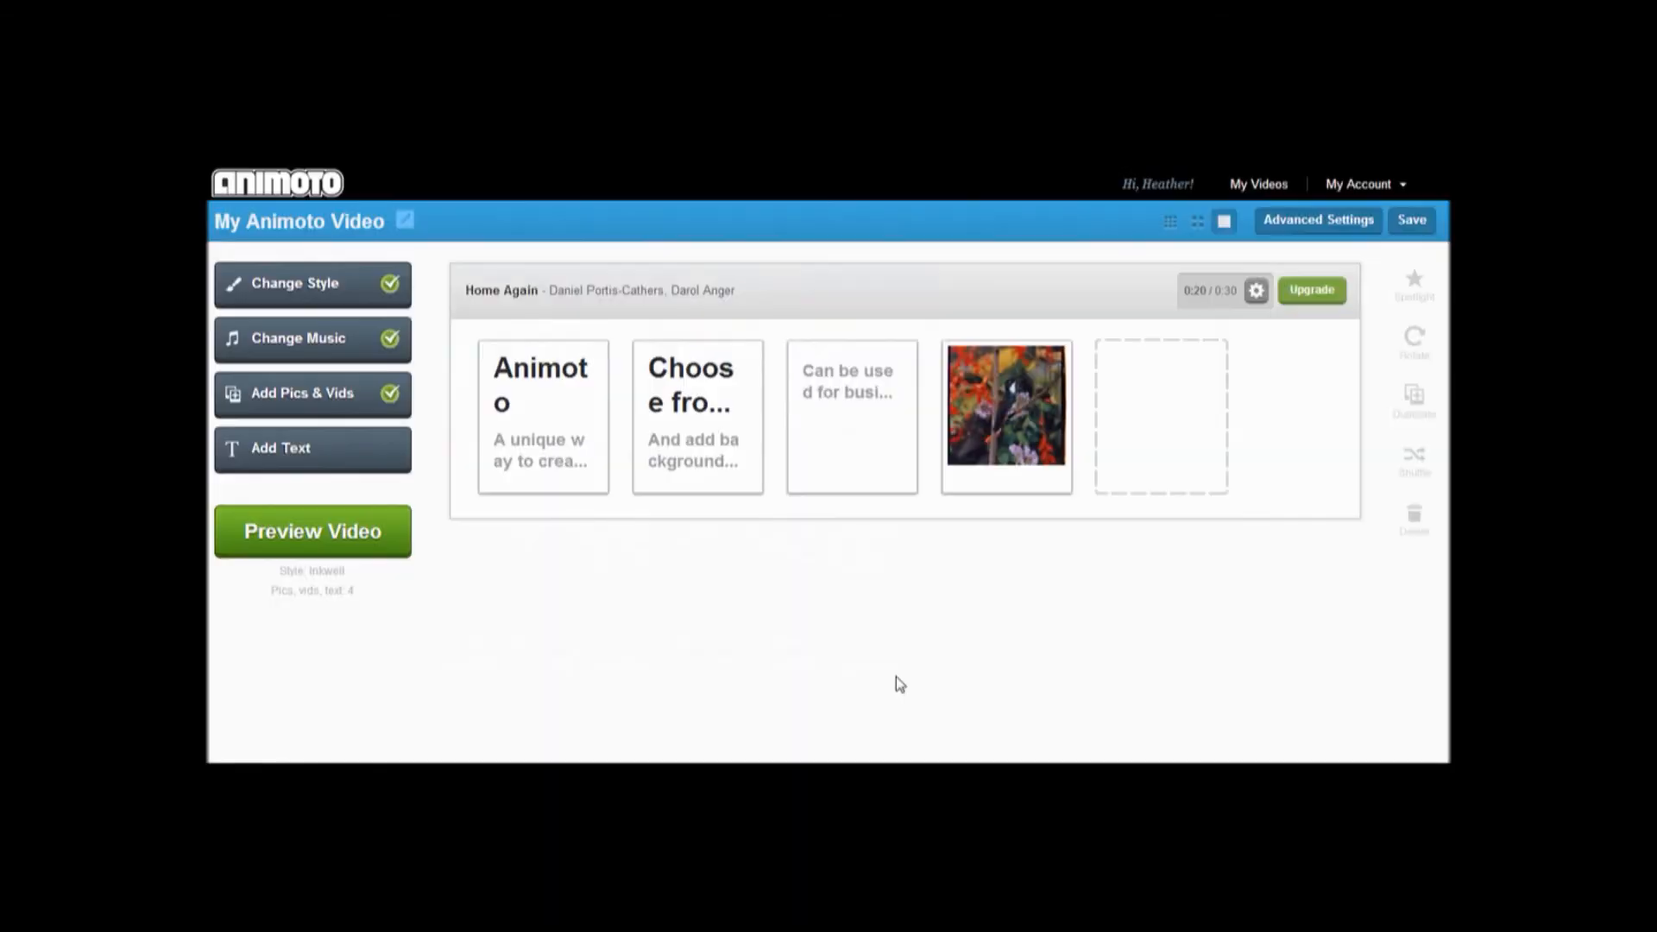
mouse_move(1003, 415)
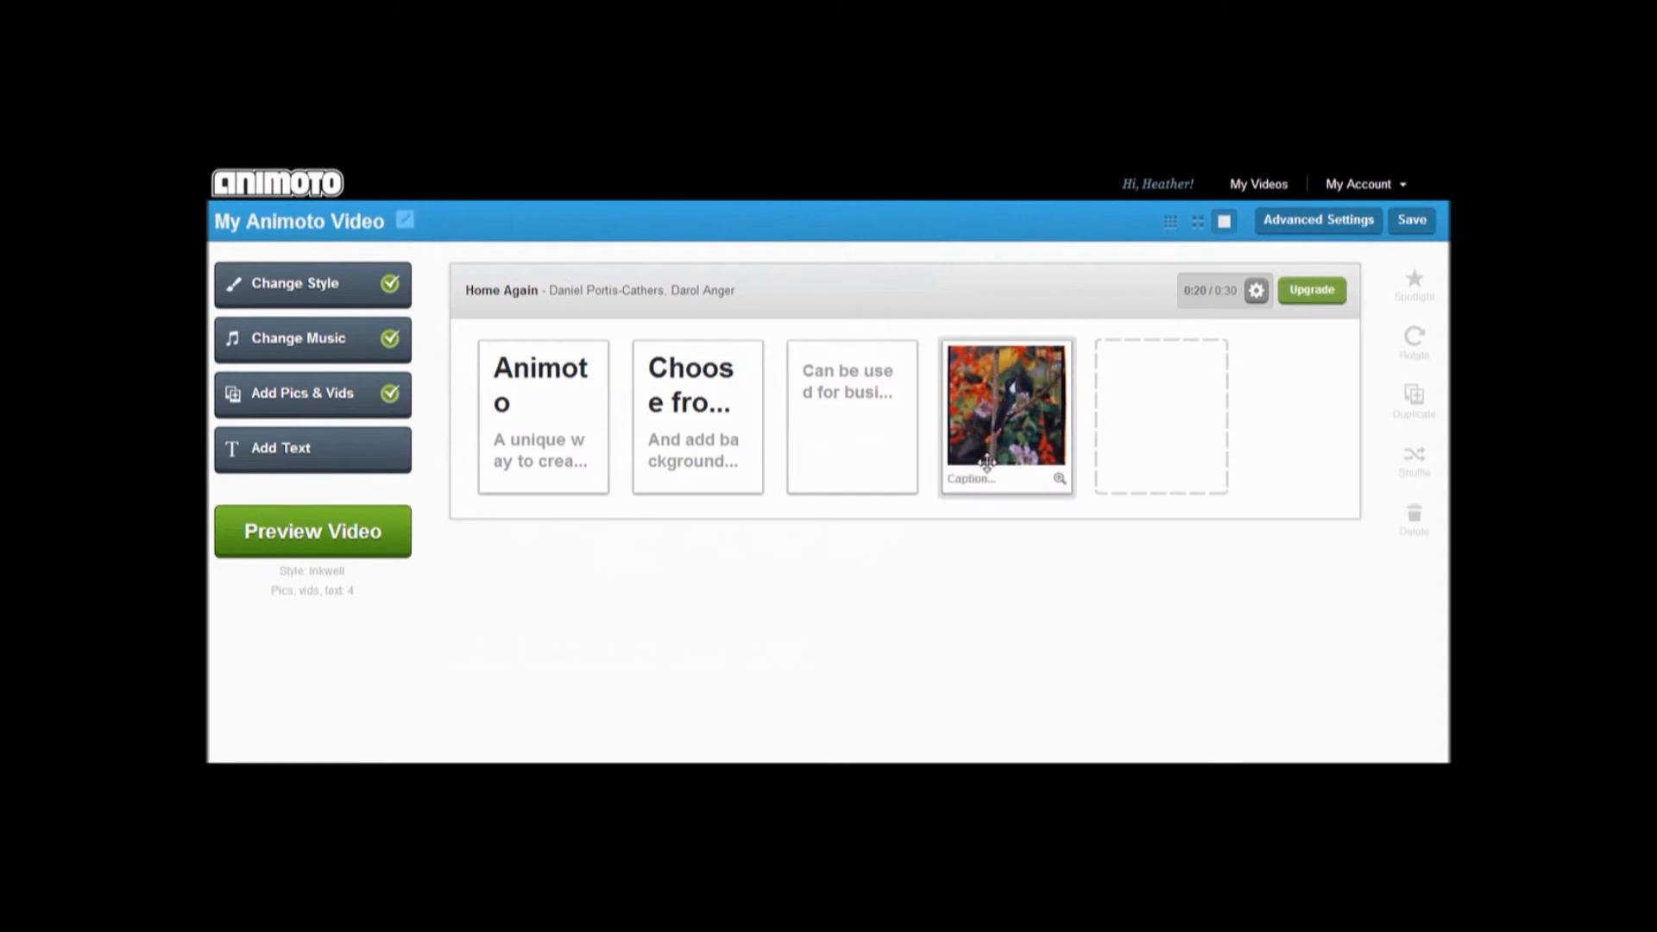
click(1058, 477)
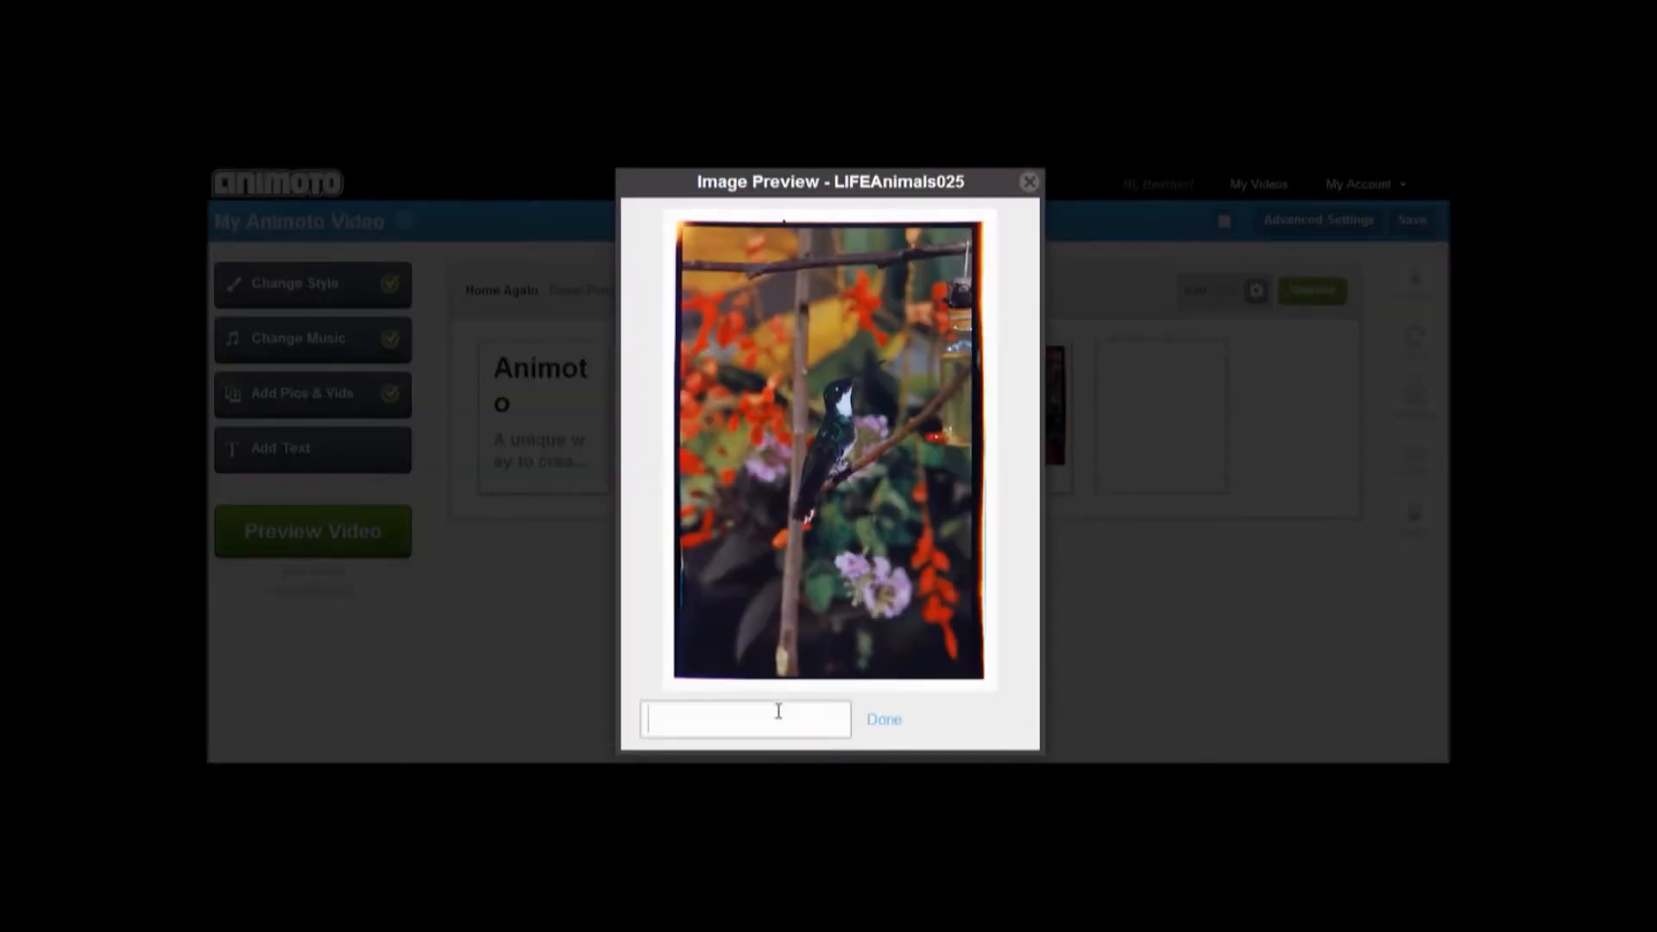
text(Add)
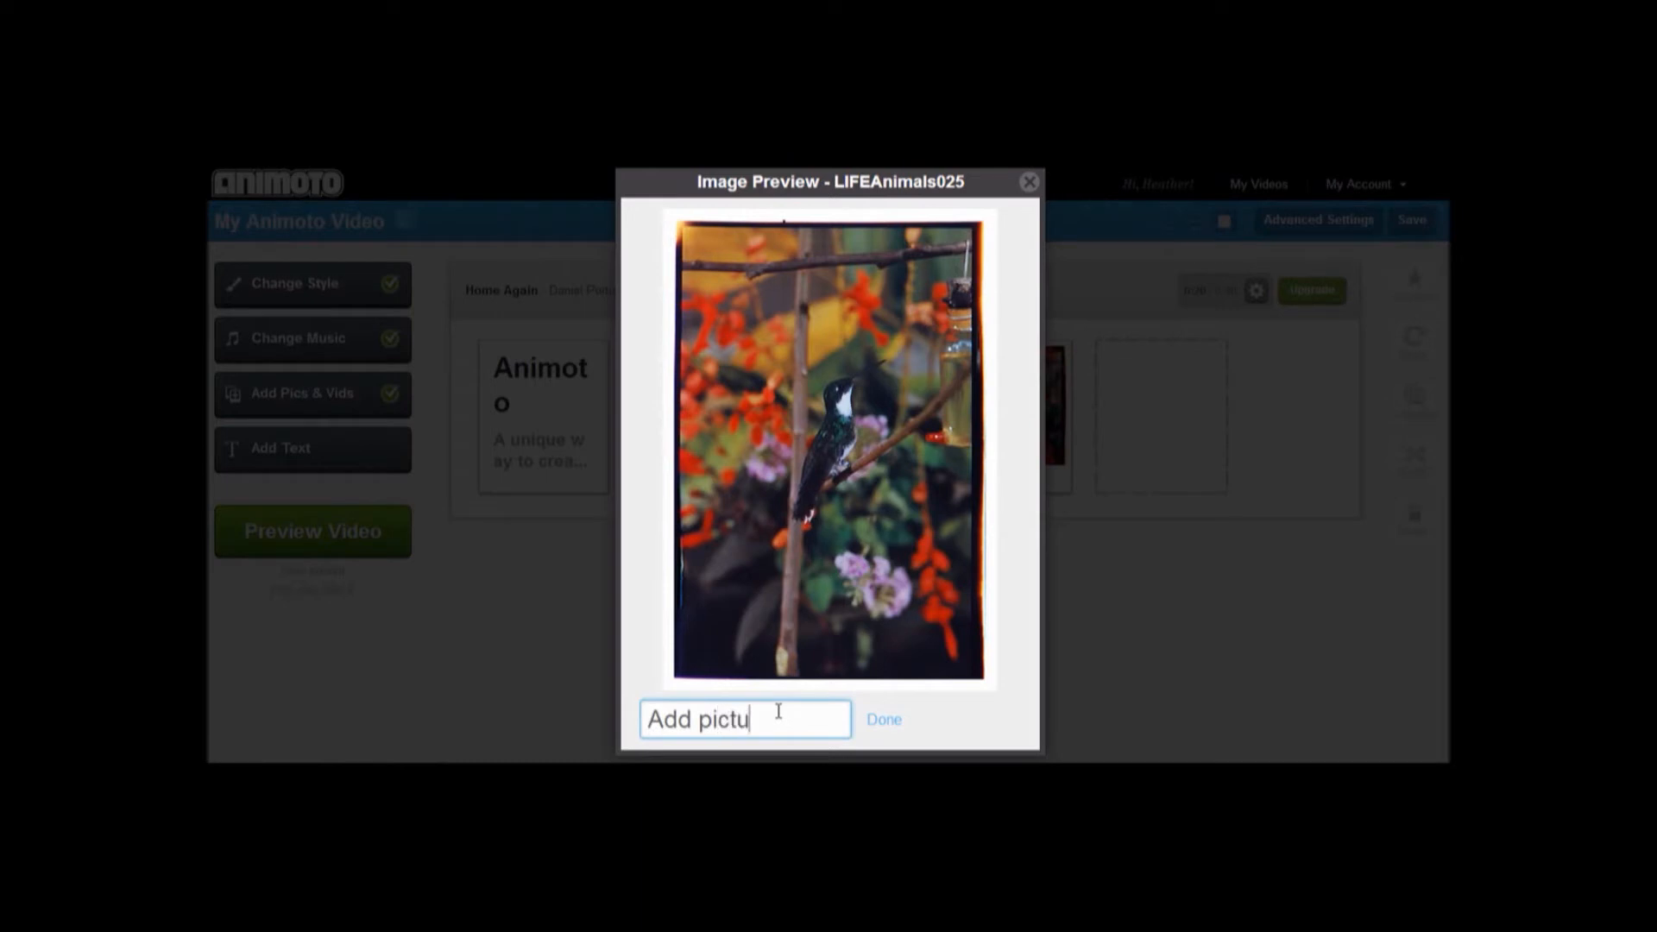
text(pictures with cap)
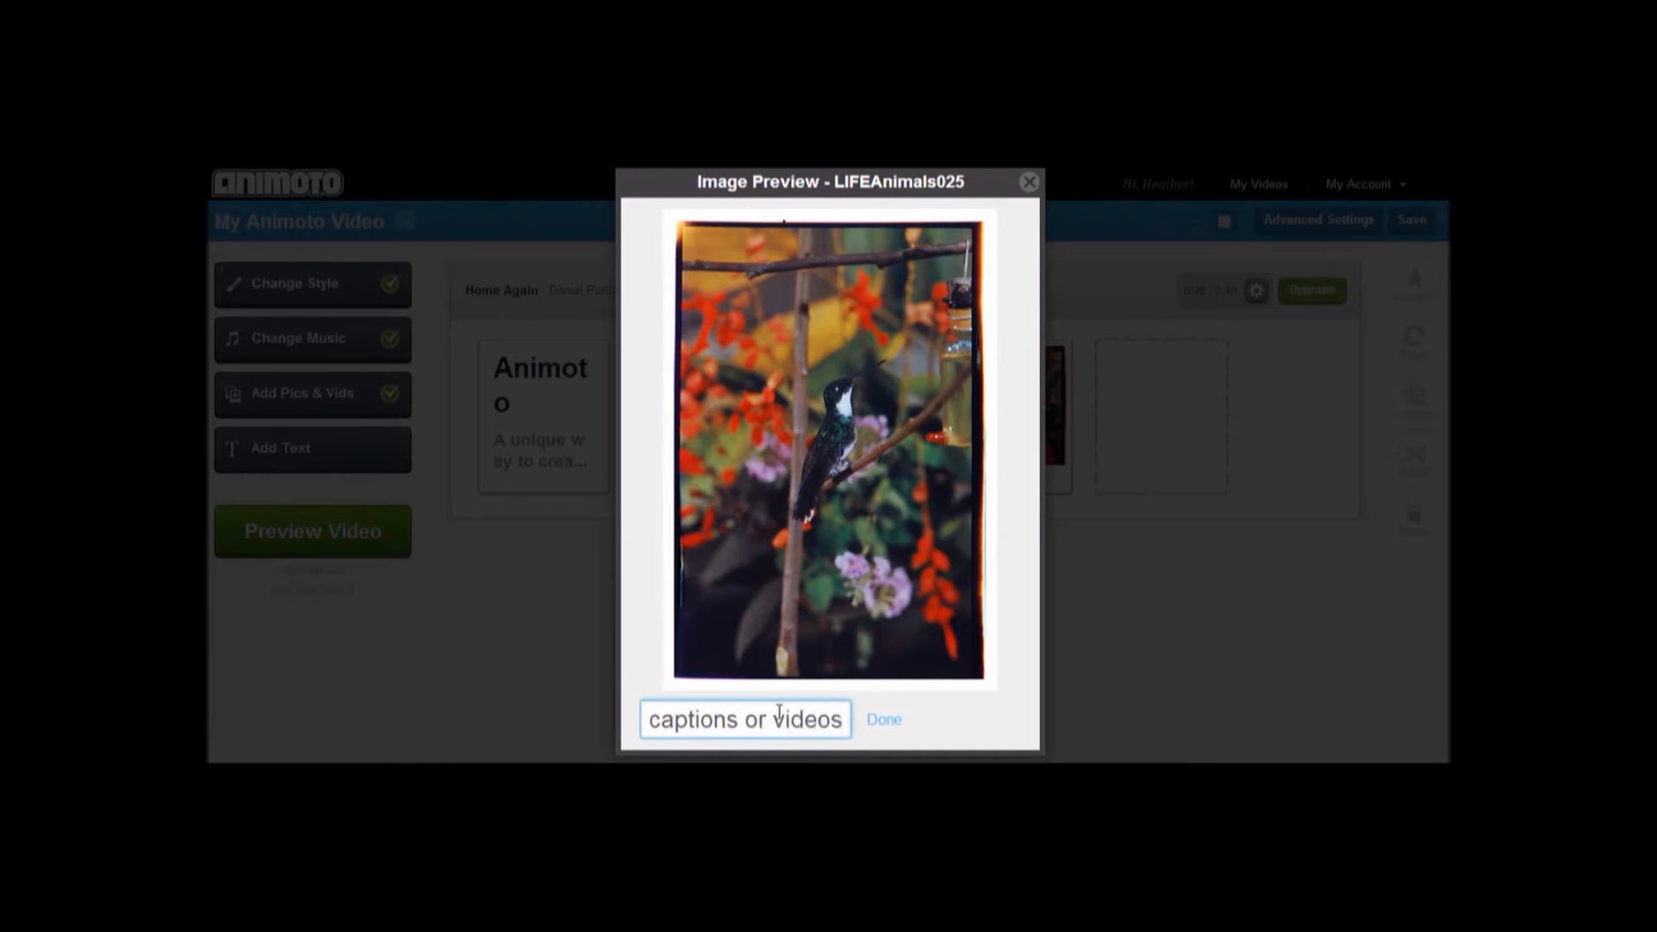
click(884, 719)
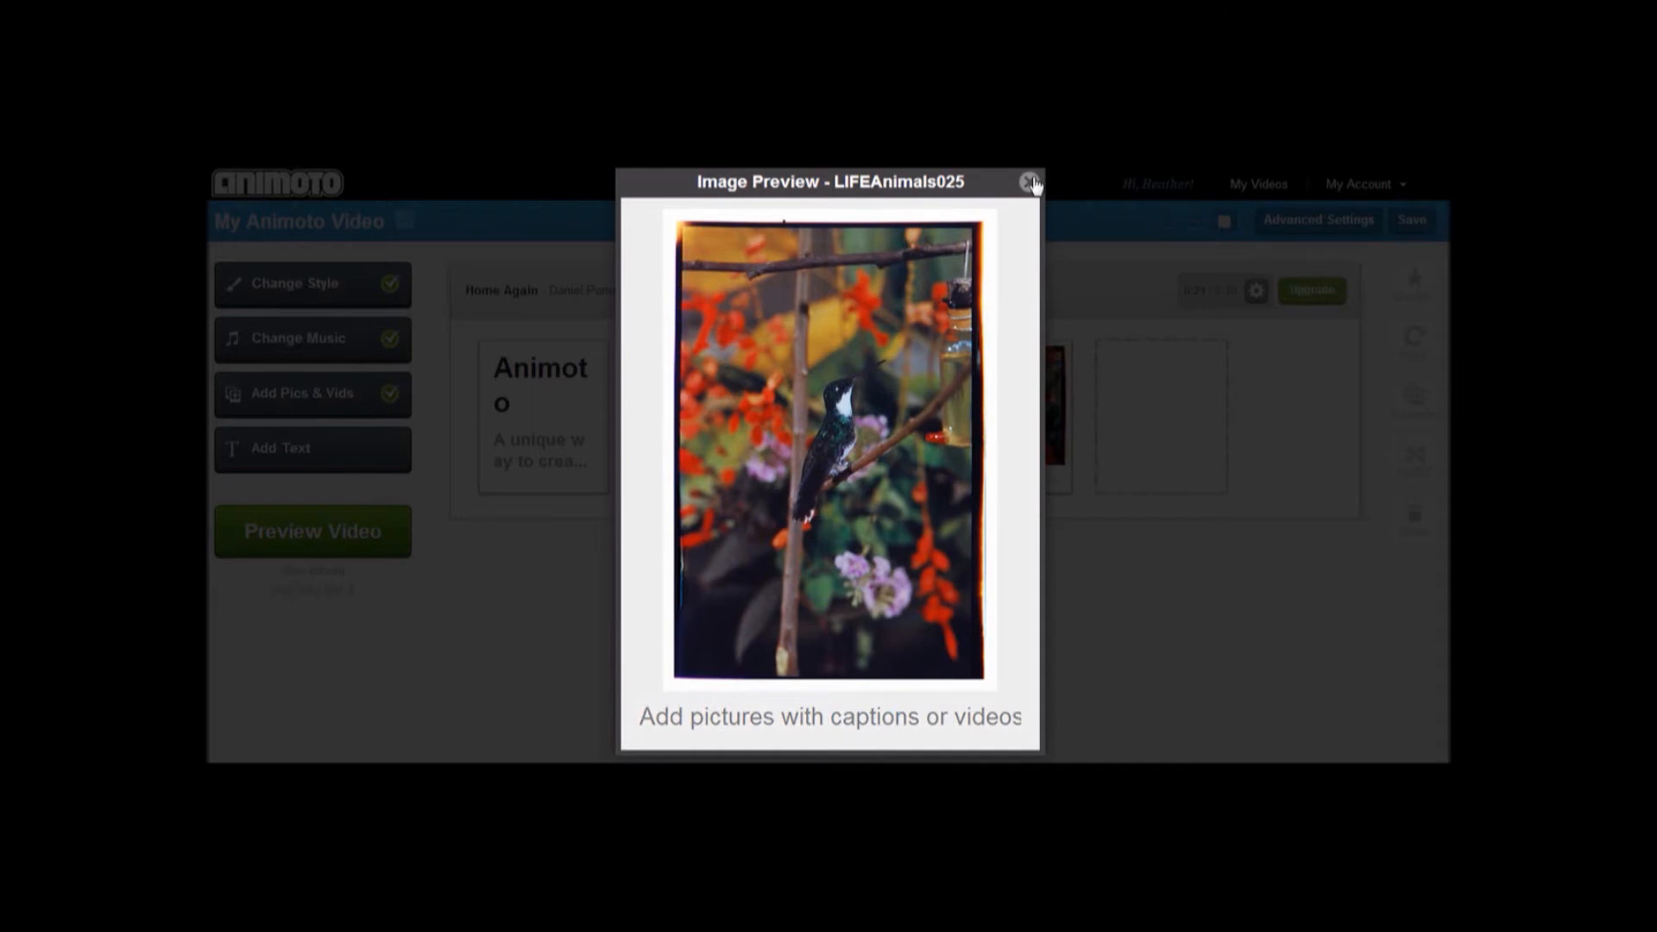
click(1031, 182)
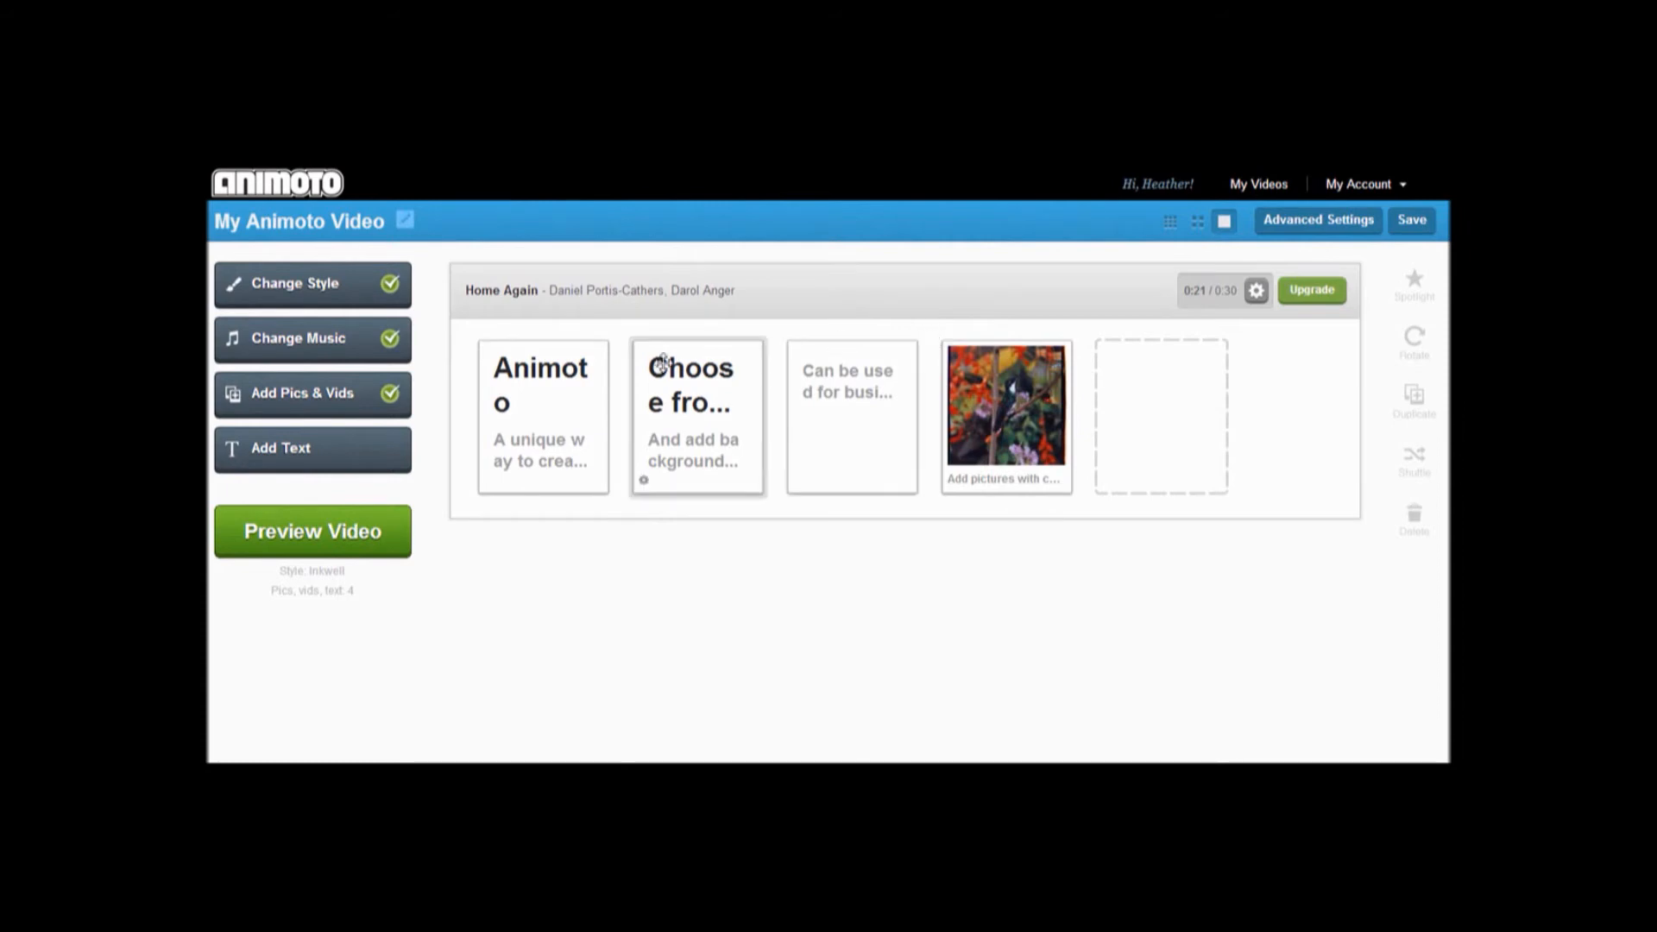
- Add the 0:19 clip from the Aerial library, trimmed to 3 seconds
click(302, 393)
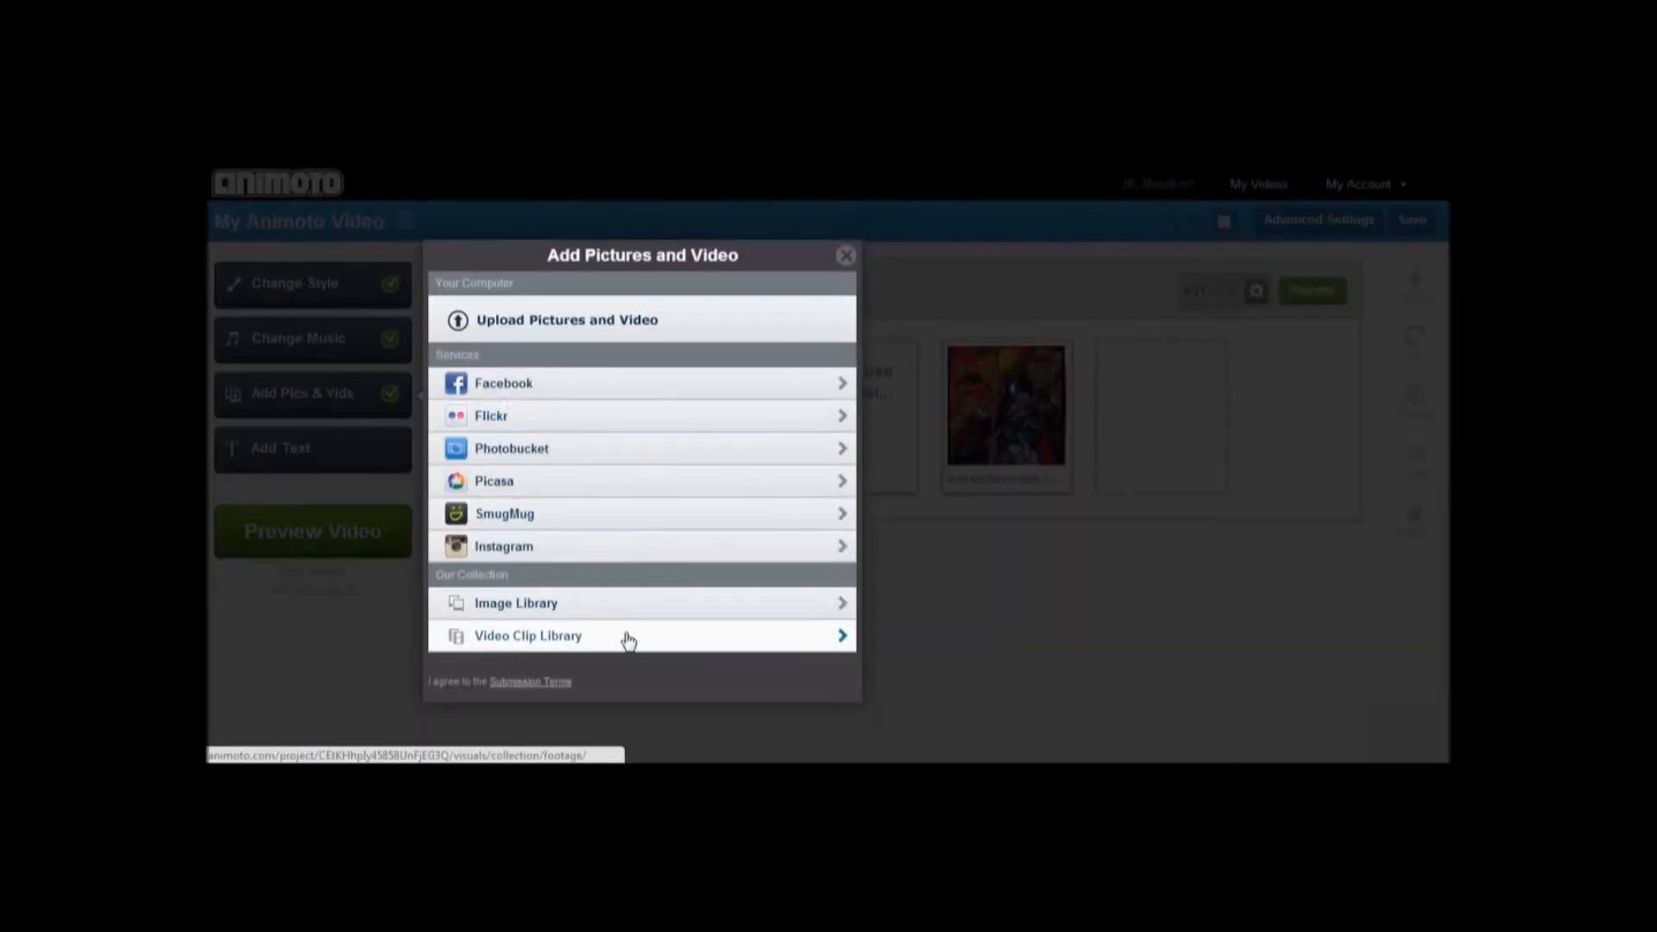
click(529, 635)
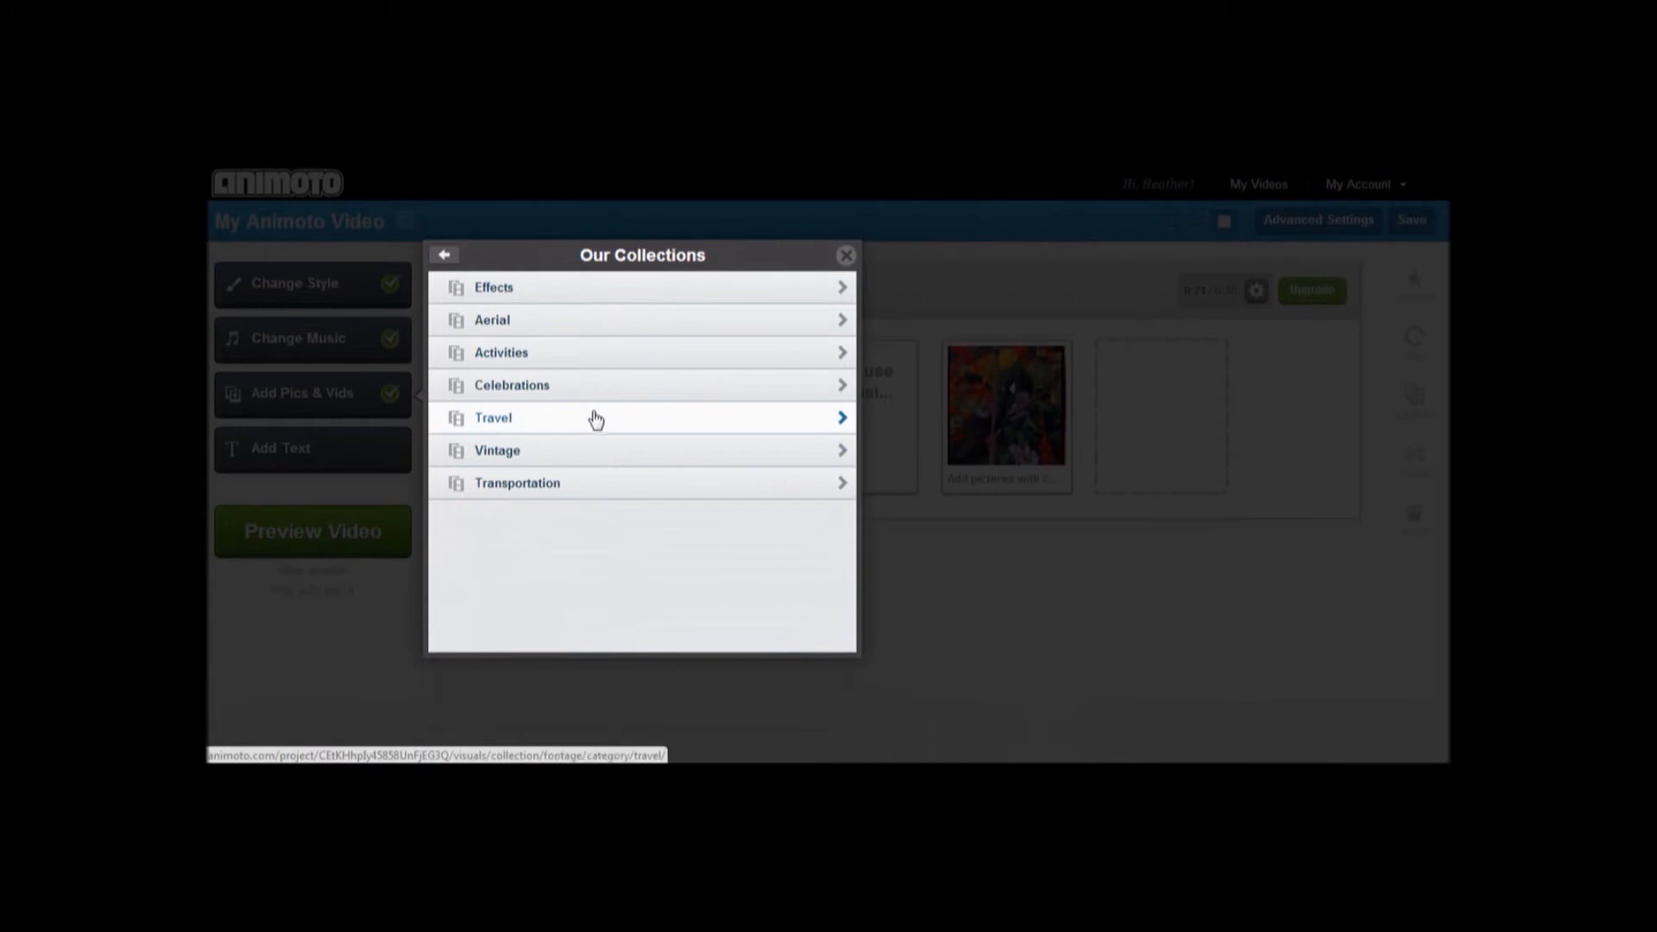
click(491, 320)
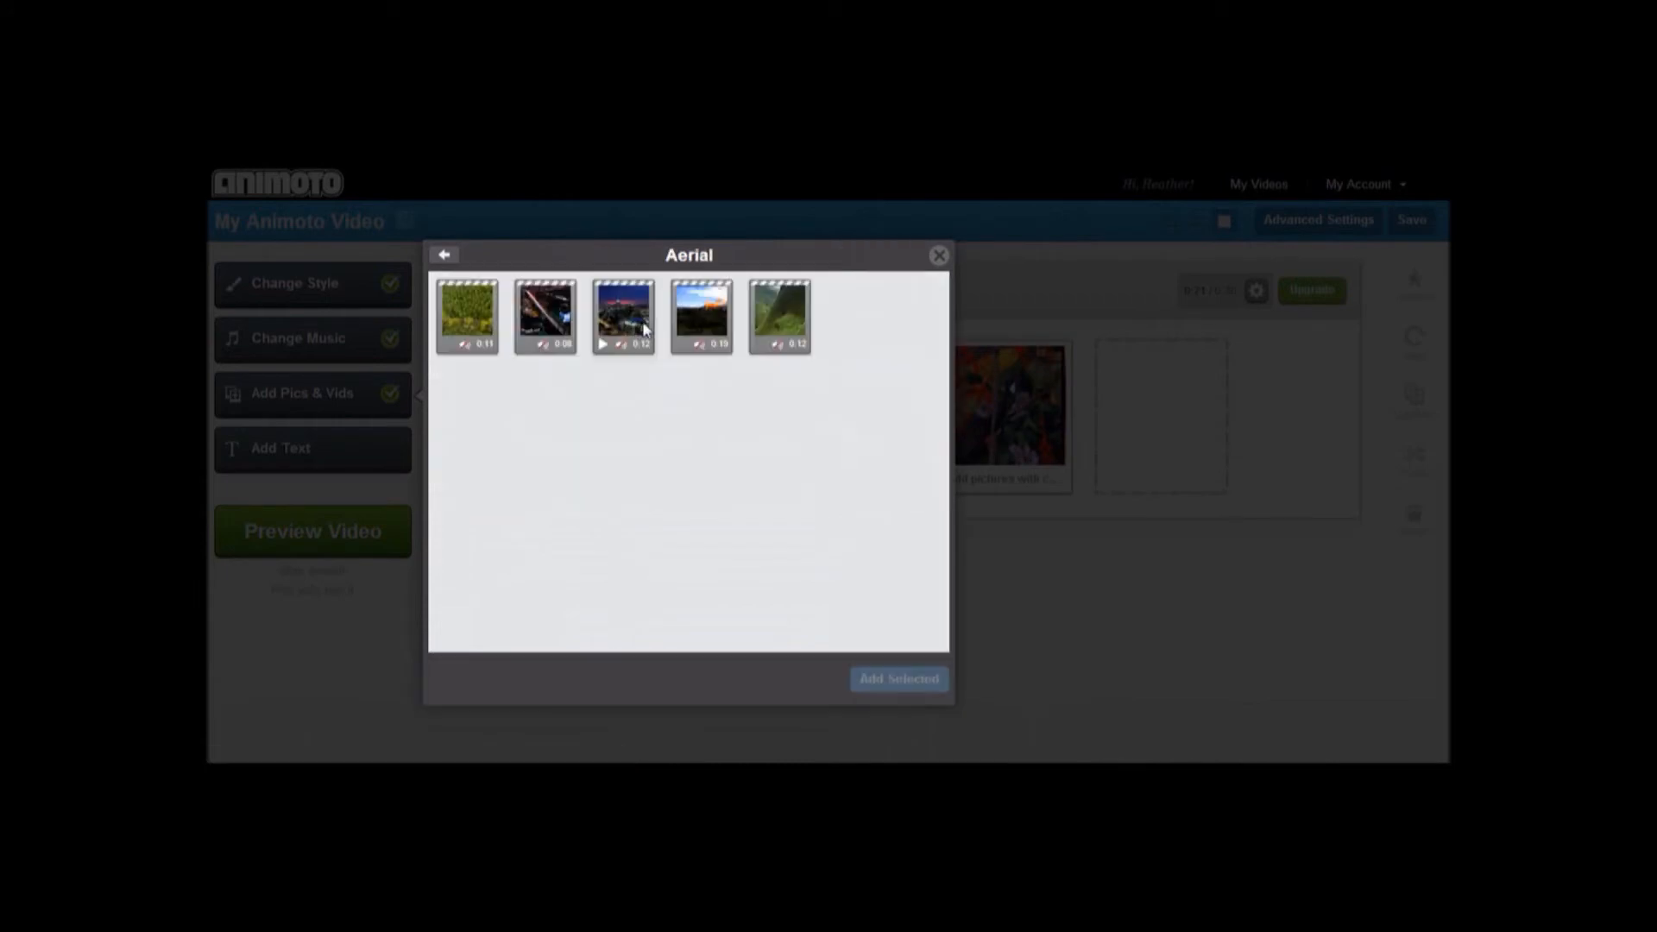
click(701, 317)
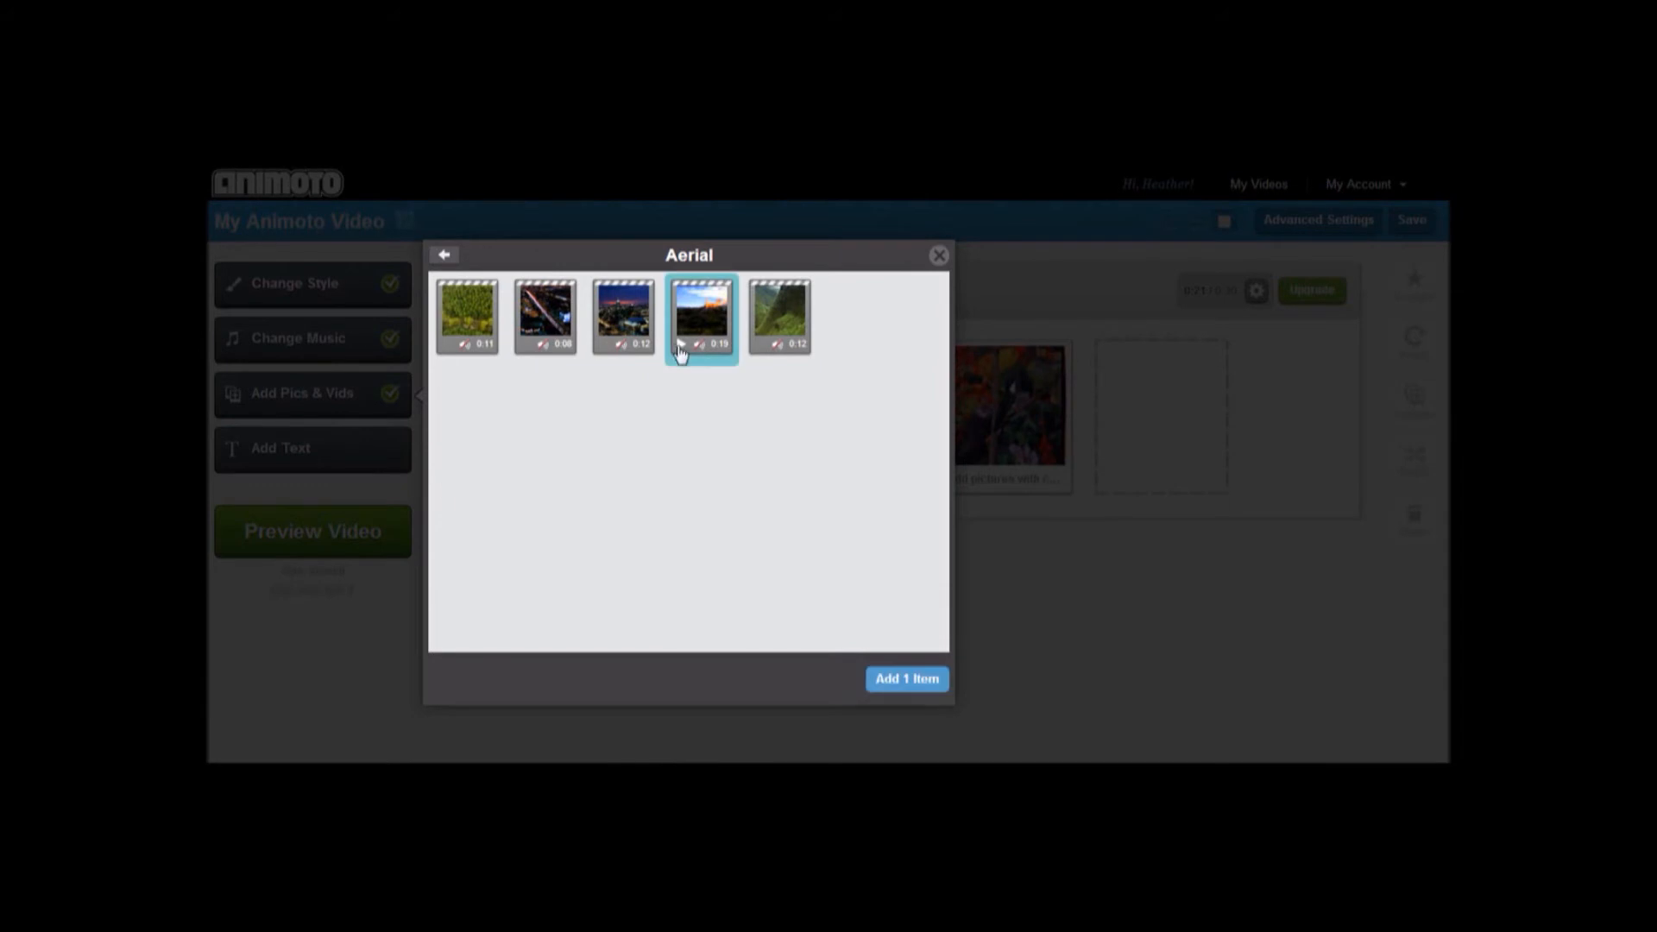
click(701, 316)
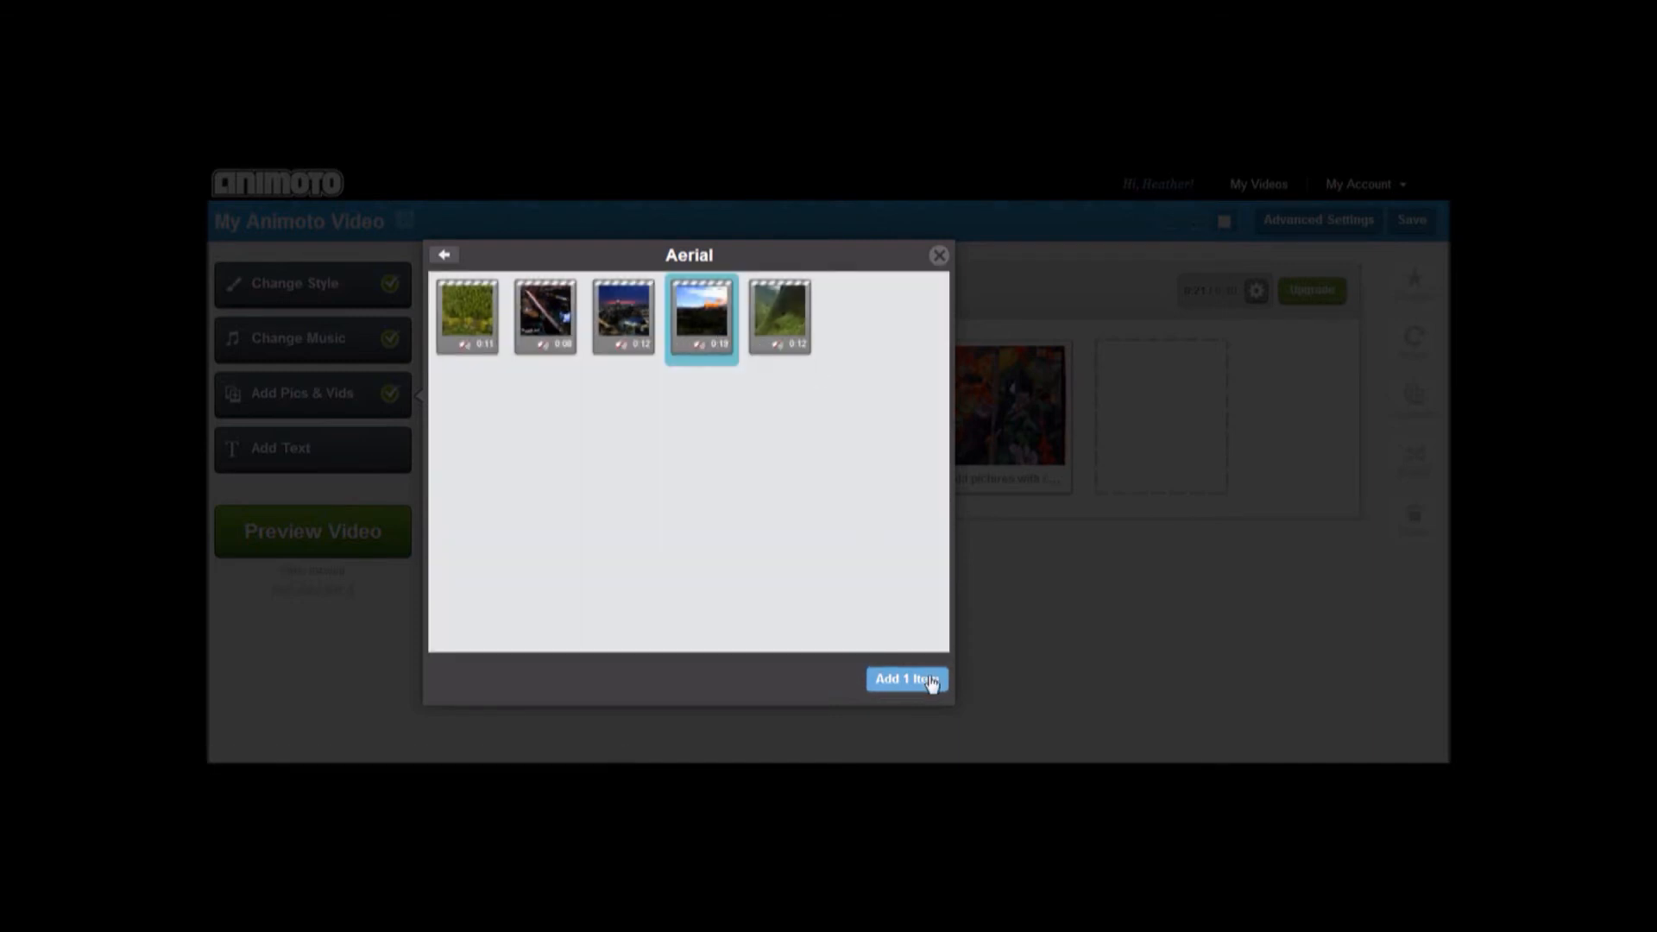
click(907, 678)
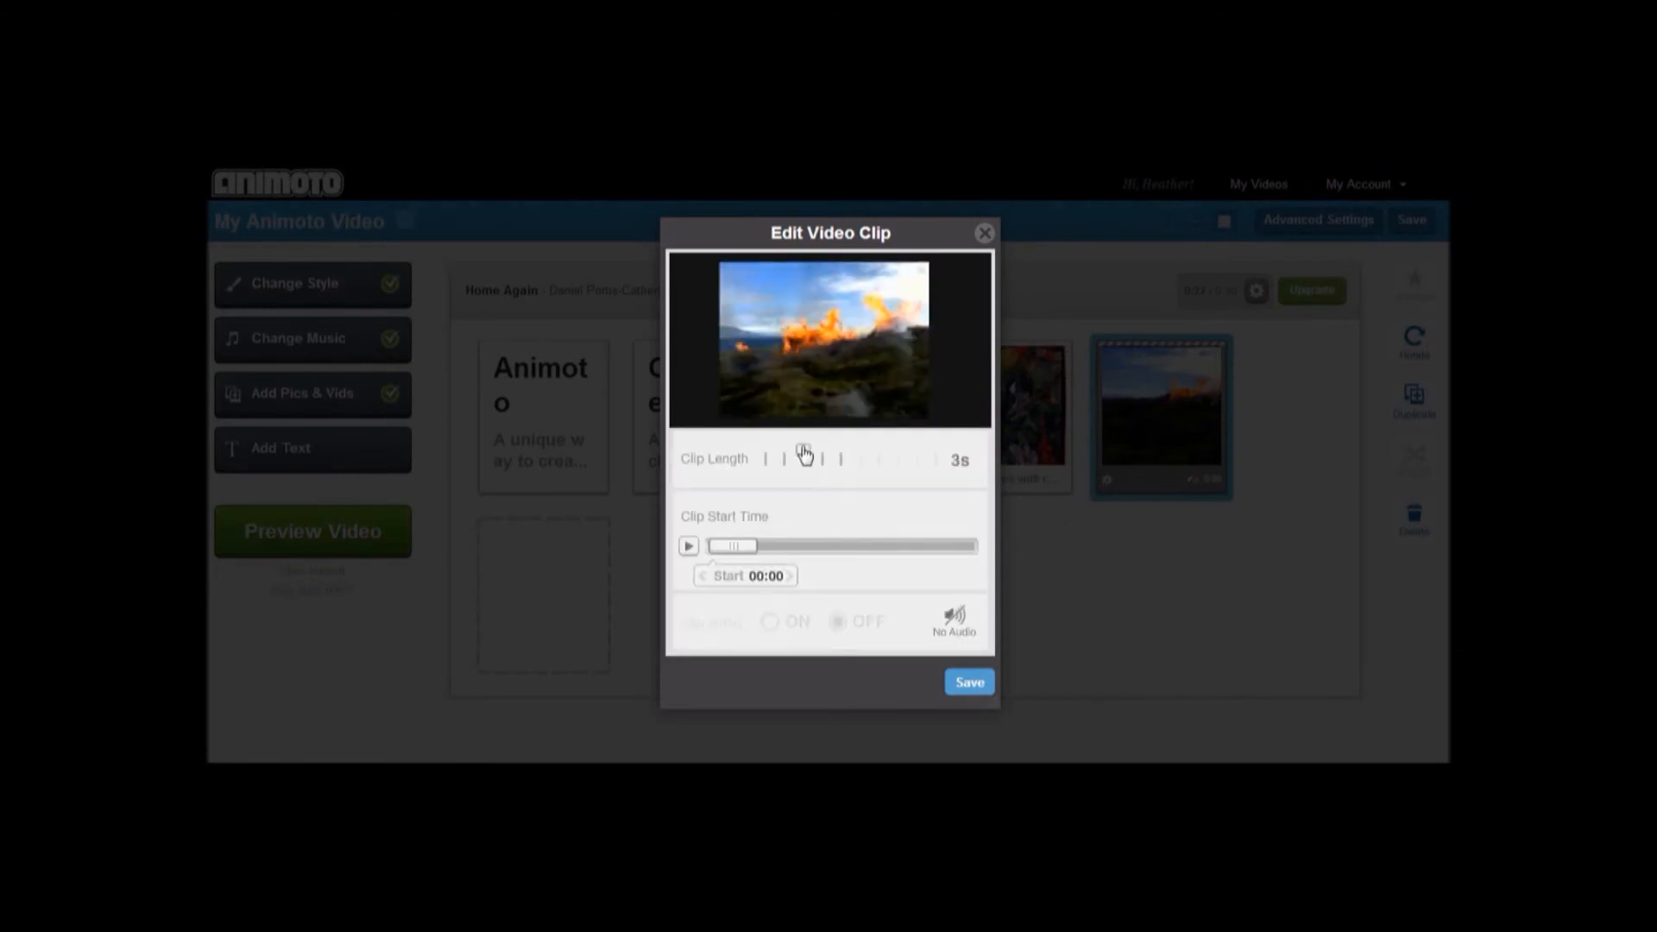
click(967, 682)
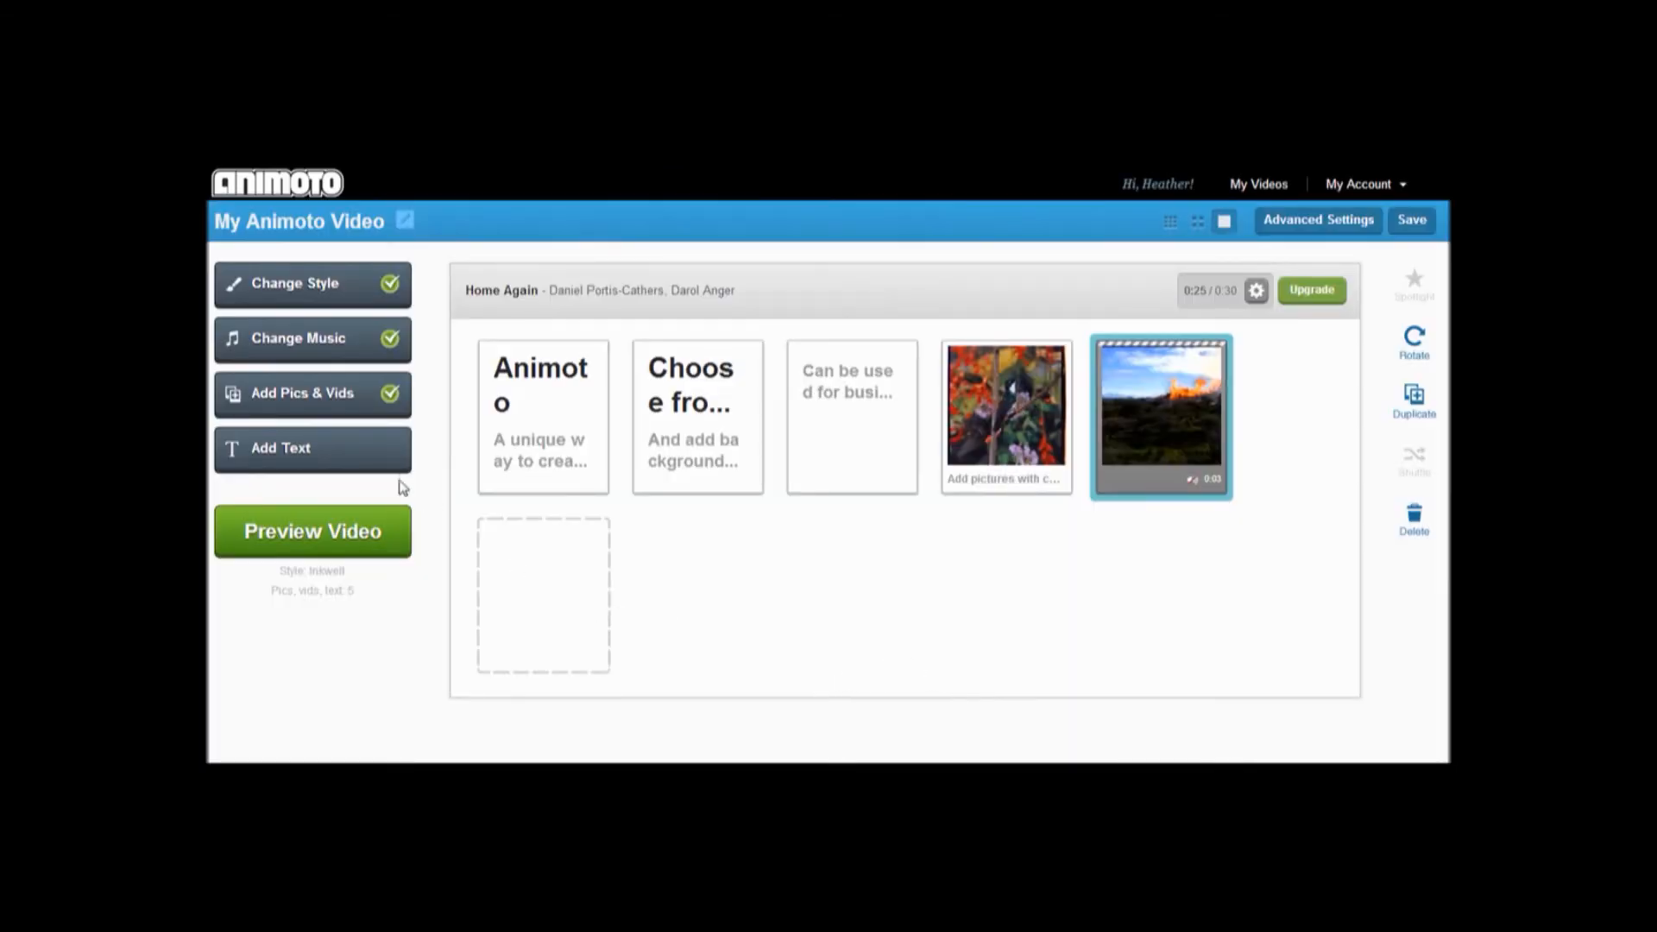
- Add a closing text slide titled 'By Heather Ha… Susan Tang'
click(312, 448)
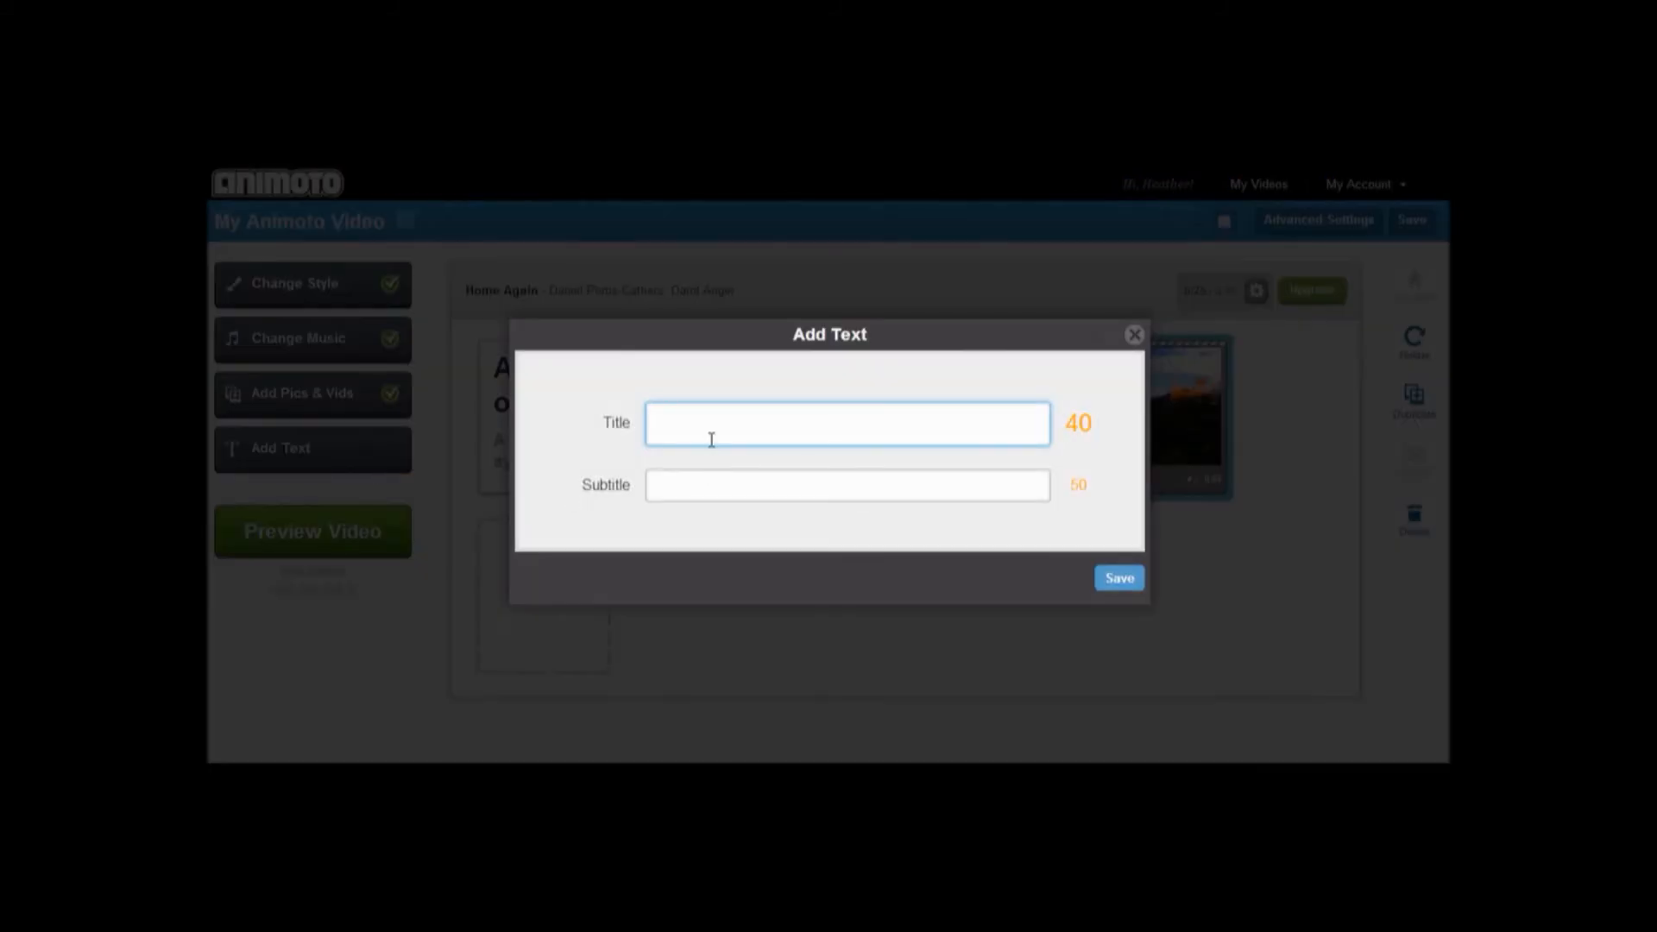
text(By)
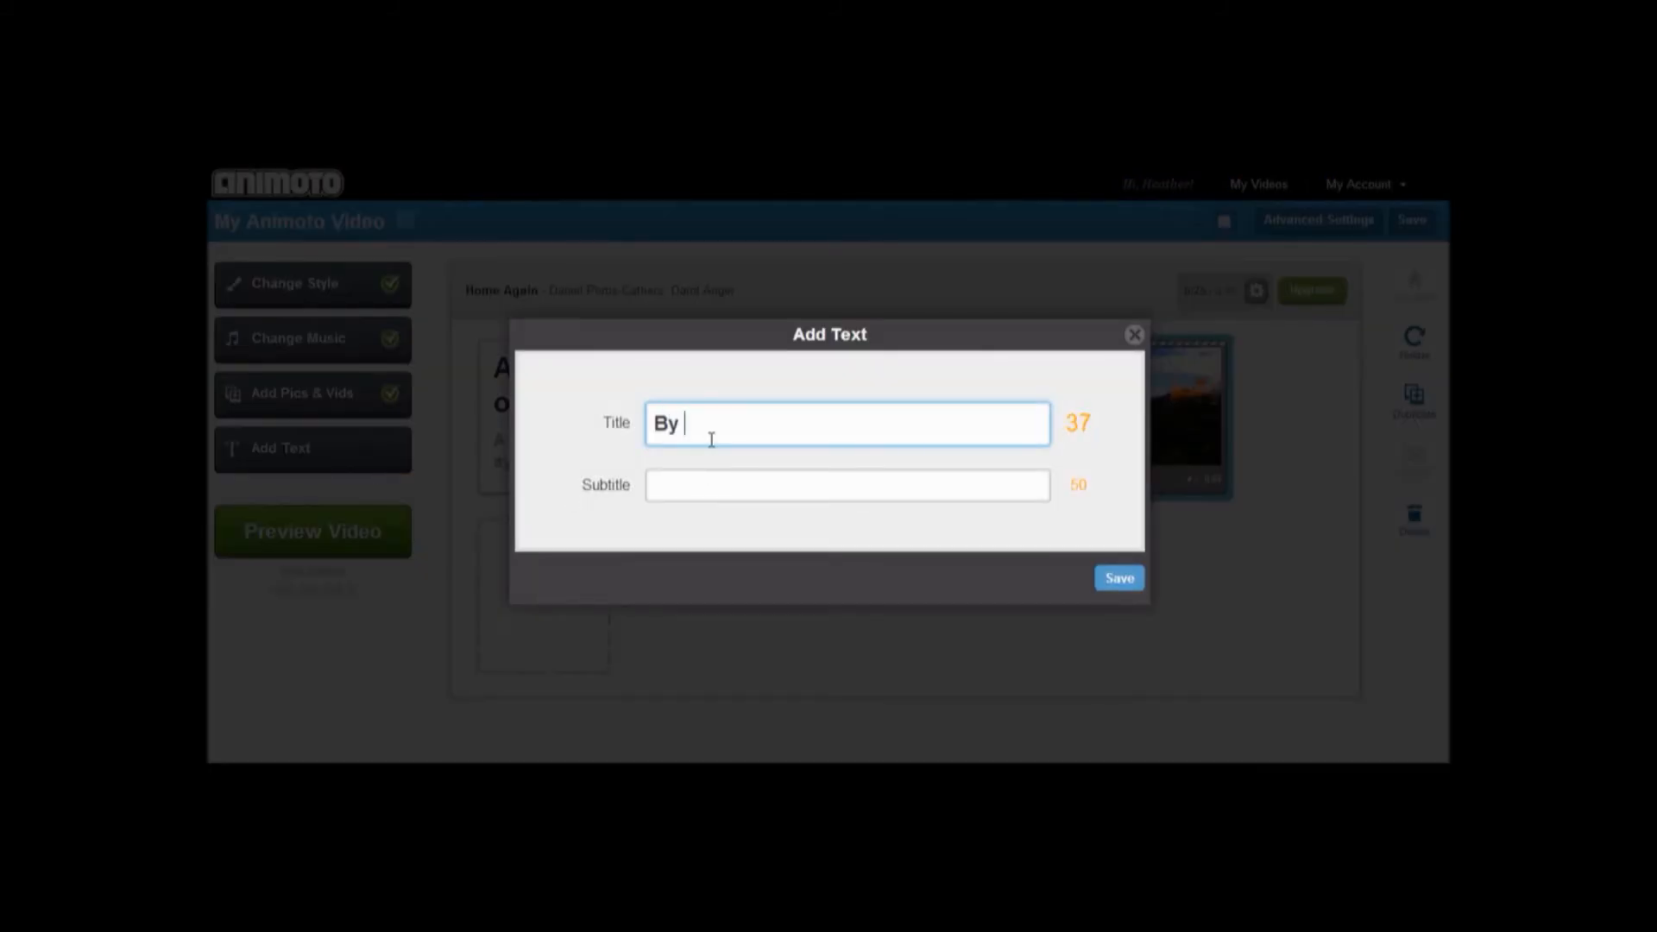
text(Heather Hall &)
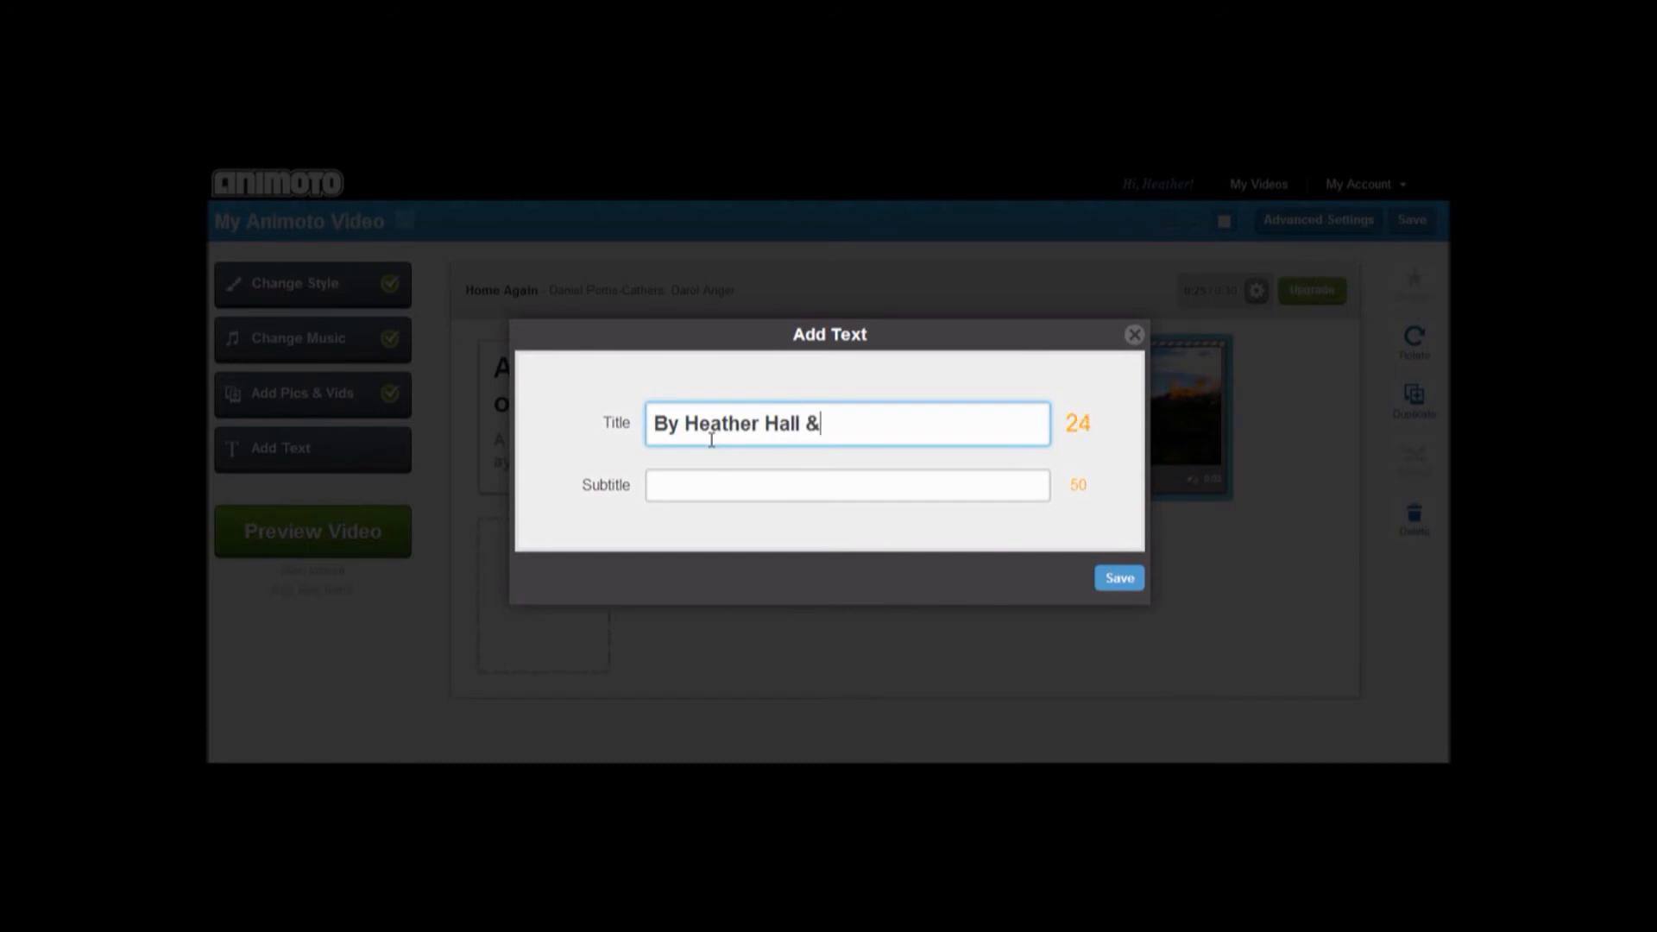
text(Susan)
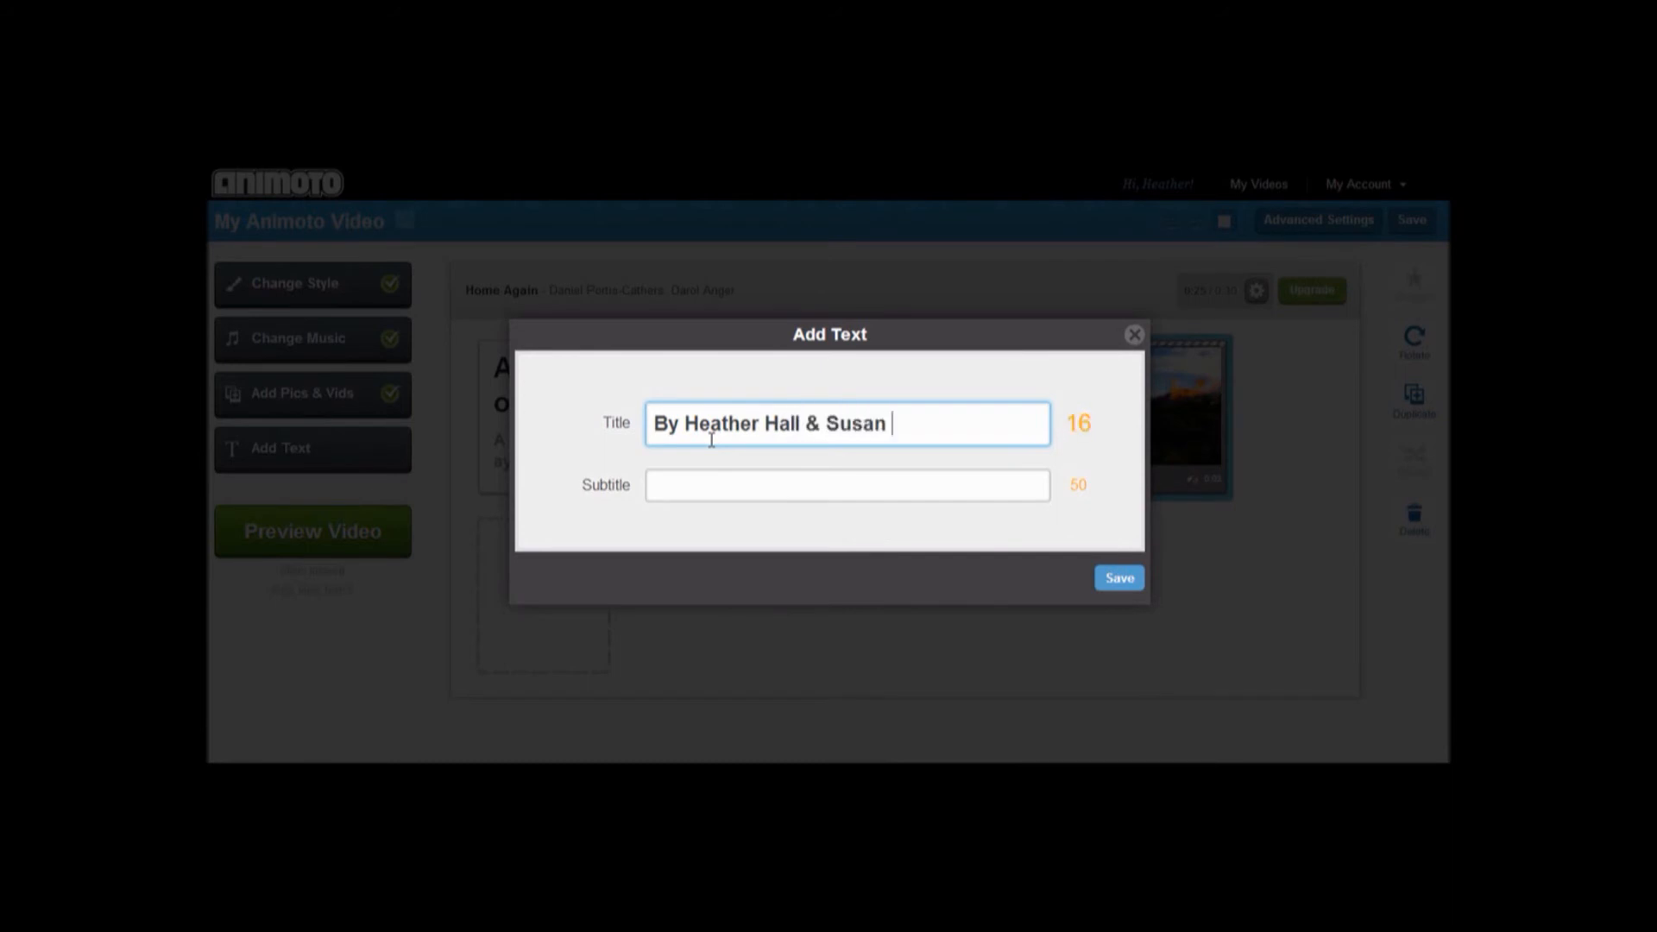
text(Tang)
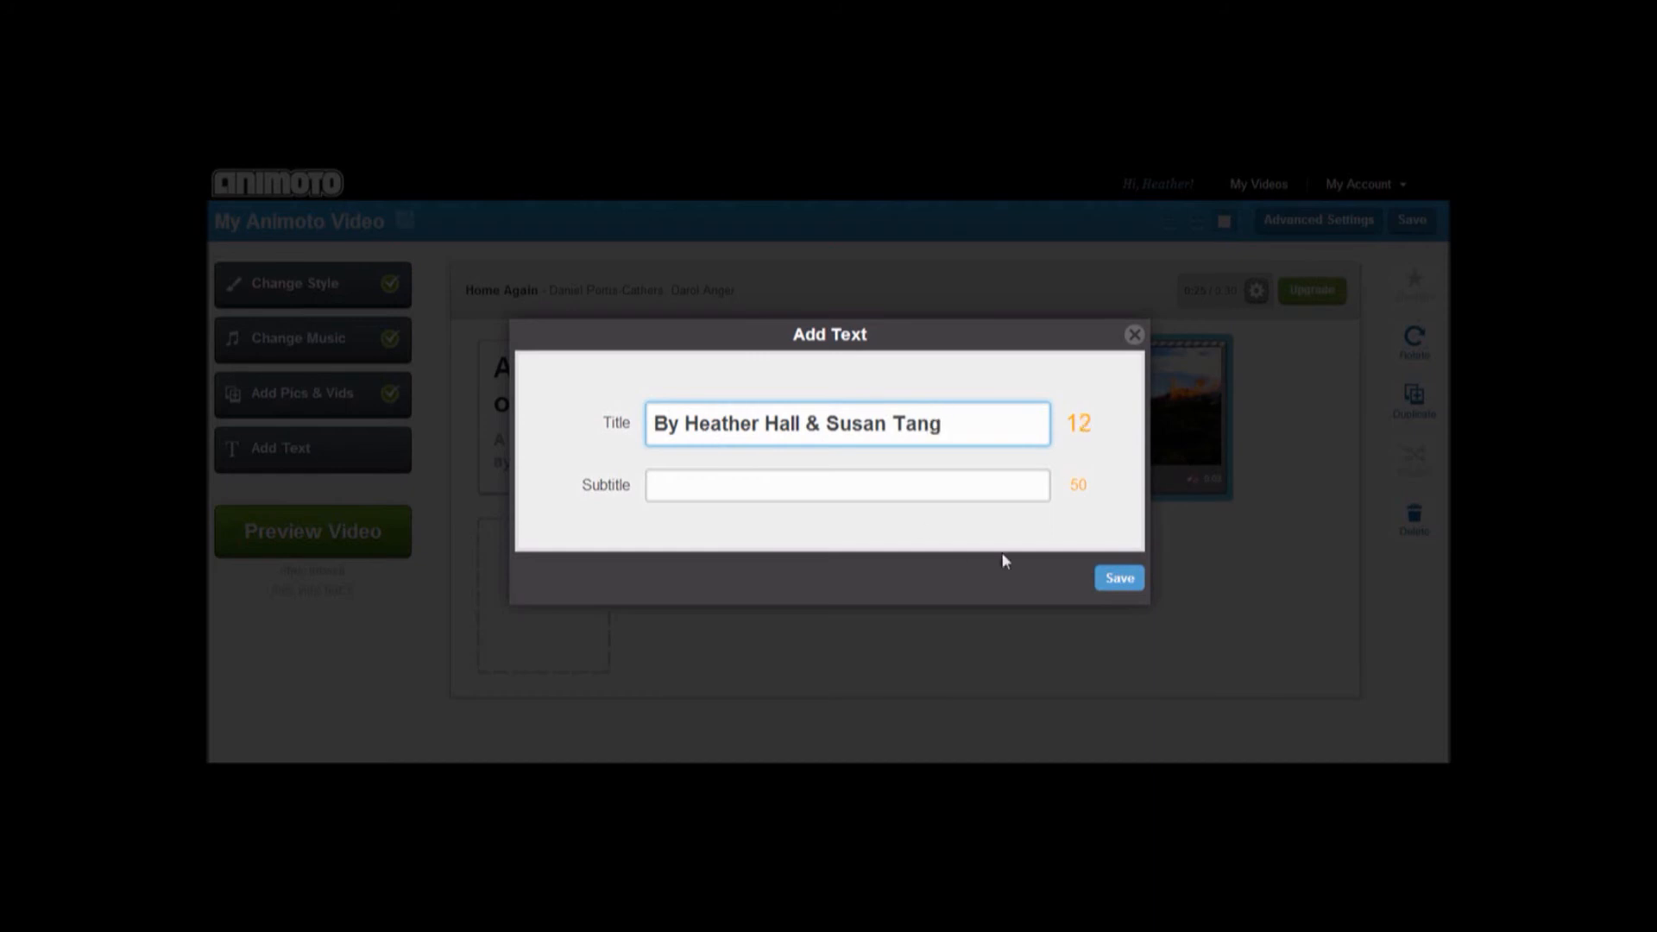
click(1118, 579)
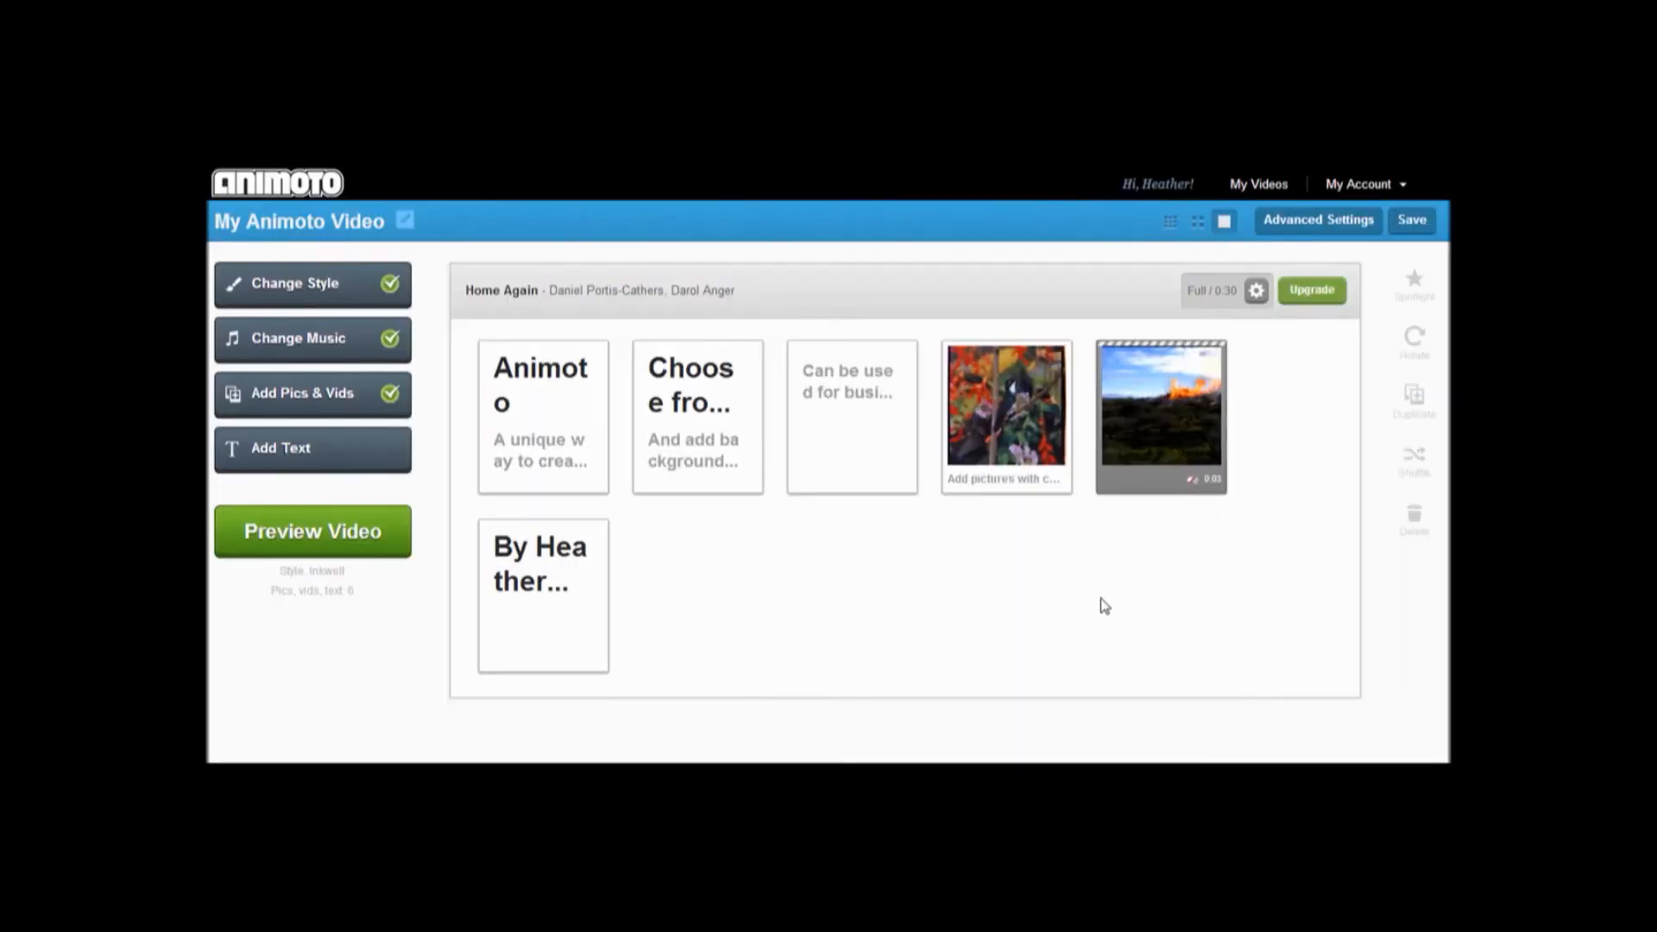
mouse_move(1044, 670)
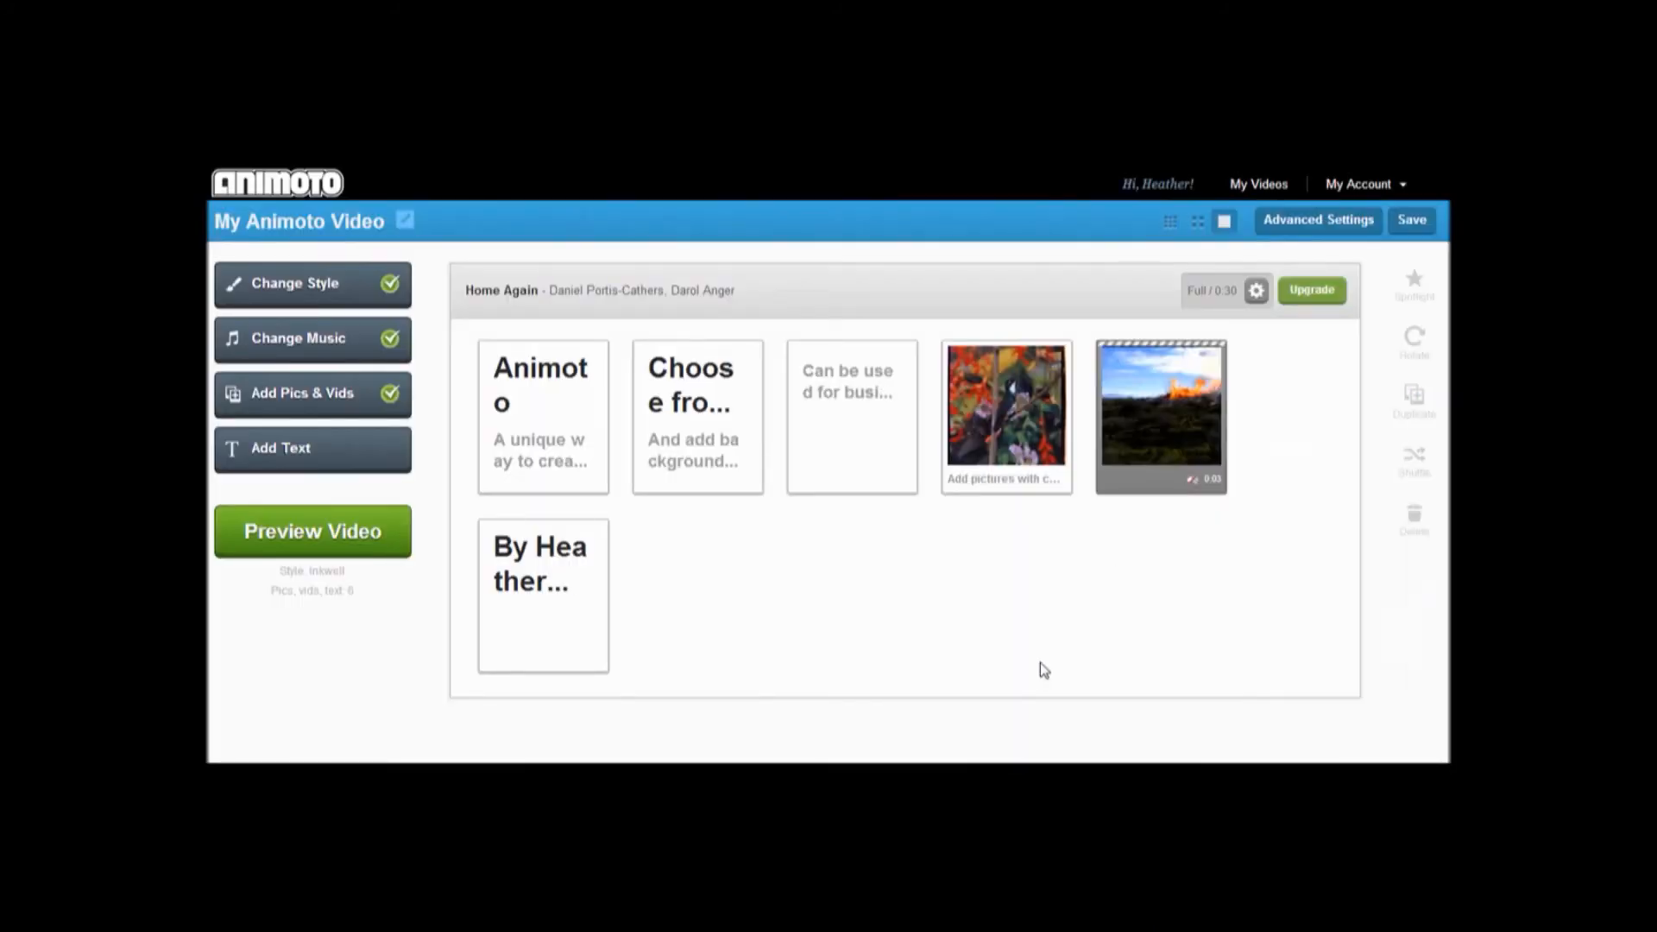
mouse_move(1413, 283)
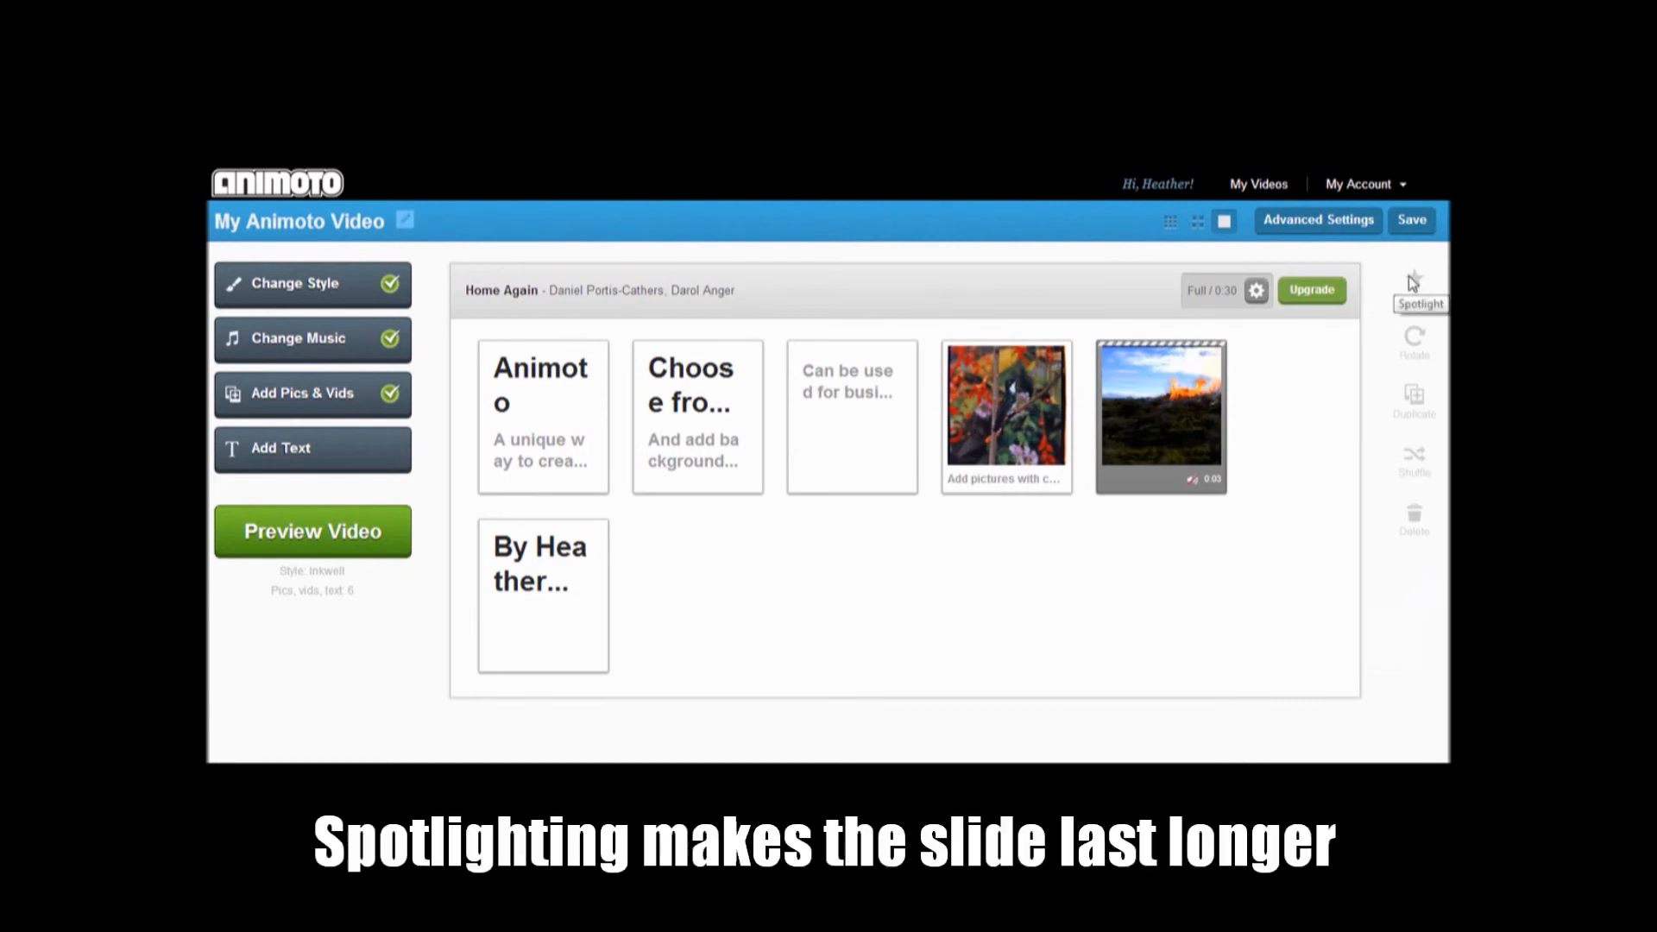
mouse_move(1413, 452)
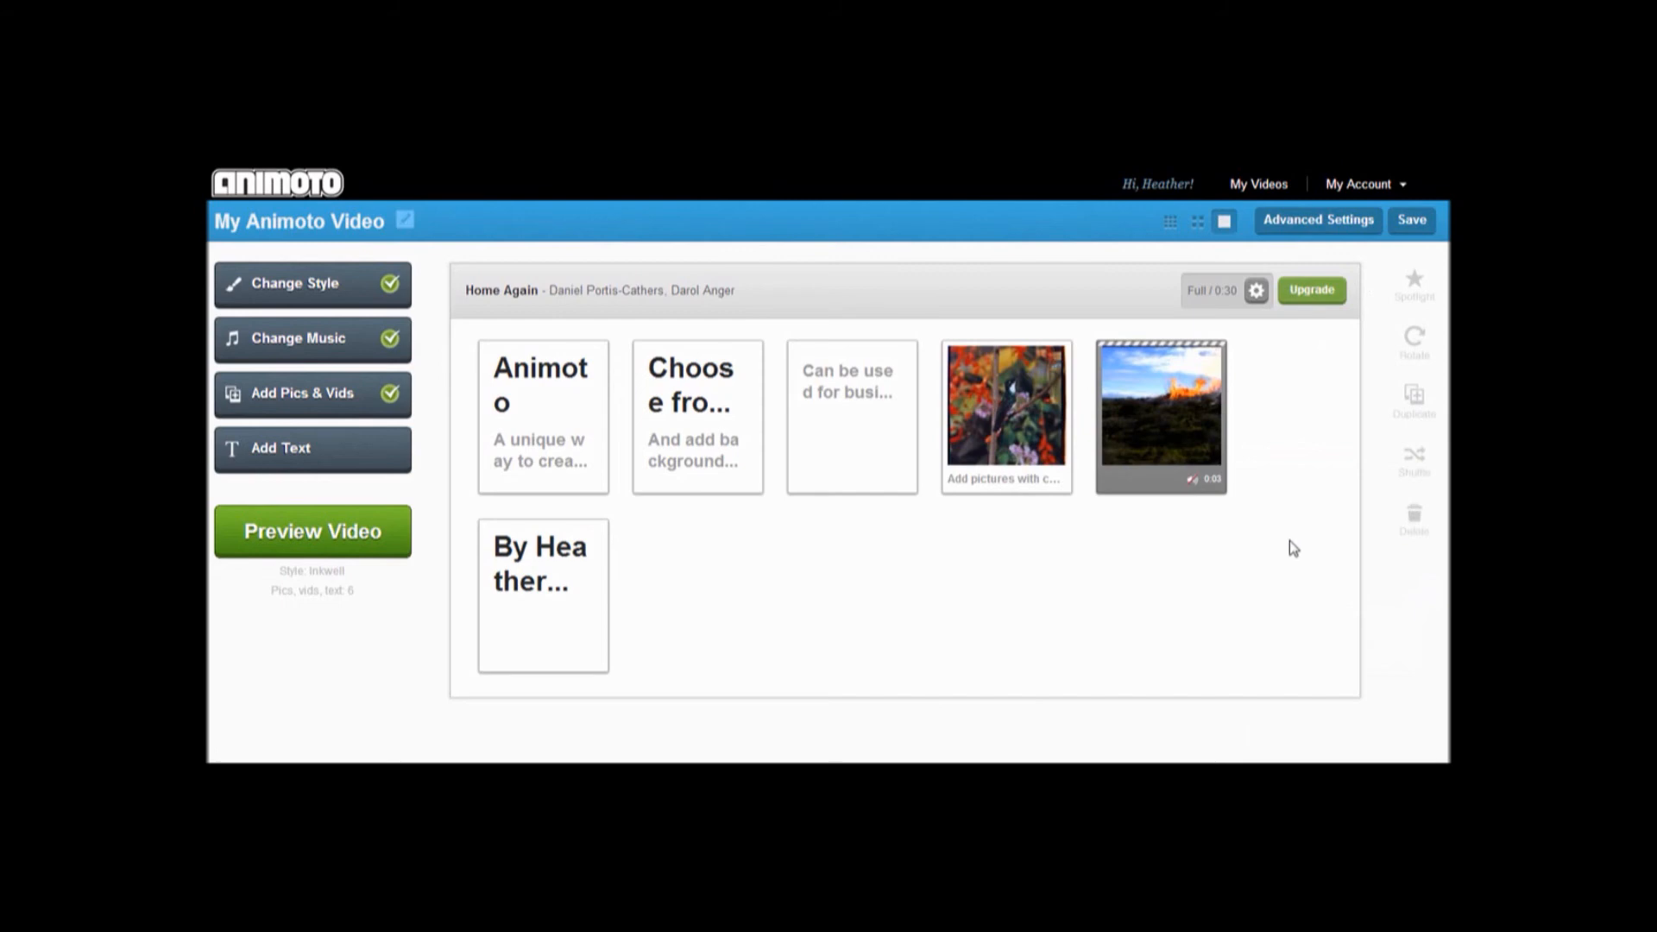
mouse_move(1416, 541)
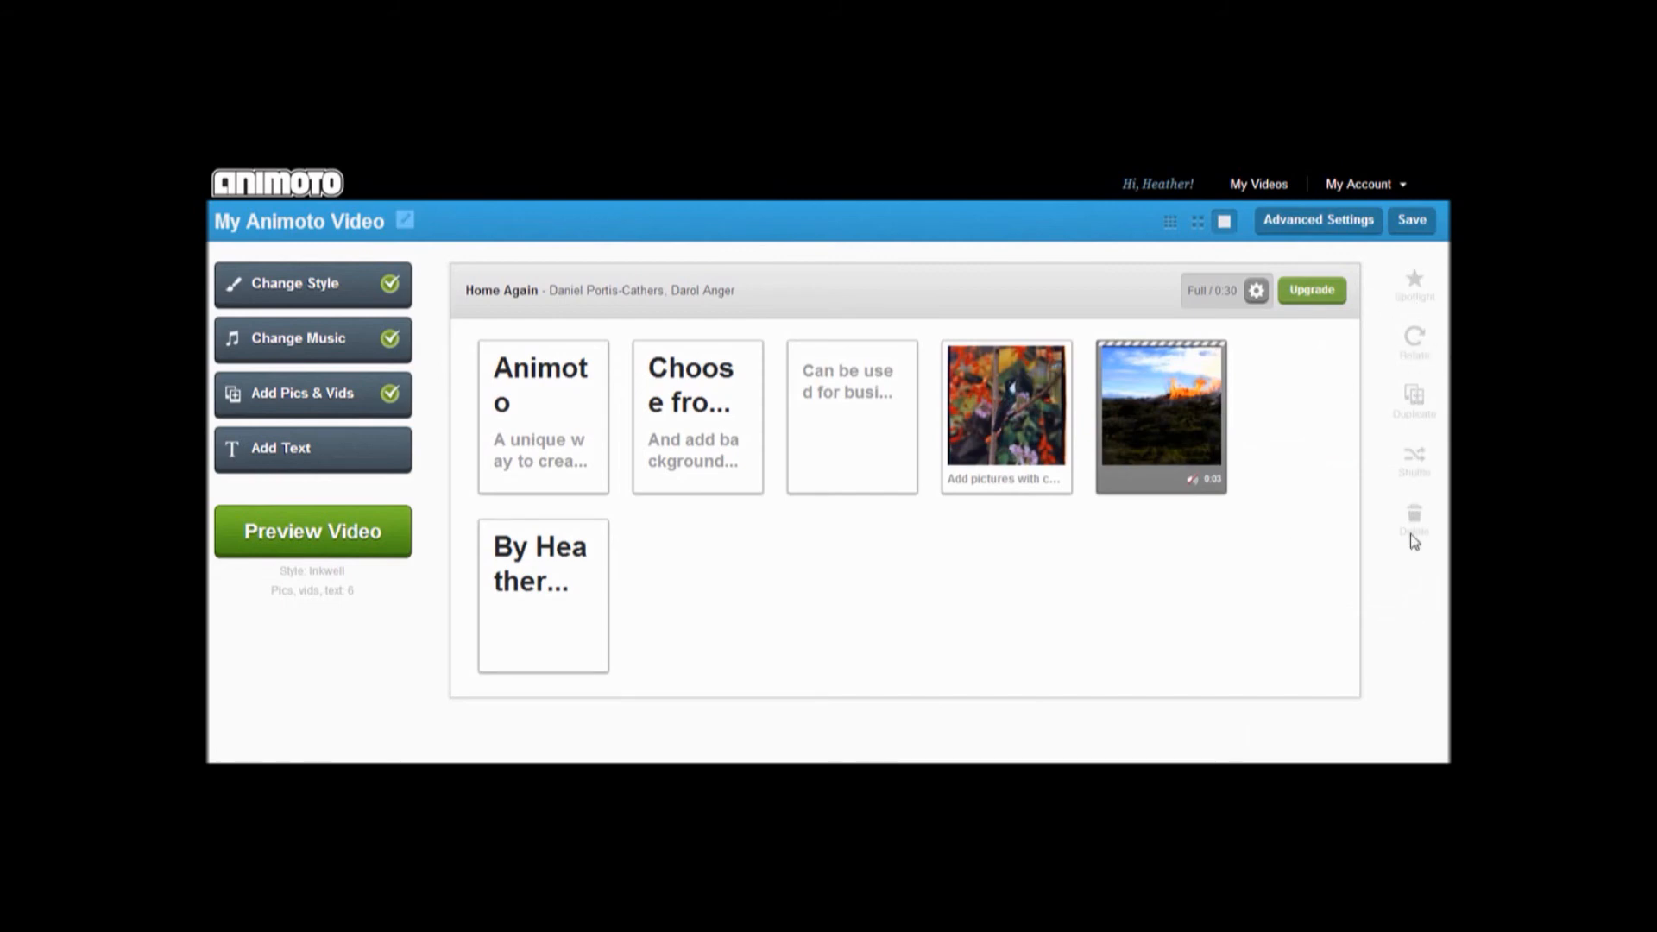
mouse_move(386, 303)
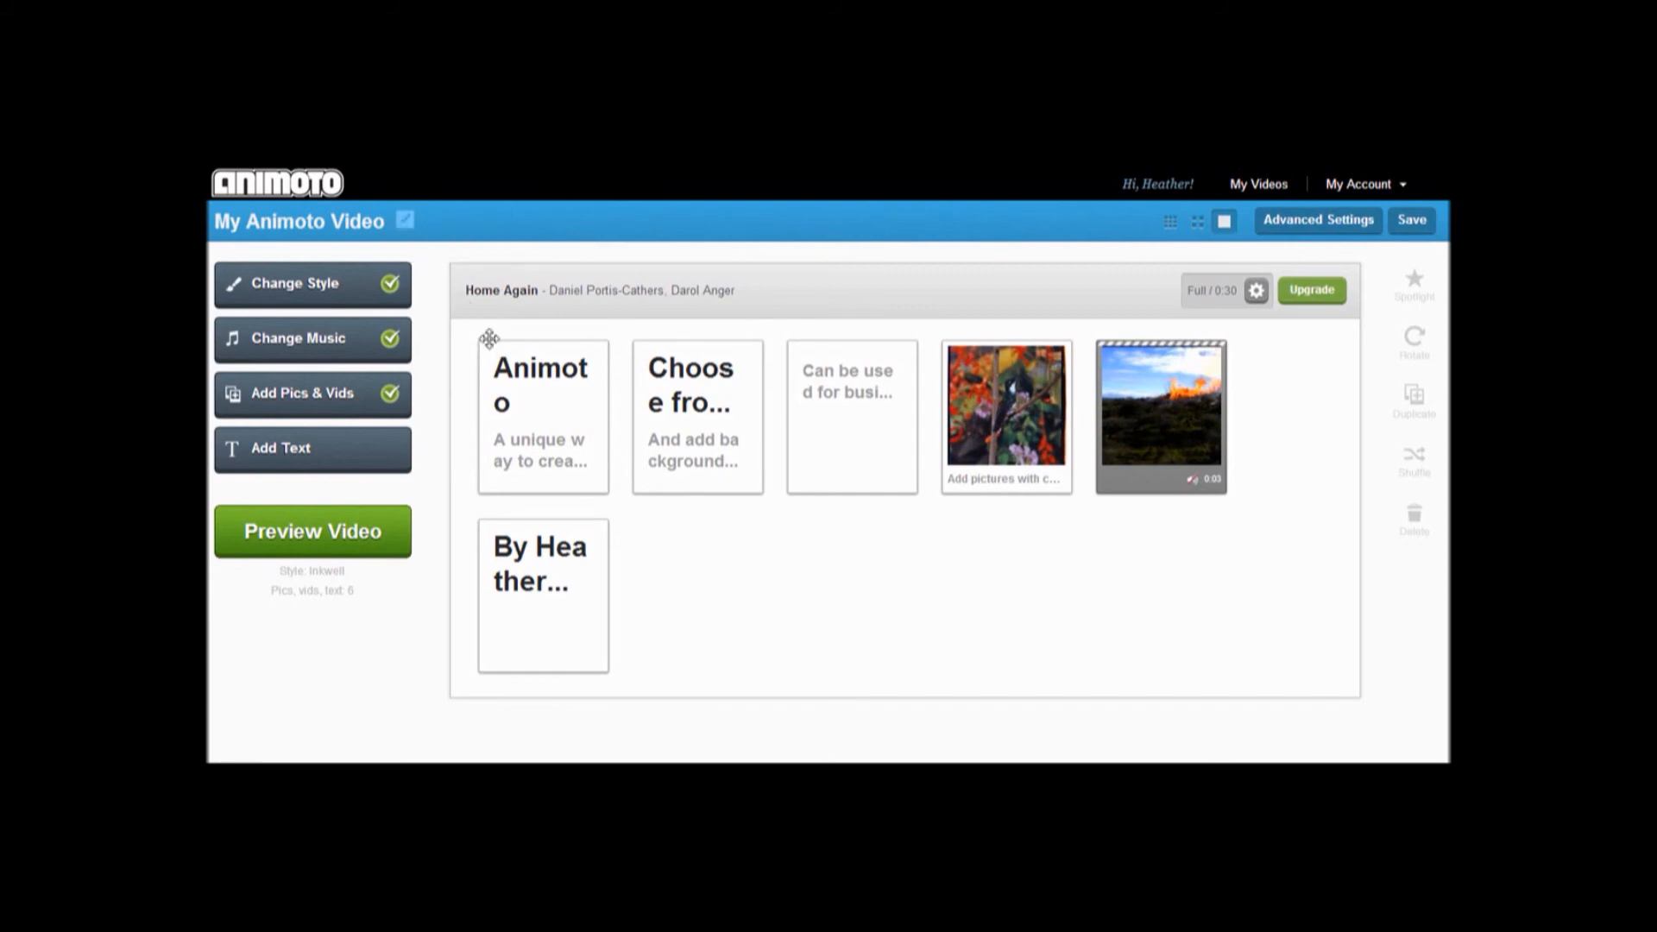
- Spotlight the opening "Animoto" title slide so it stays on screen longer
click(542, 415)
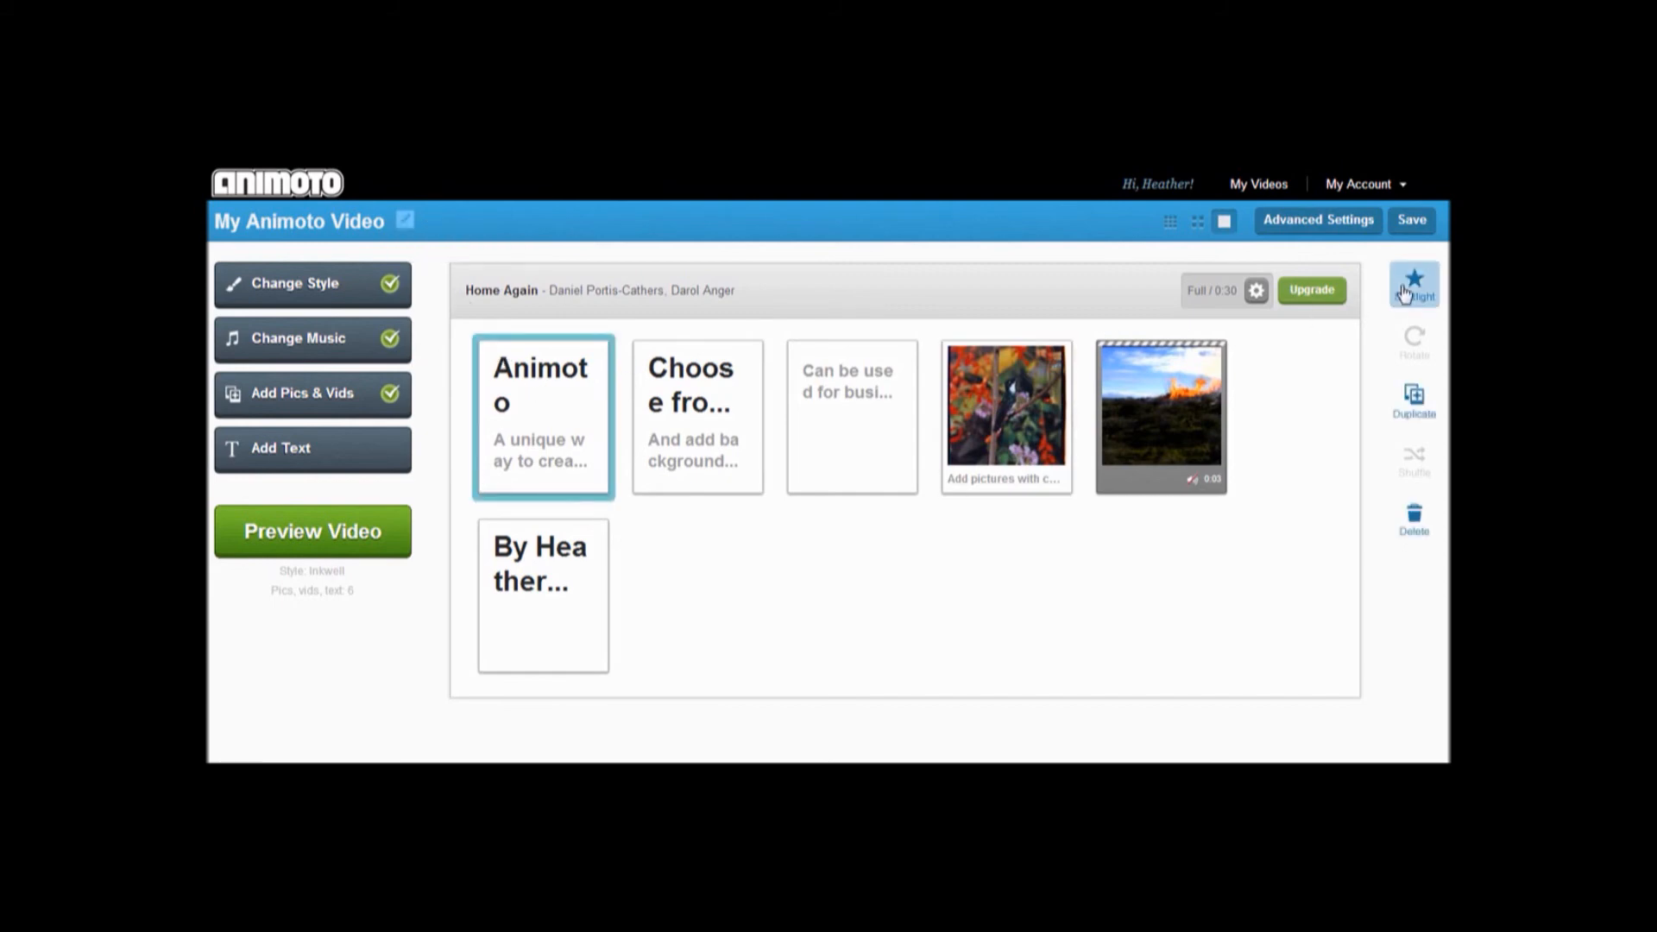
click(1413, 284)
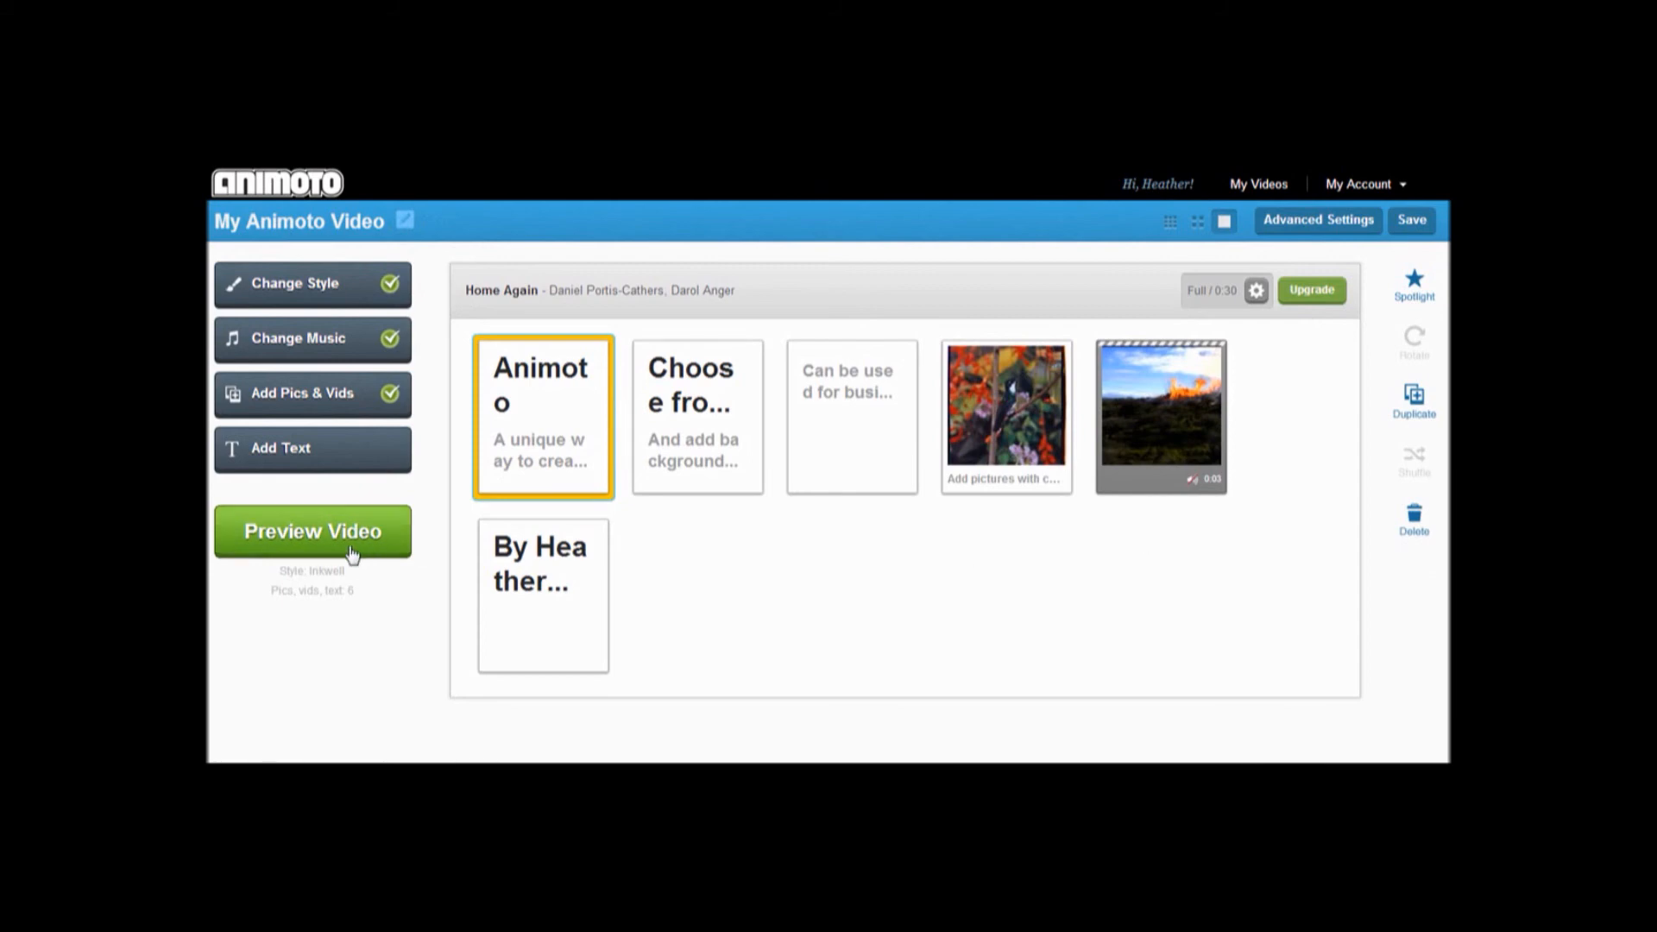
- Preview the video, title it "Intro", and produce it
click(312, 531)
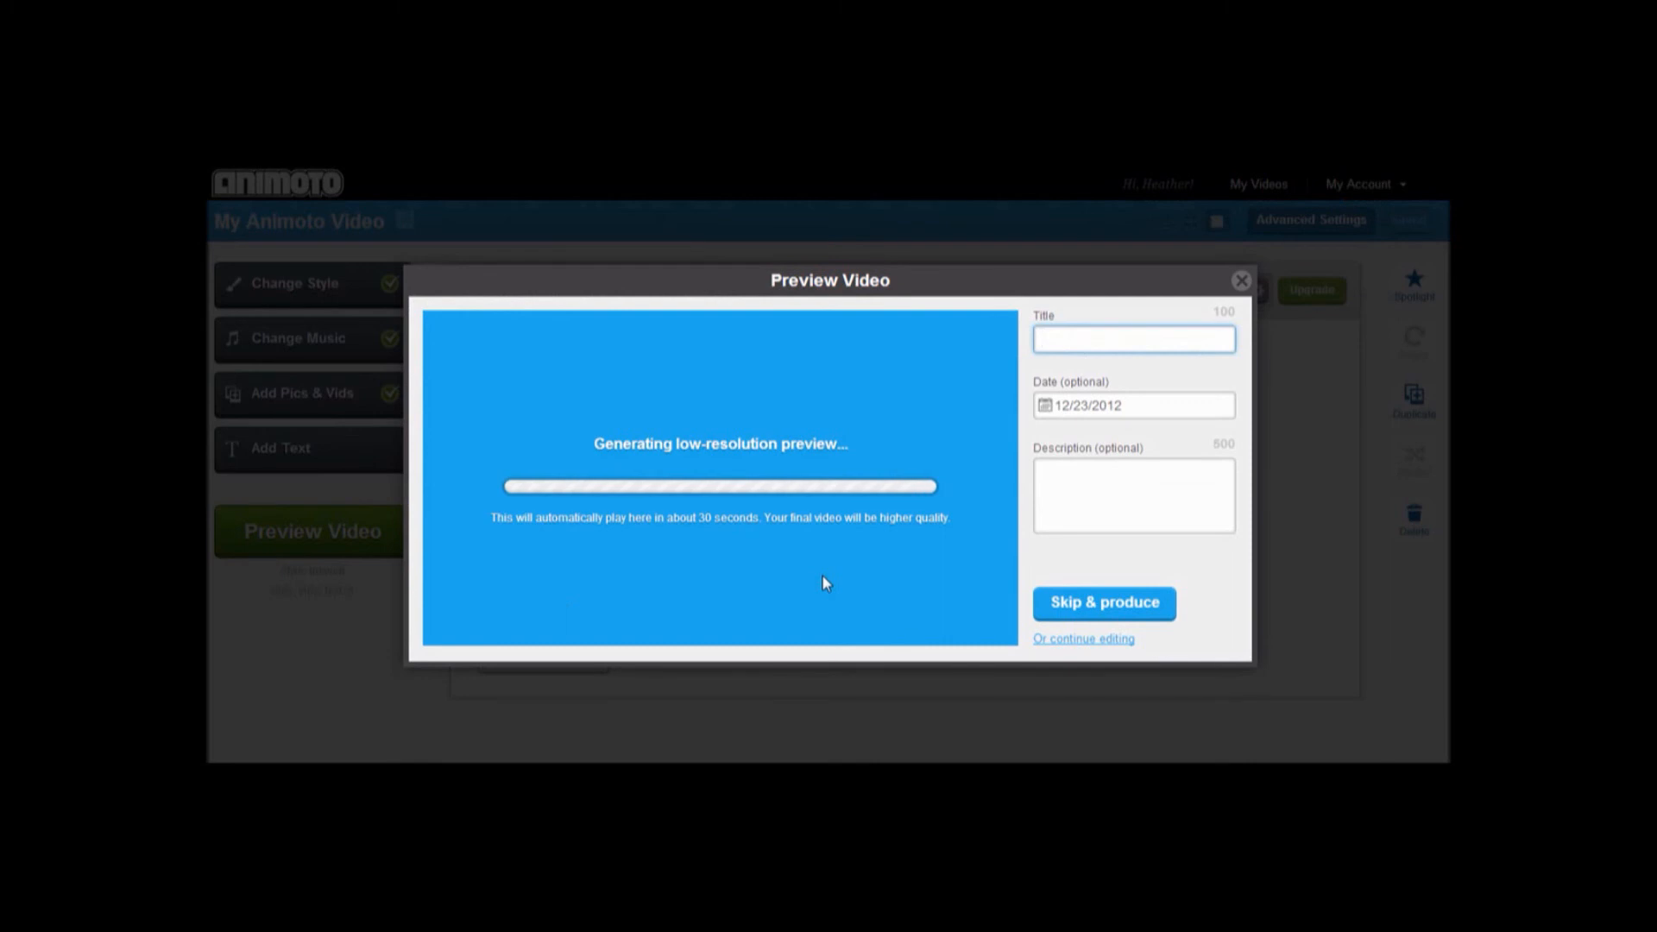
text(Intro)
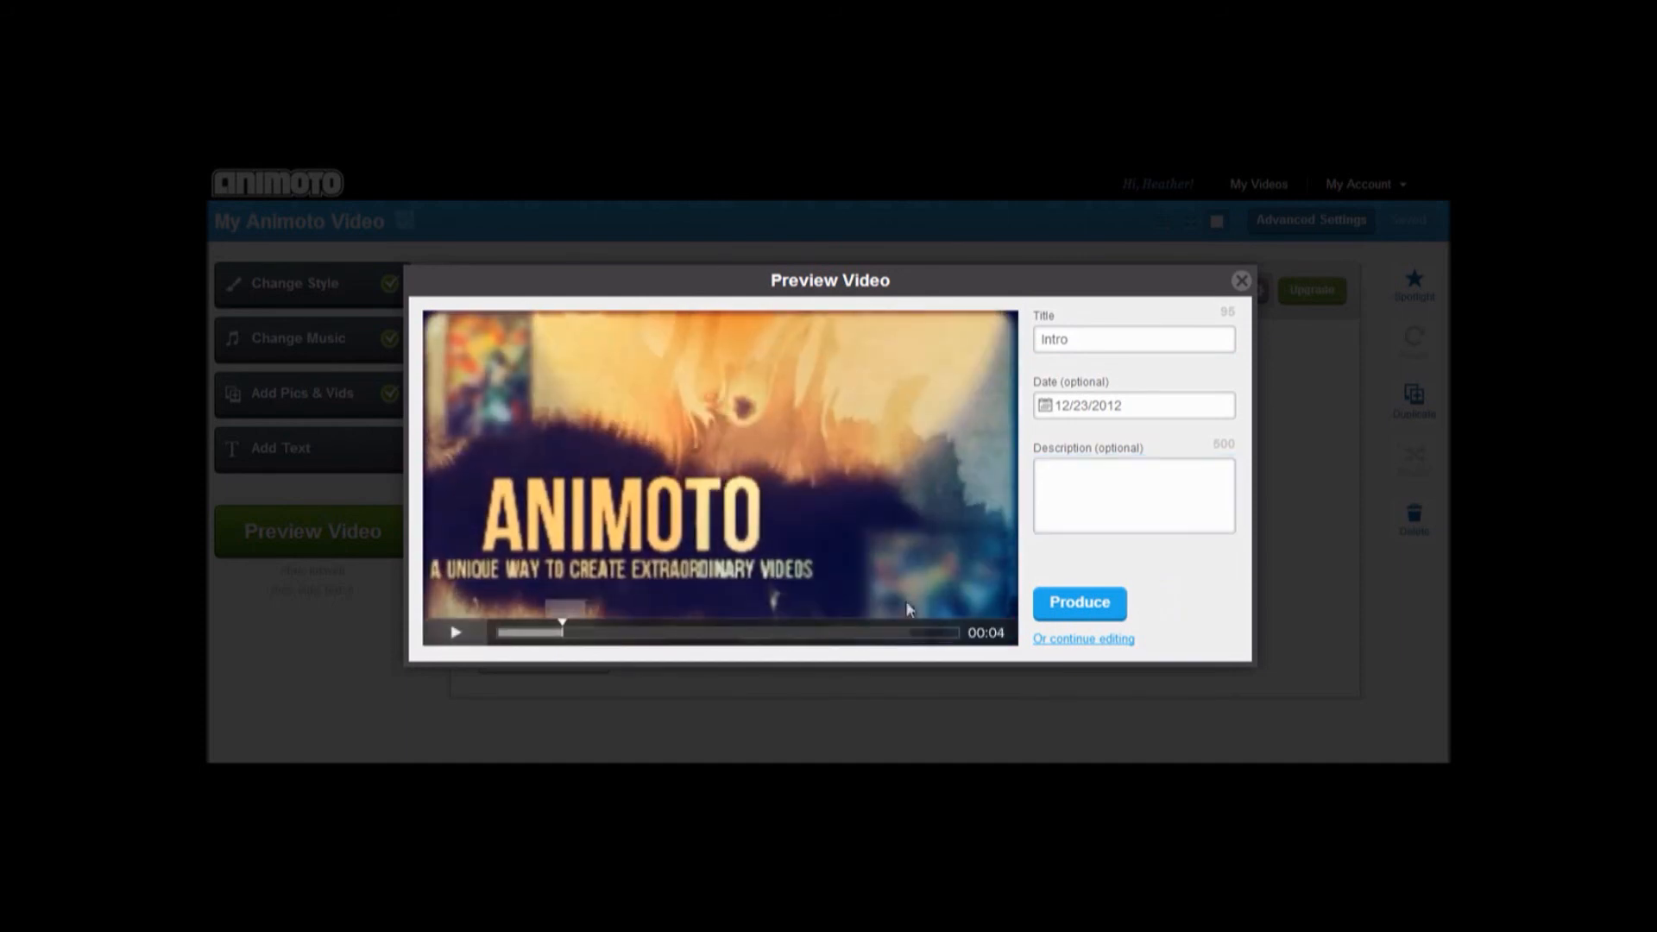
click(1078, 603)
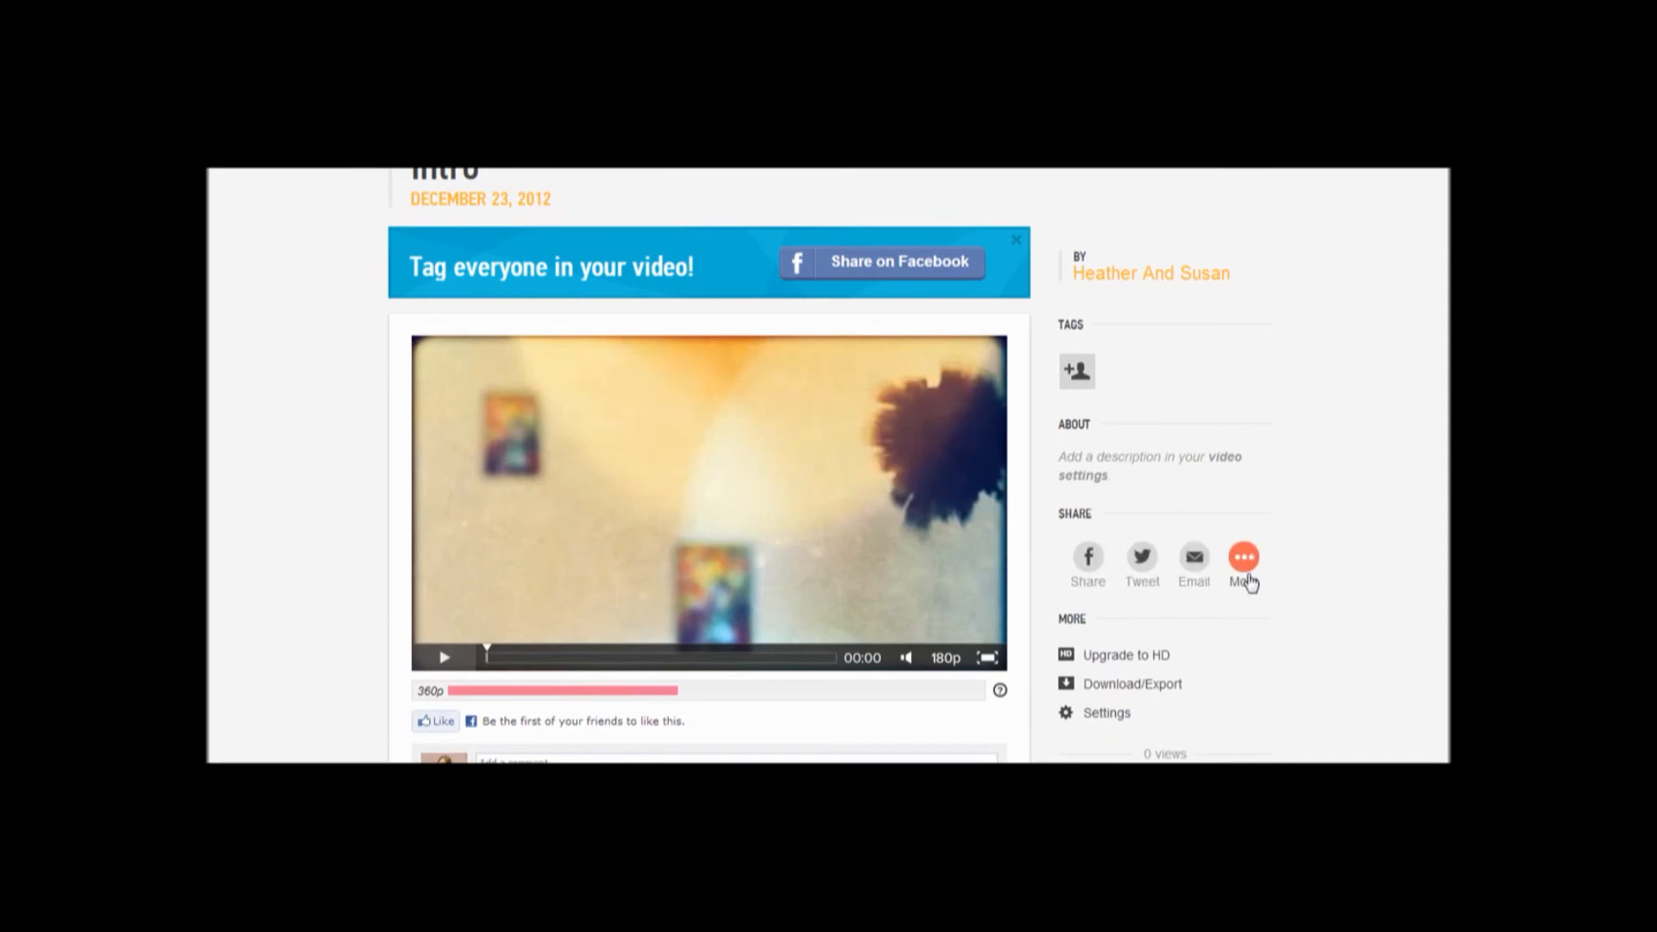
- Scroll the "Intro" share page down to the comment area and sharing options
scroll(down, 3)
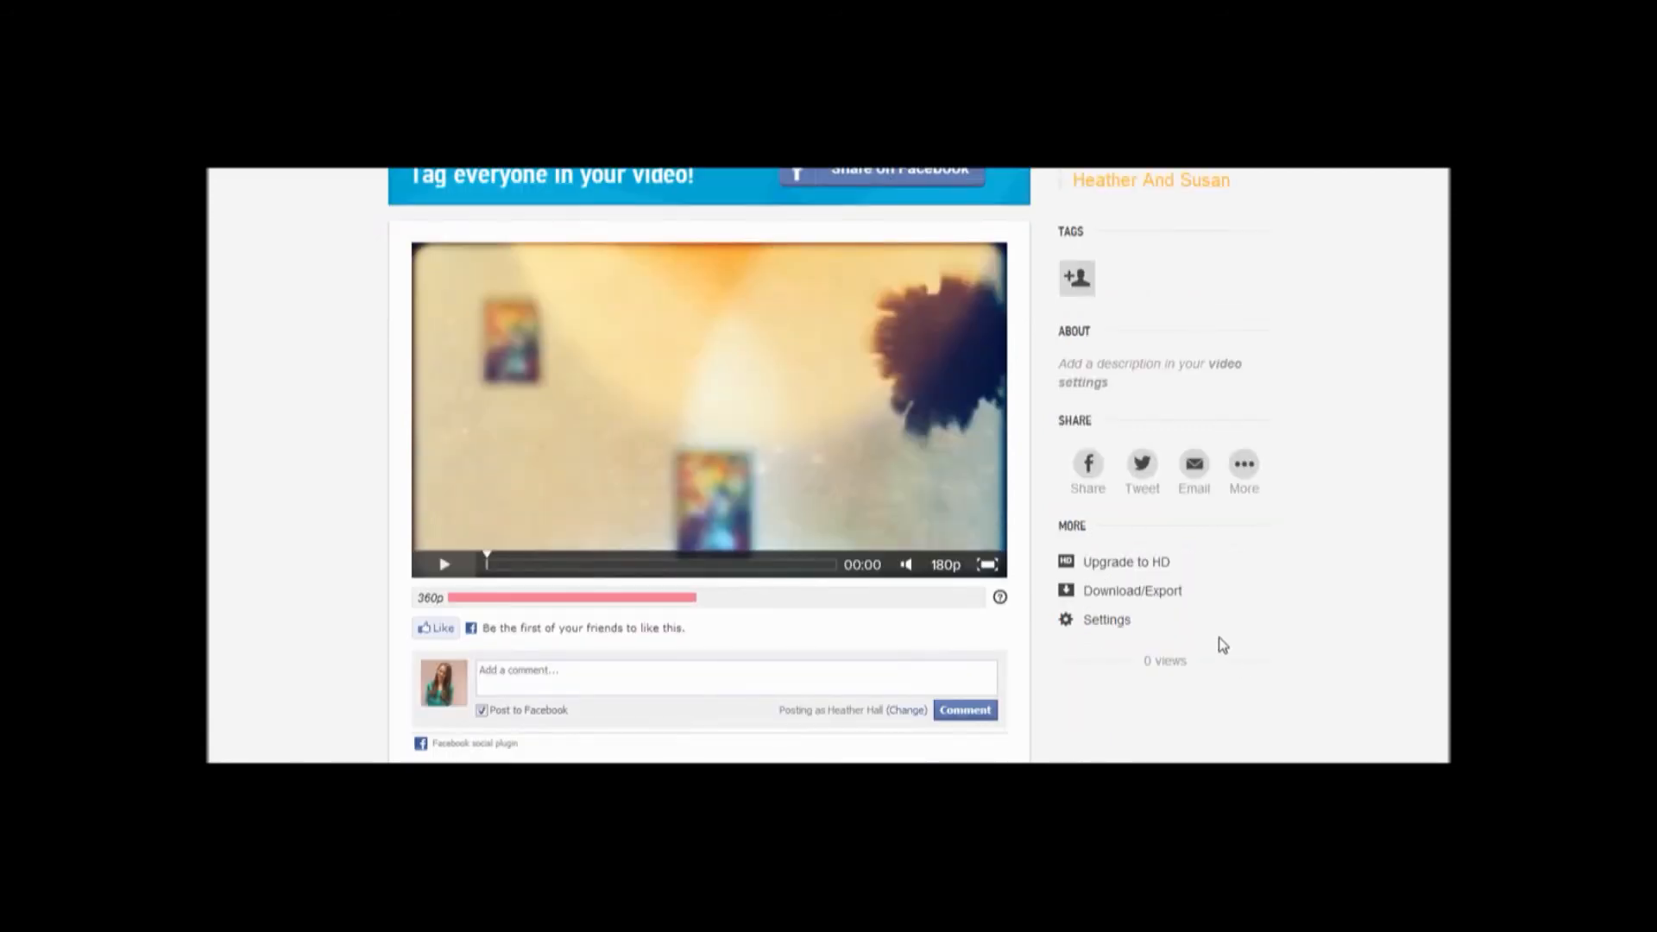
mouse_move(1132, 591)
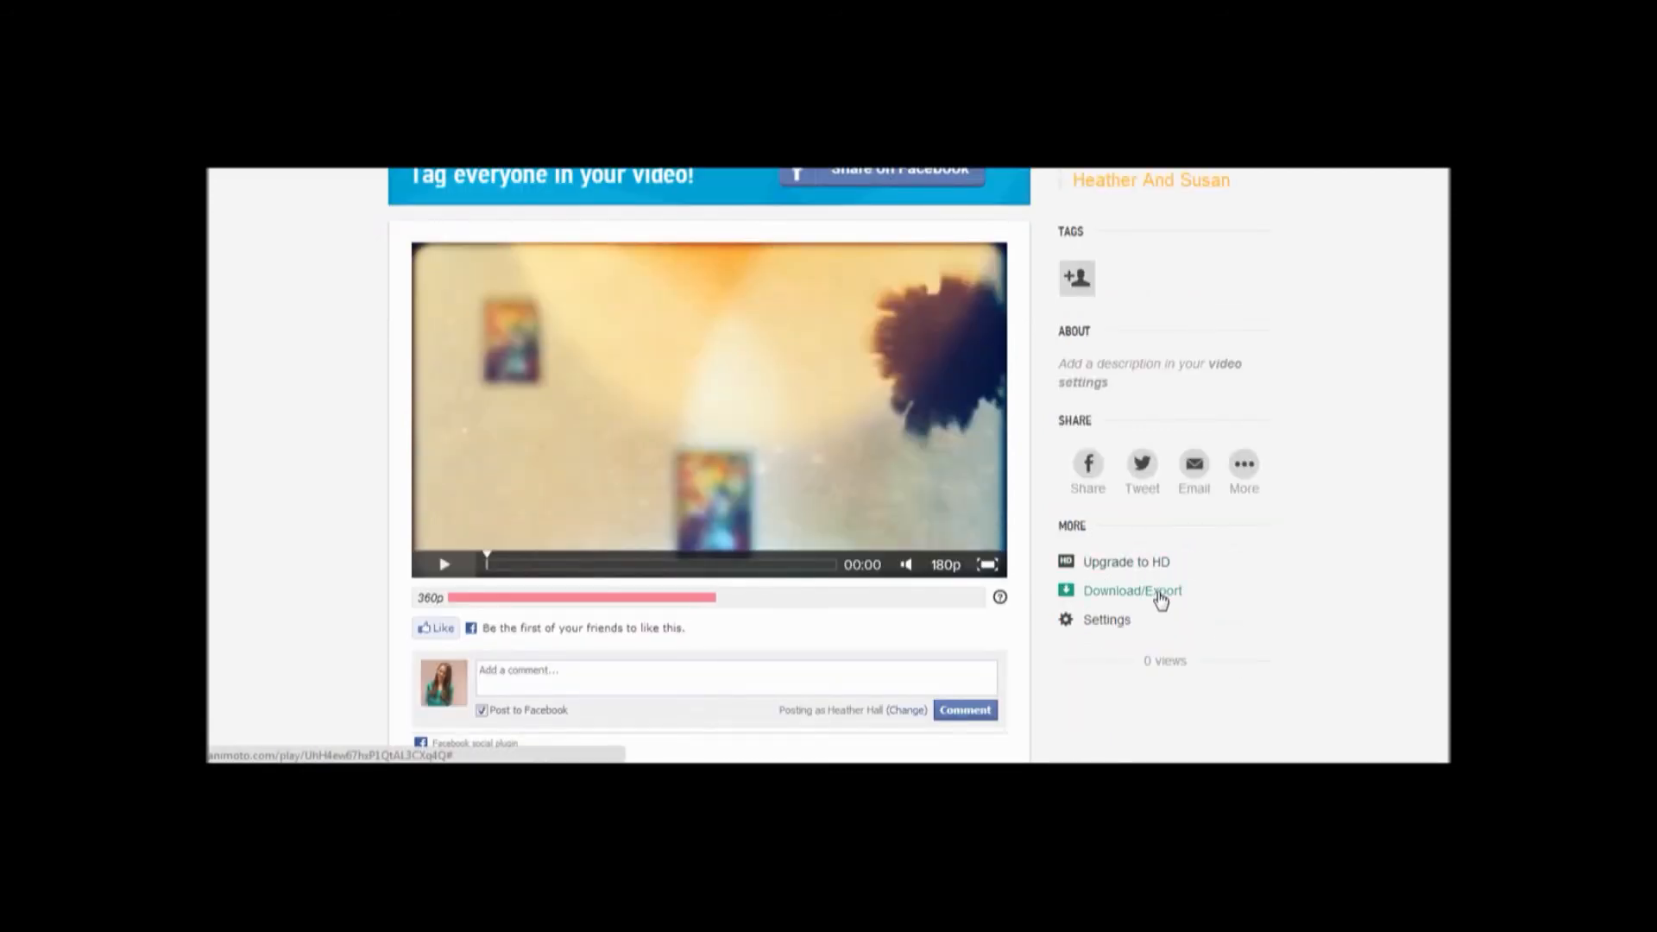